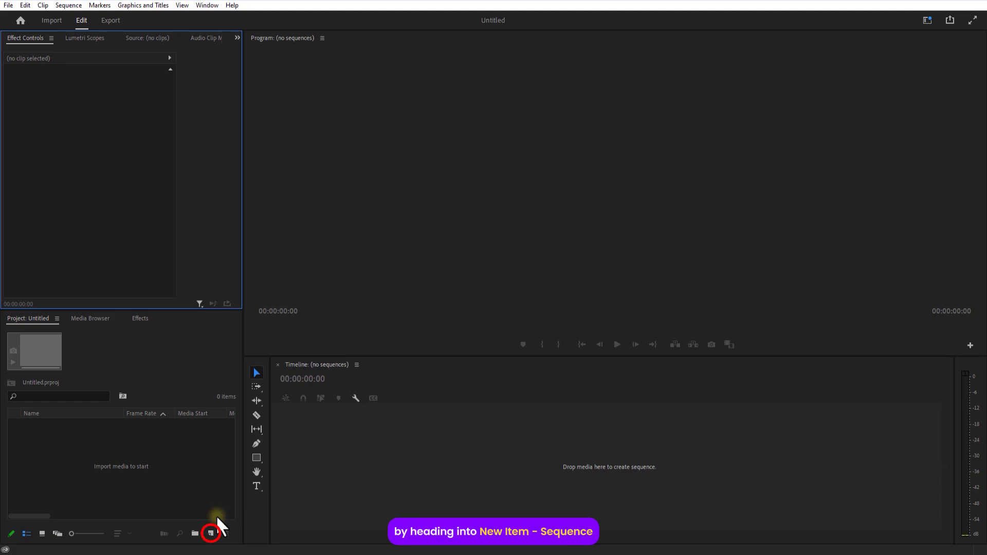
# Step: Create Sequence 01 after checking its 1920×1080 frame size in Settings
pyautogui.click(211, 534)
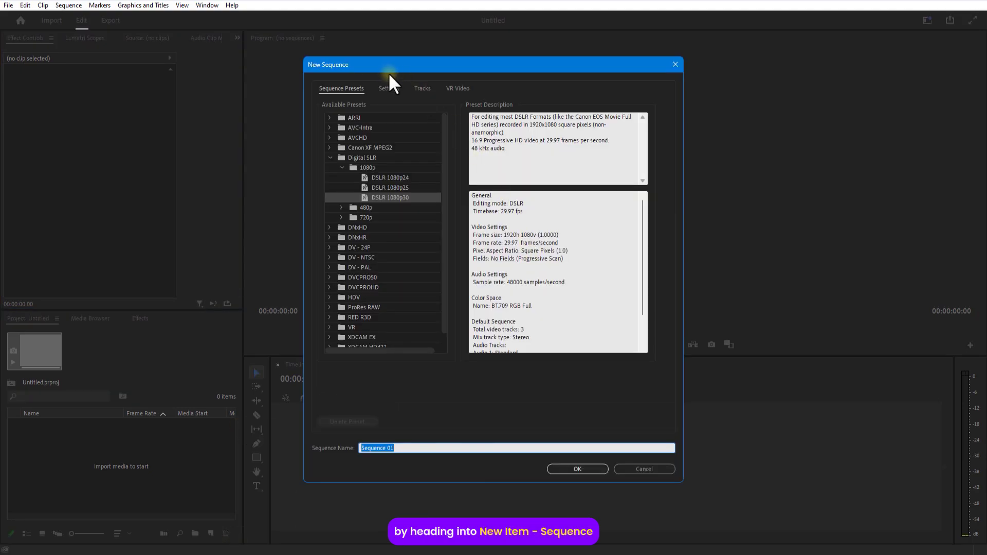
pyautogui.click(388, 88)
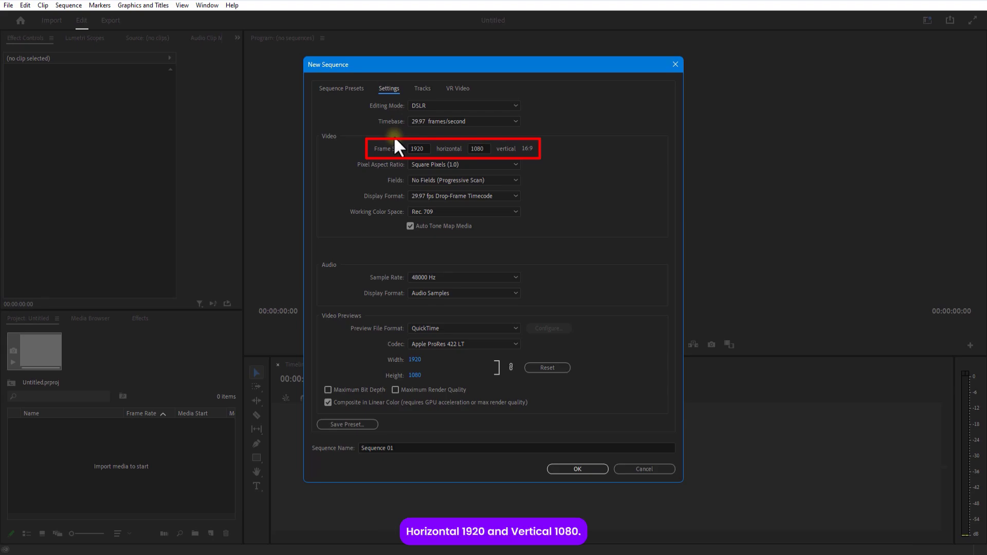
pyautogui.moveTo(620, 460)
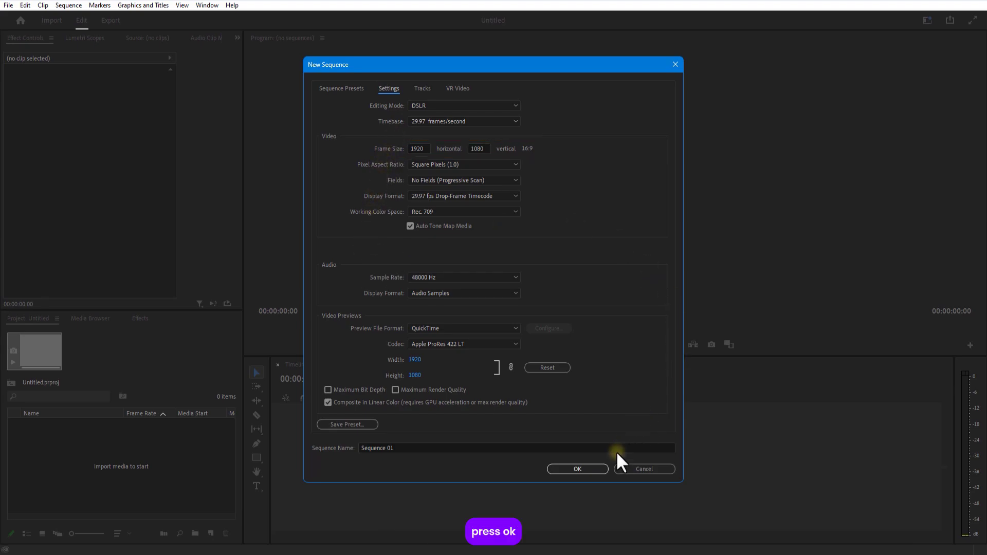
pyautogui.click(576, 469)
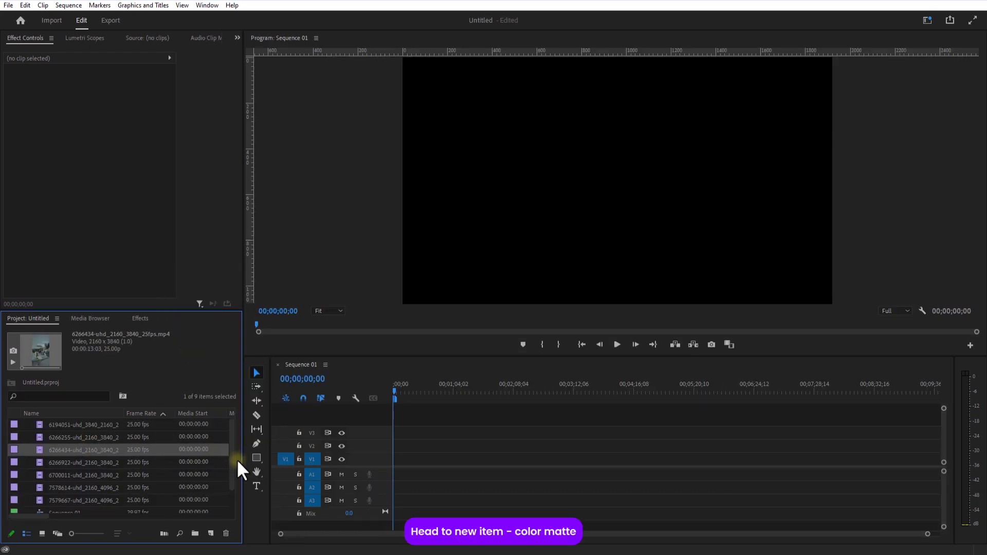
# Step: Create a black Color Matte and place it at the start of track V1
pyautogui.click(210, 534)
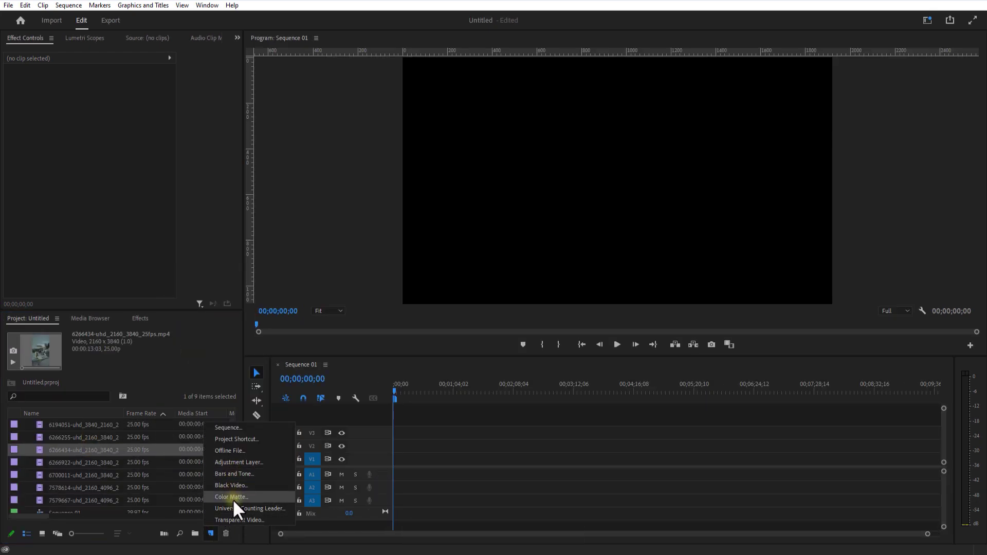
pyautogui.click(231, 498)
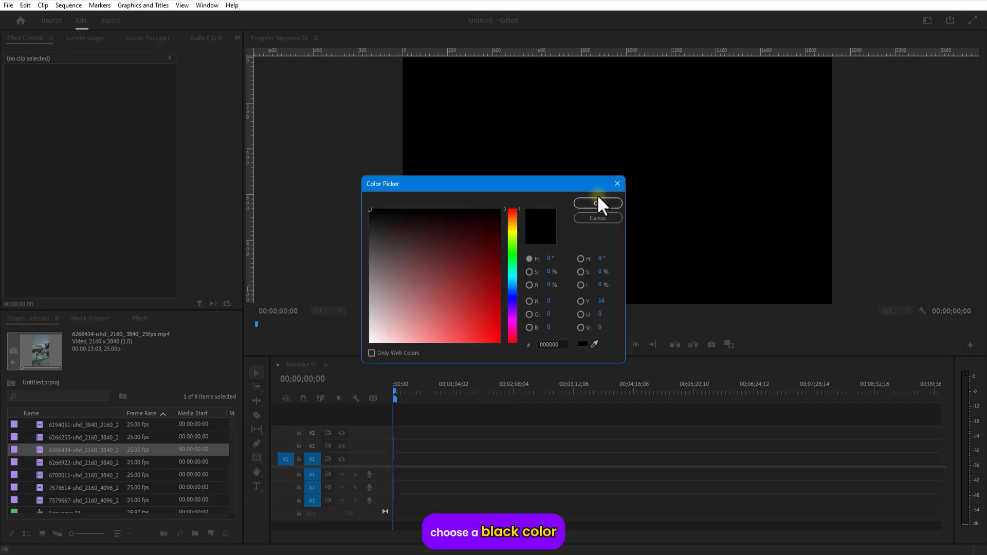
pyautogui.click(596, 202)
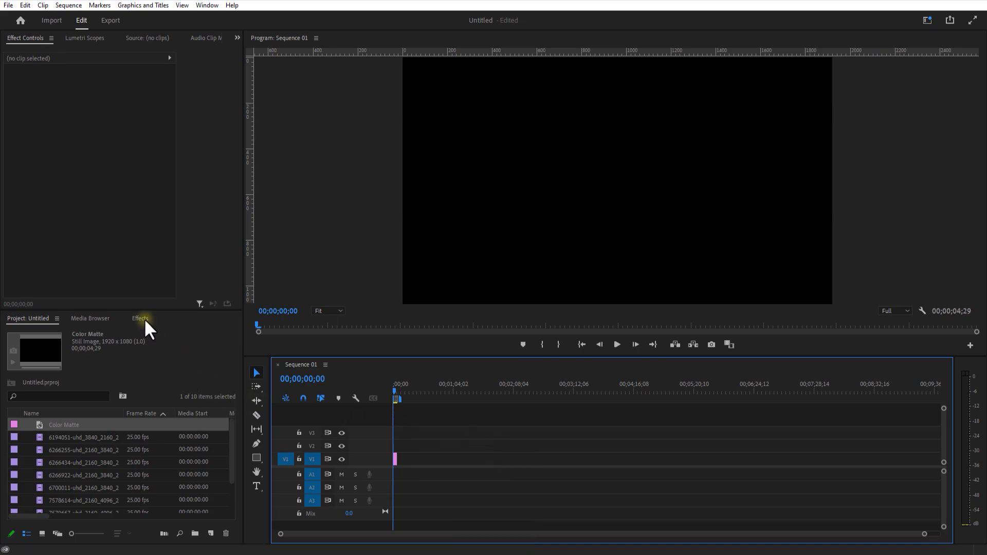
# Step: Apply a Radial Ramp to the matte with dark-grey start and end colours
pyautogui.click(140, 318)
pyautogui.write('ramp')
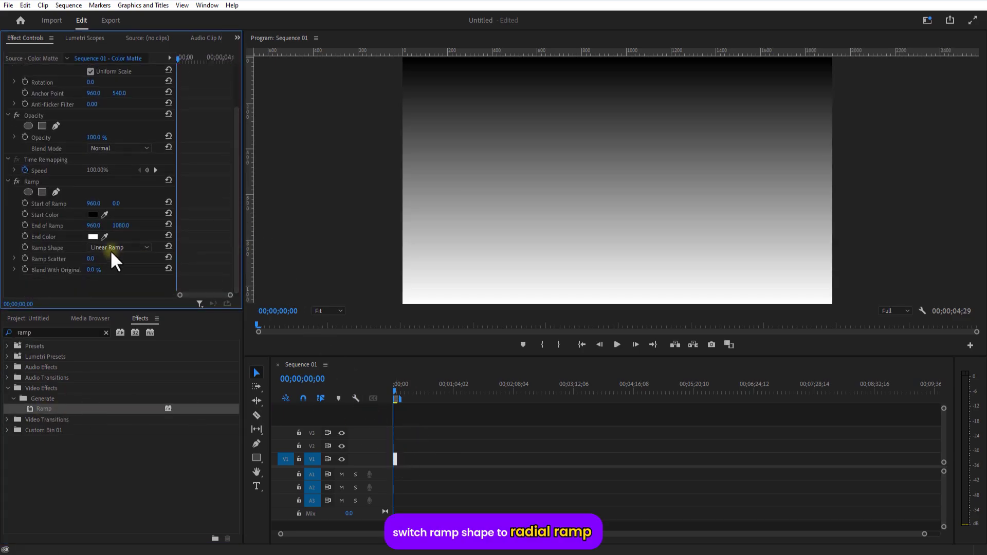
pyautogui.click(119, 248)
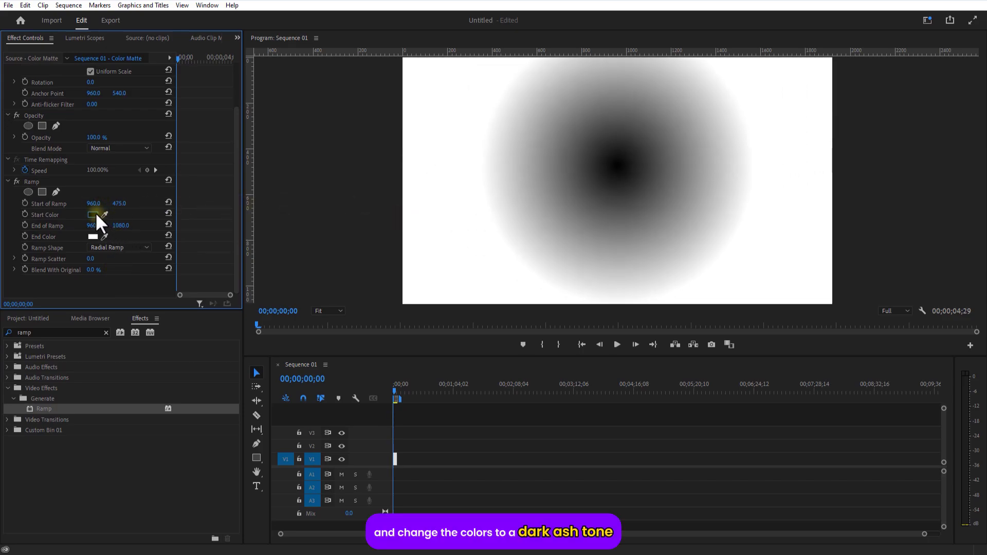
pyautogui.click(93, 215)
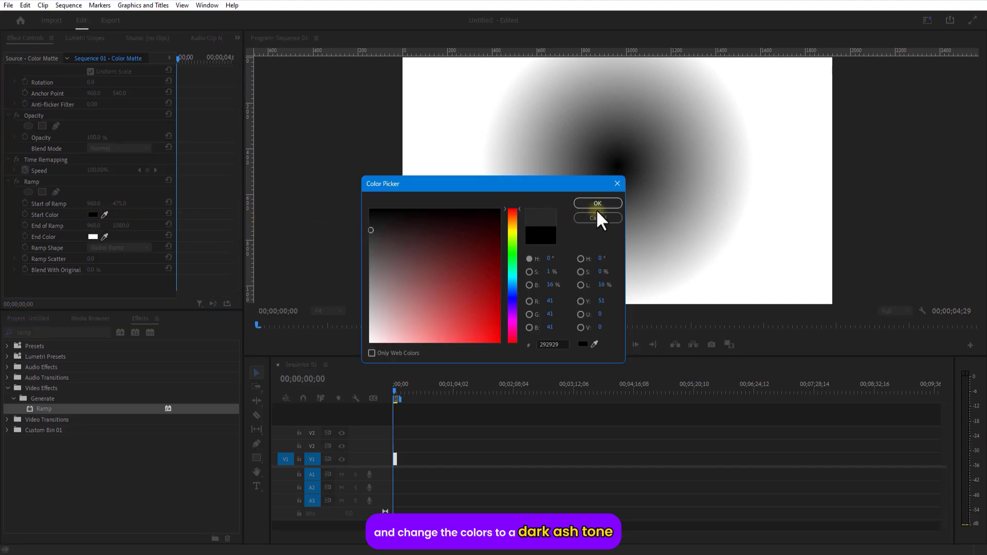
pyautogui.click(371, 251)
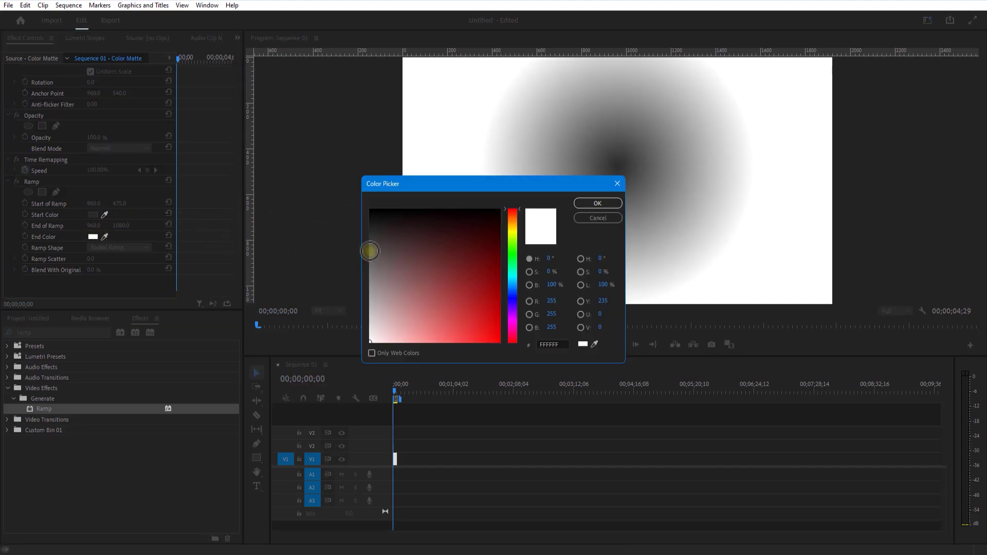
pyautogui.click(595, 203)
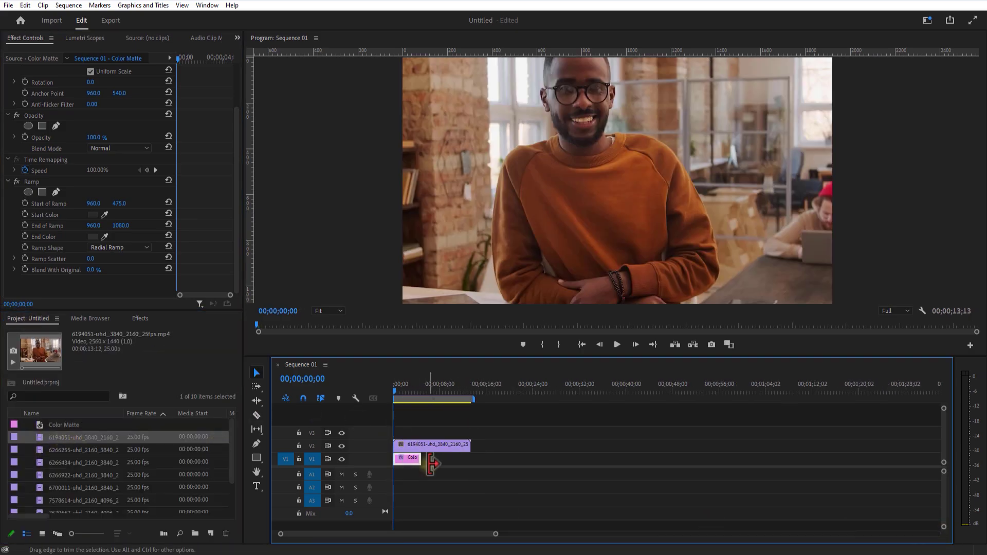
# Step: Keyframe the video from off-screen above at 40% to in-frame at 60% with Auto Bezier easing
pyautogui.click(433, 445)
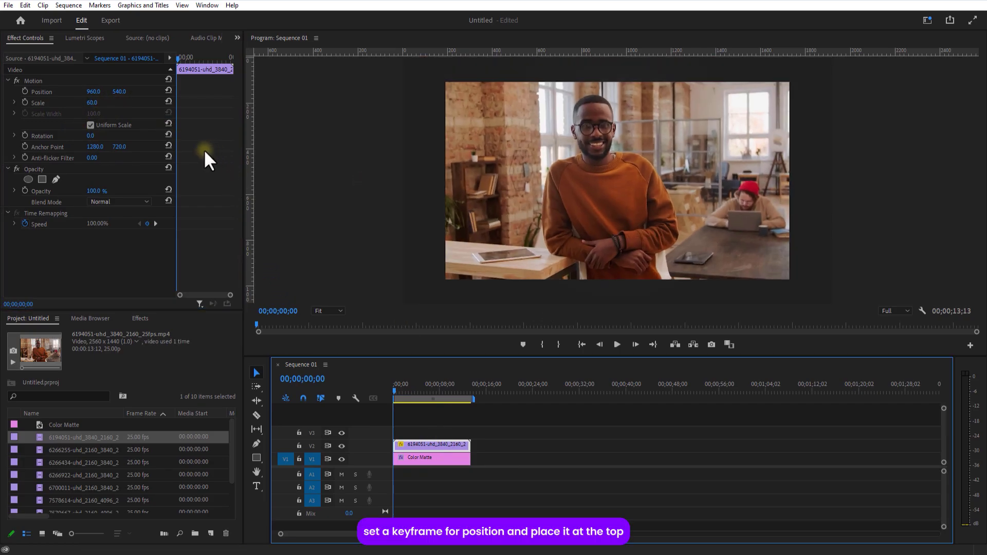
pyautogui.click(24, 92)
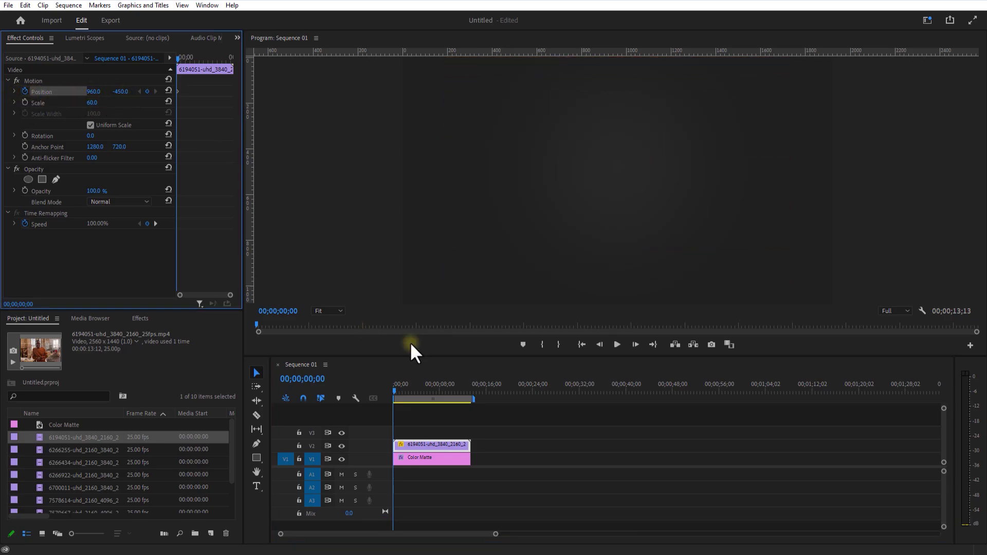
pyautogui.click(401, 383)
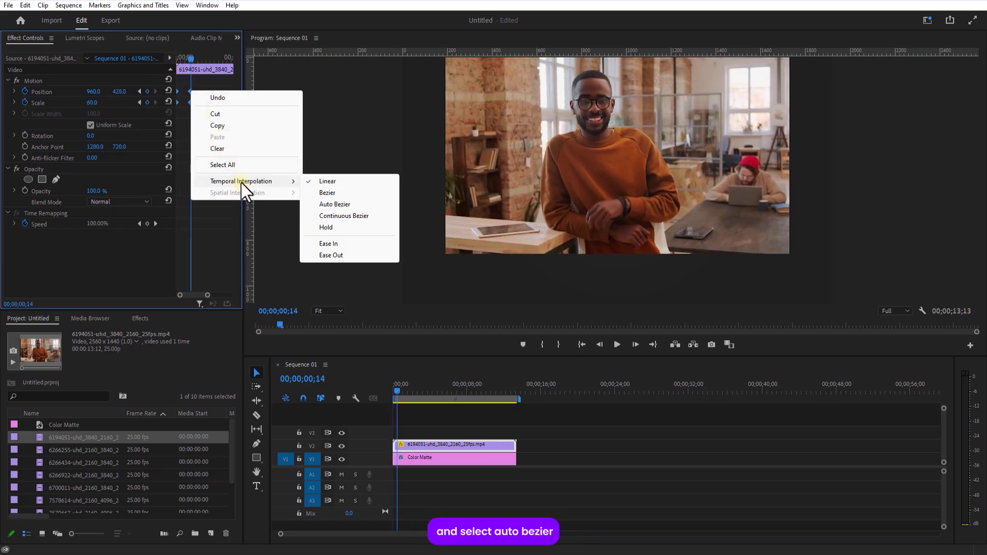
pyautogui.click(335, 204)
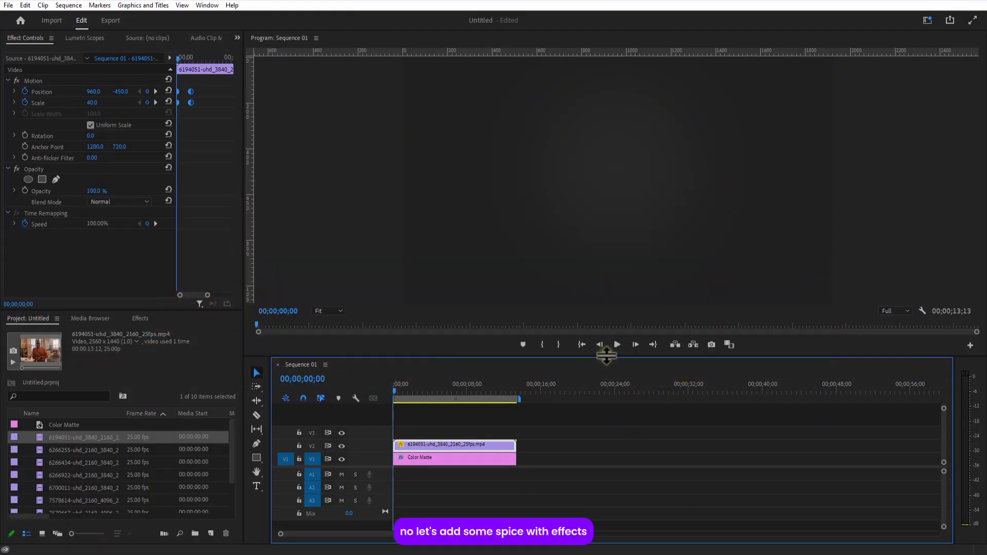
# Step: Search the Effects library for 'glow' to find VR Glow for the office video
pyautogui.click(402, 391)
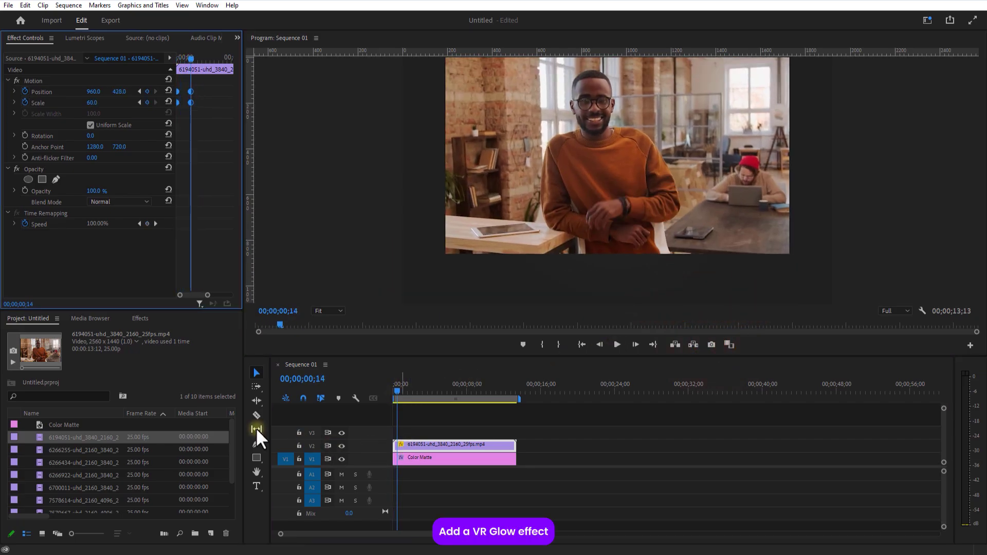
pyautogui.click(139, 317)
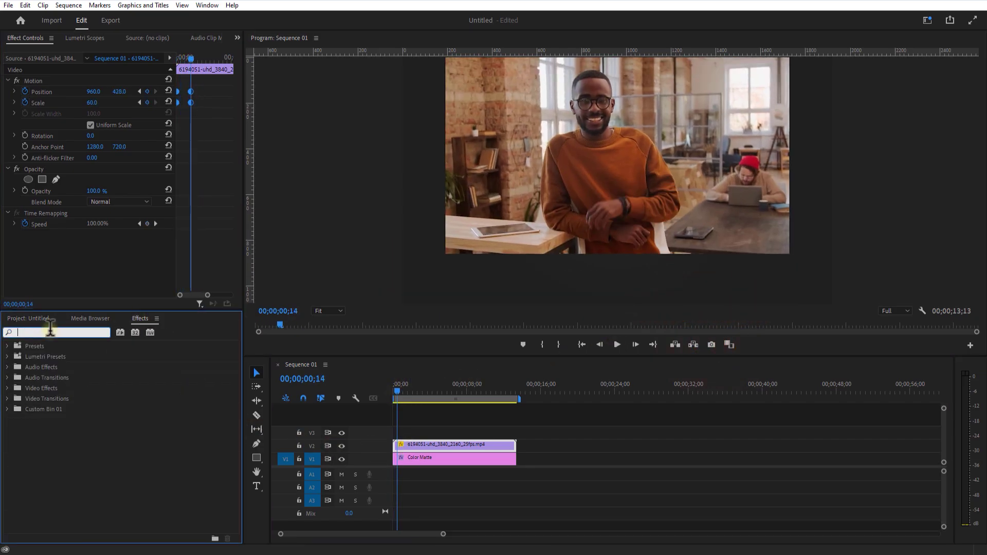
pyautogui.write('glow')
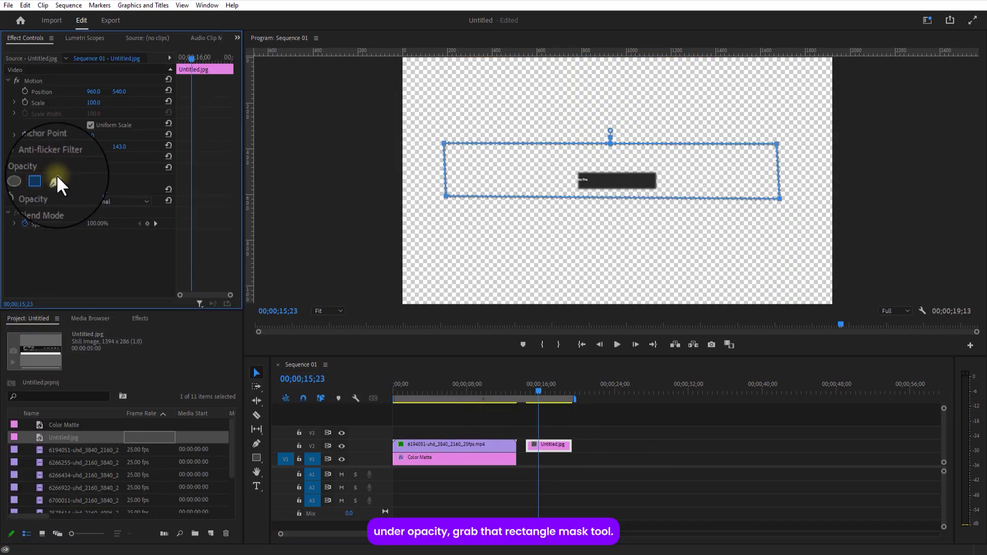
# Step: Mask the screenshot to its title panel and scale it to 111% along the bottom
pyautogui.click(42, 179)
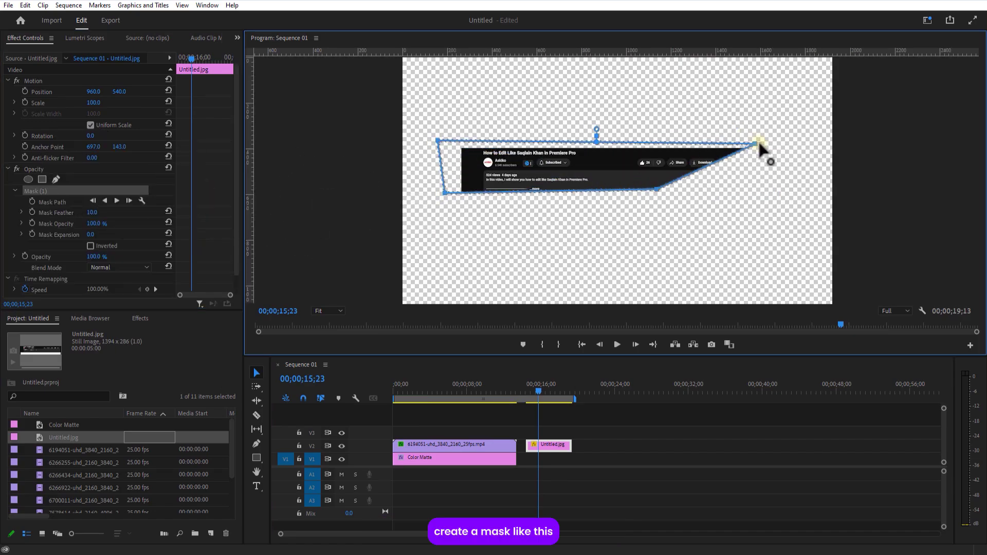
pyautogui.click(552, 446)
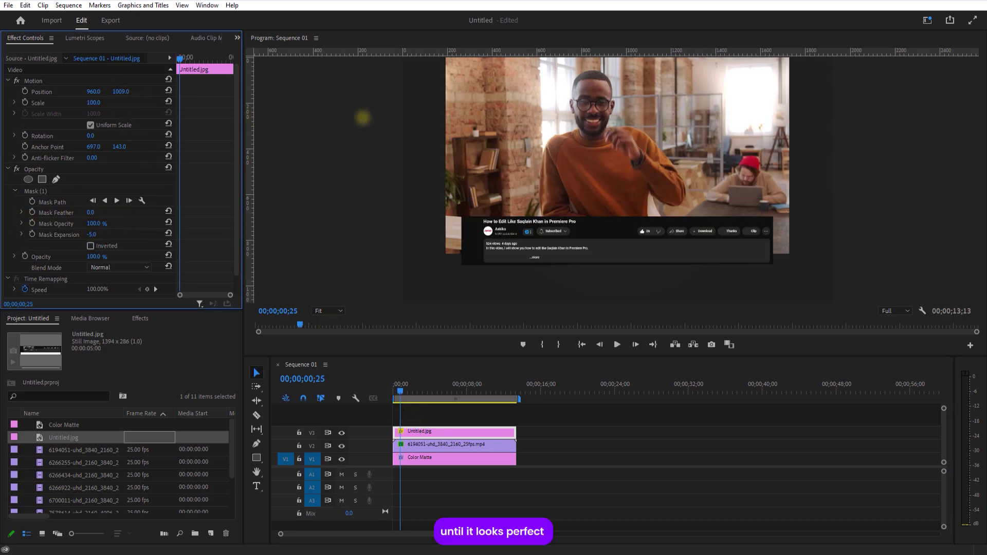
pyautogui.moveTo(94, 102); pyautogui.dragTo(94, 98)
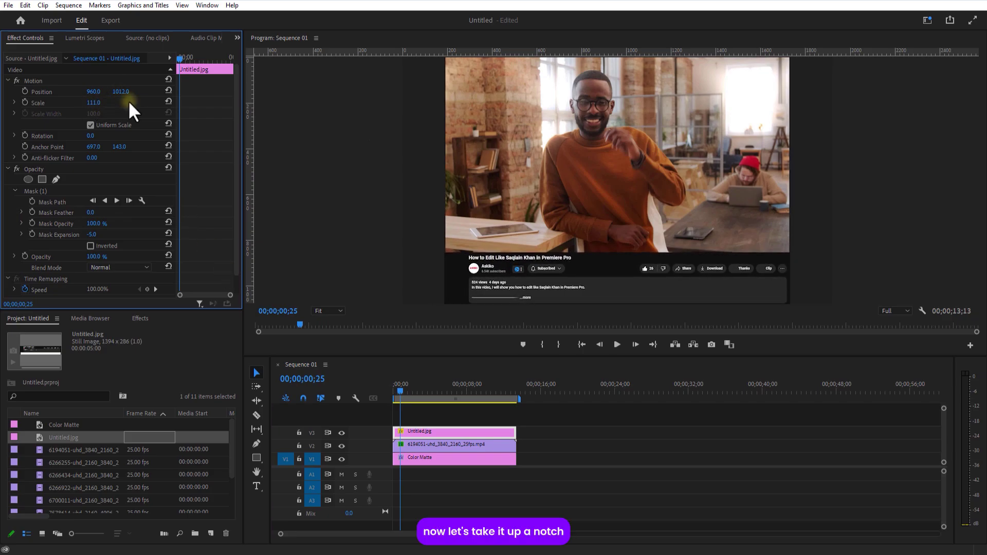
pyautogui.moveTo(209, 257)
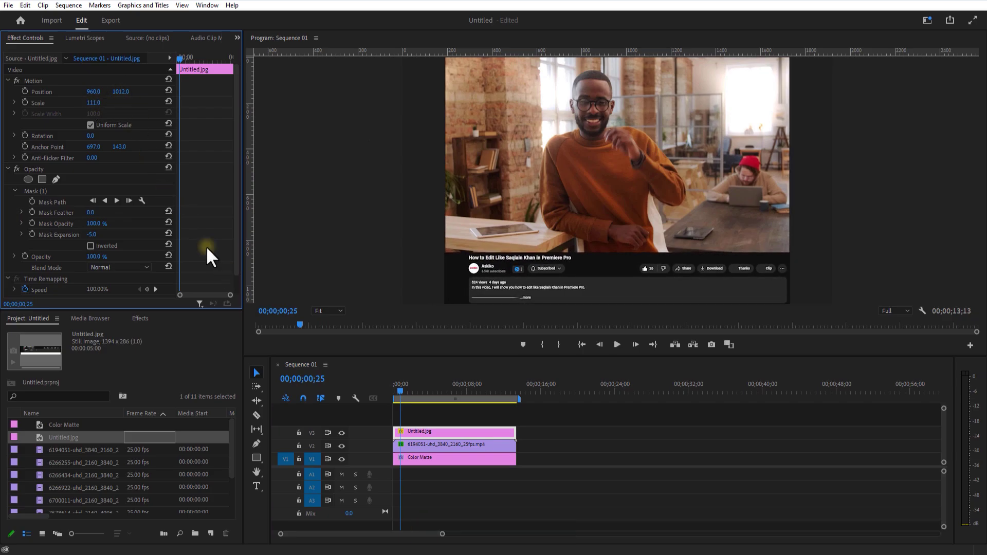
pyautogui.moveTo(422, 457)
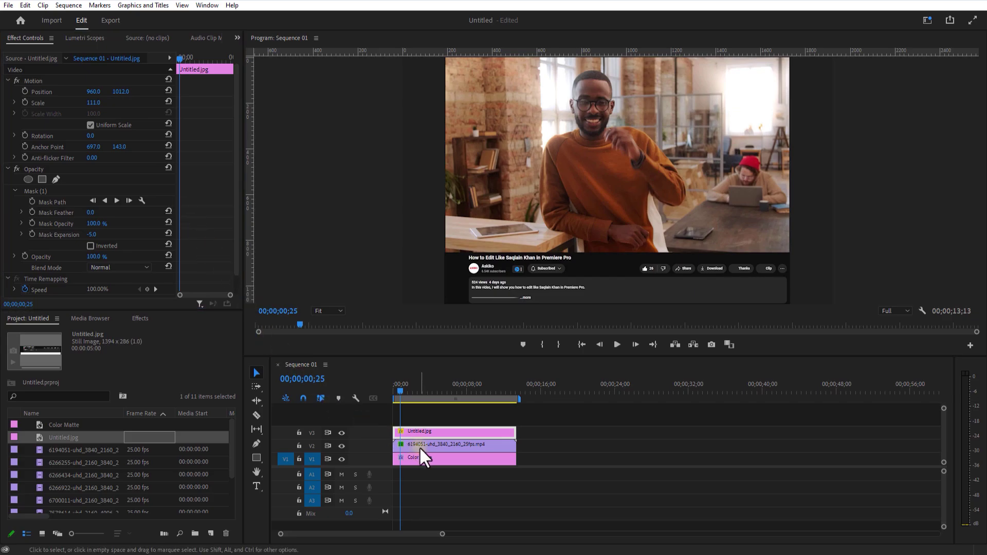
# Step: Pixelate the caption with Mosaic at 80 horizontal blocks and ease its Position keyframes with Auto Bezier
pyautogui.click(418, 457)
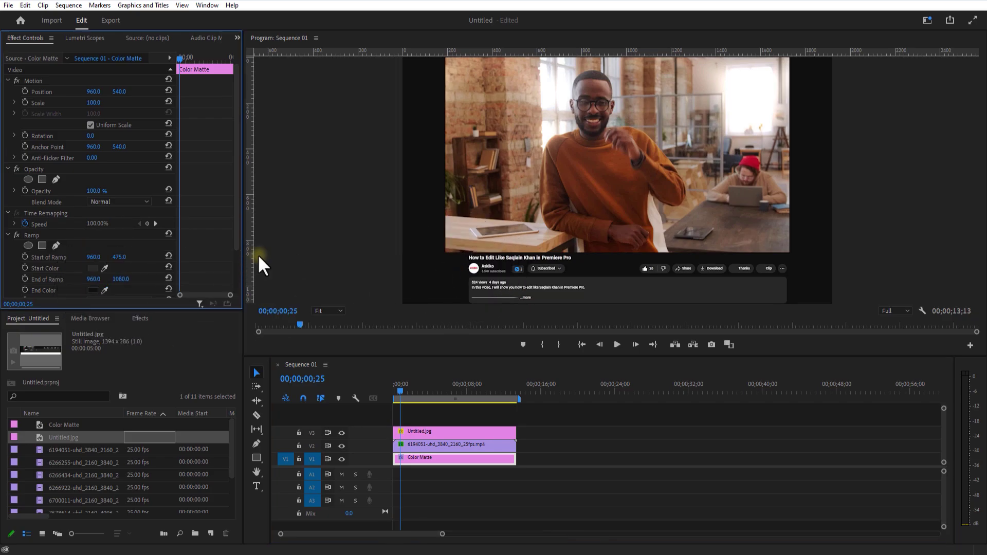
pyautogui.click(454, 431)
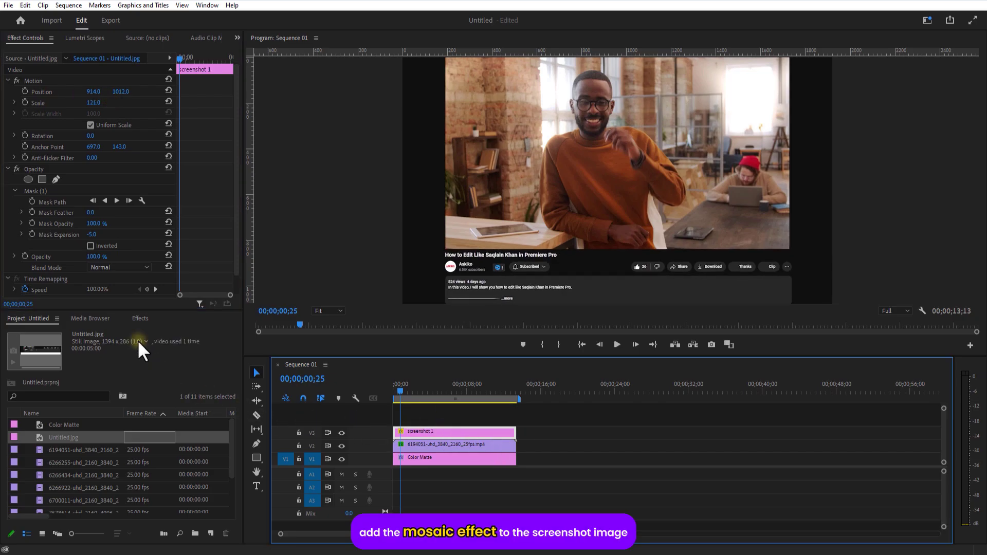
pyautogui.click(140, 318)
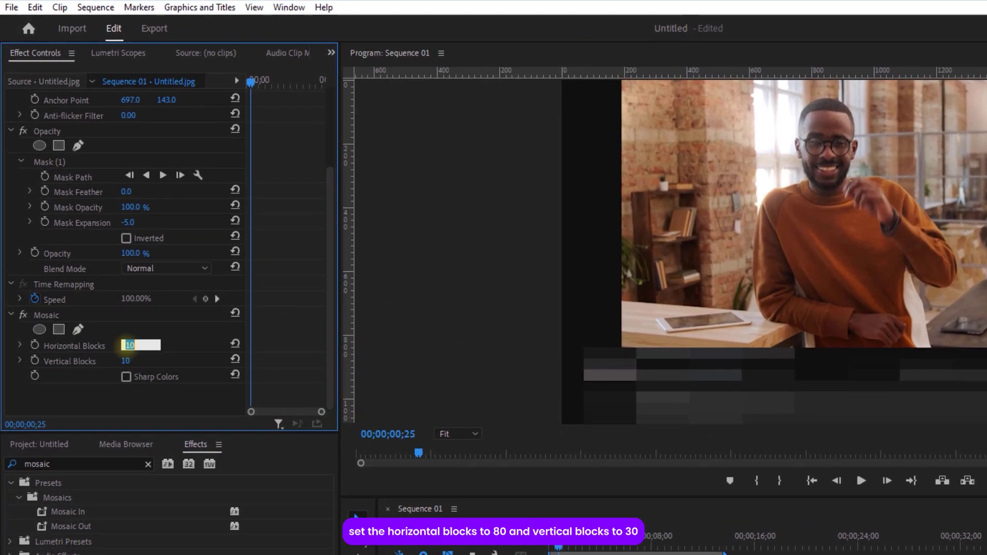
pyautogui.write('80')
pyautogui.click(141, 361)
pyautogui.write('30')
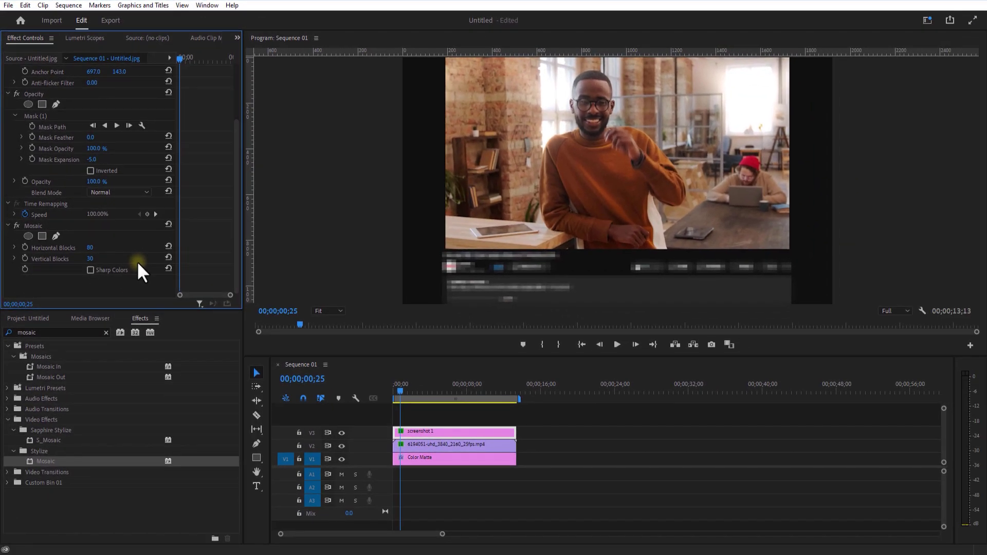
pyautogui.click(399, 383)
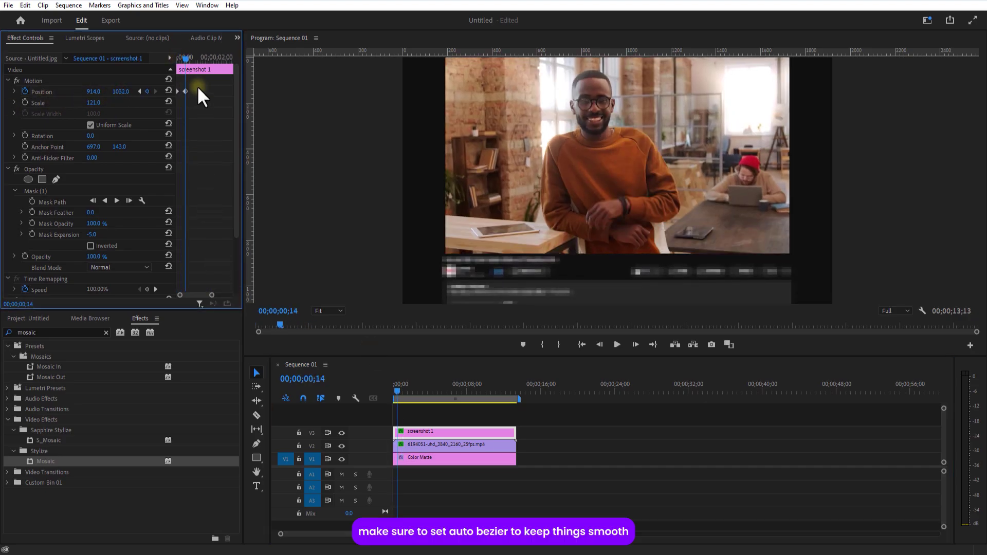
pyautogui.rightClick(184, 92)
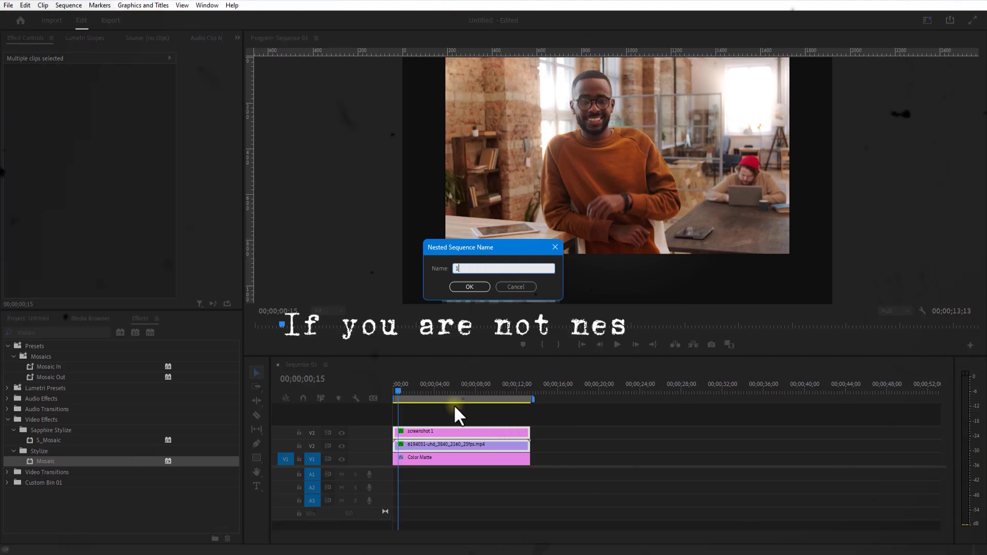
# Step: Nest the clips as '1st scene' and ease its Position and Scale keyframes with Auto Bezier
pyautogui.write('1st scen')
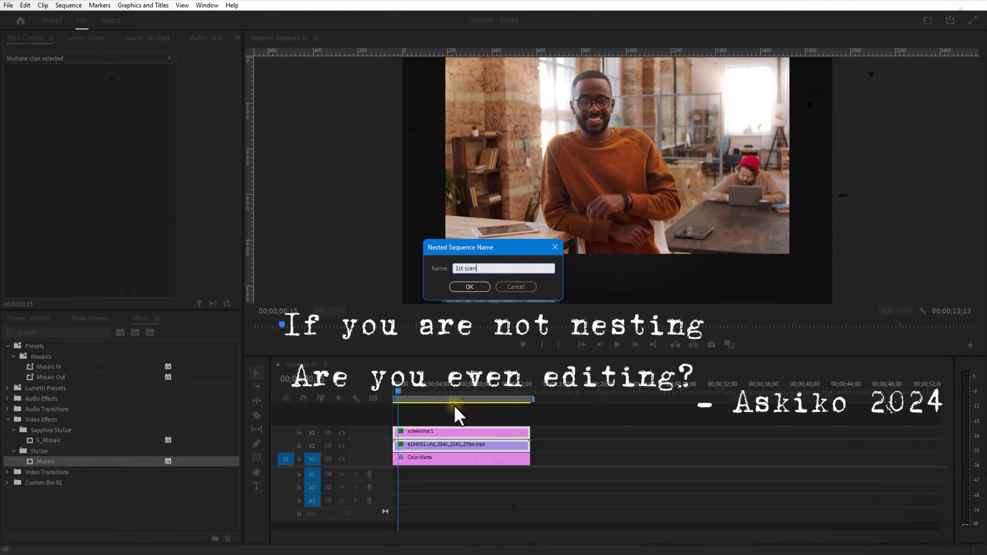
pyautogui.click(469, 287)
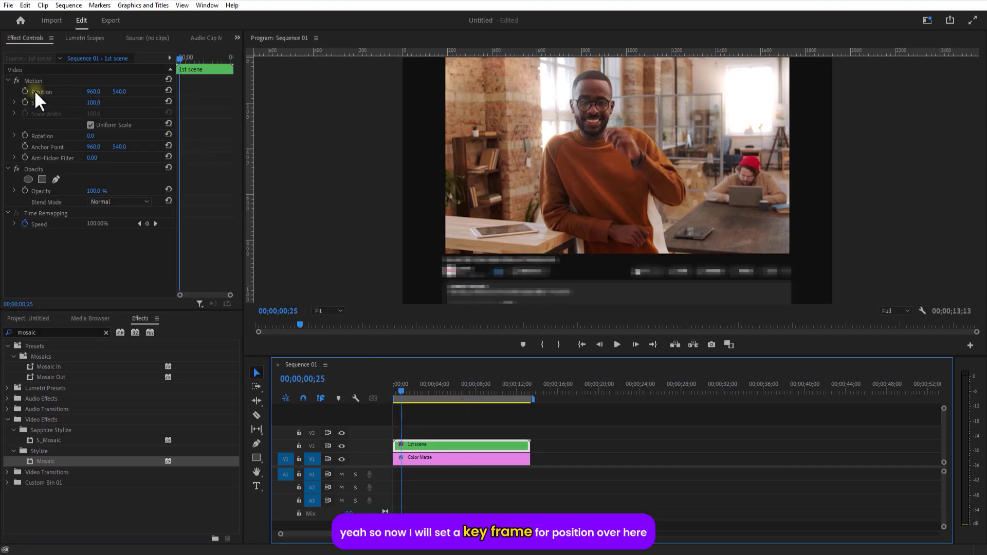
pyautogui.click(24, 91)
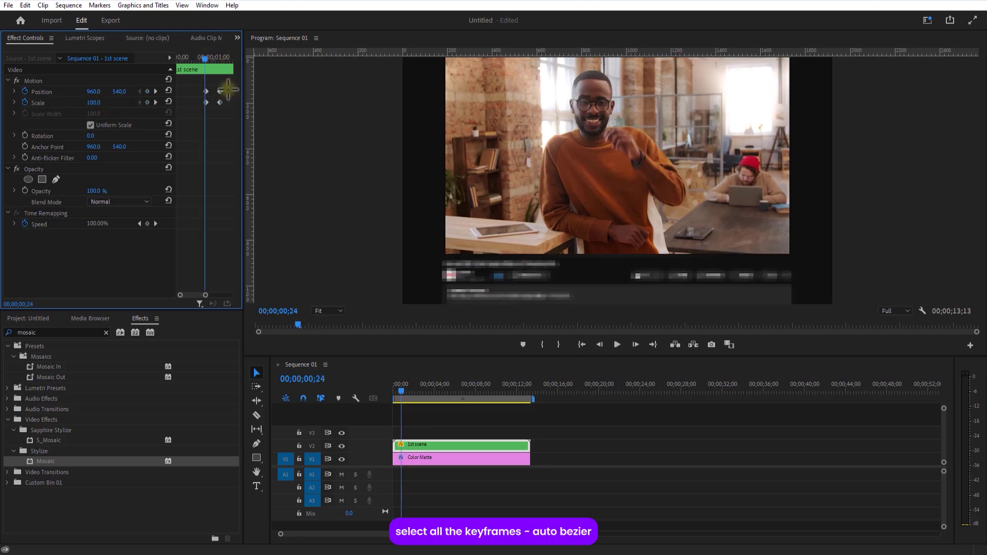
pyautogui.rightClick(227, 85)
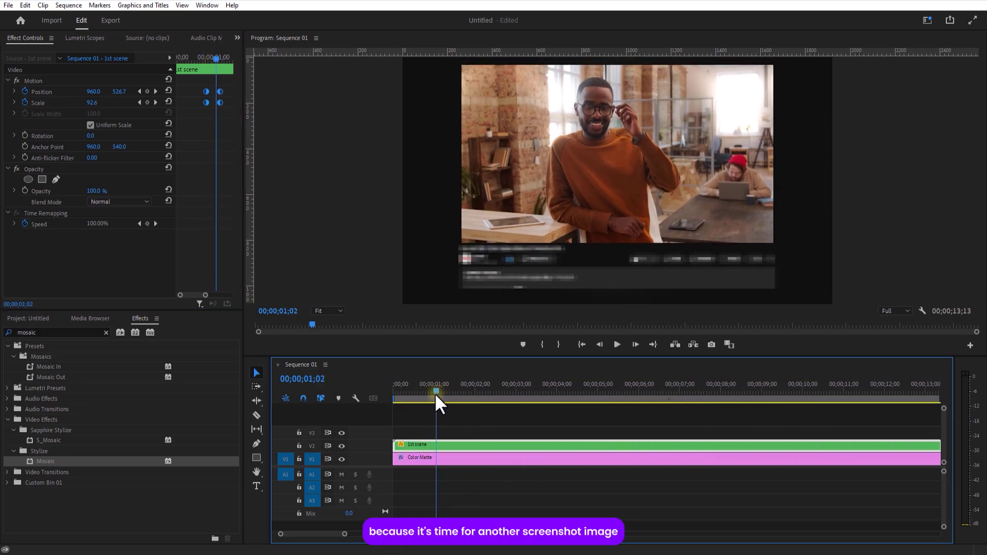
# Step: Place Untitled.jpg after the 1st scene at 1;05 with a mask feathered to 10
pyautogui.click(441, 391)
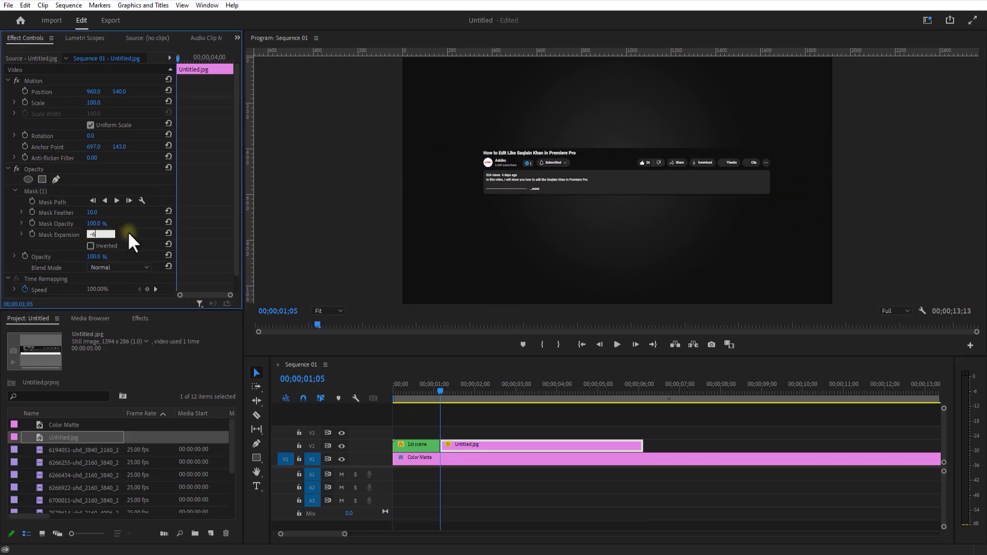
pyautogui.click(418, 459)
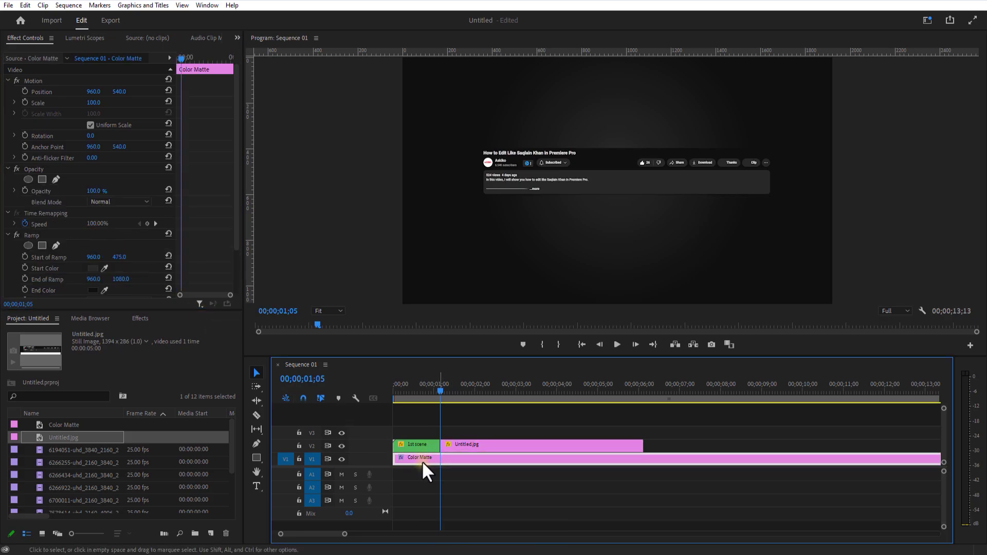
pyautogui.moveTo(104, 271)
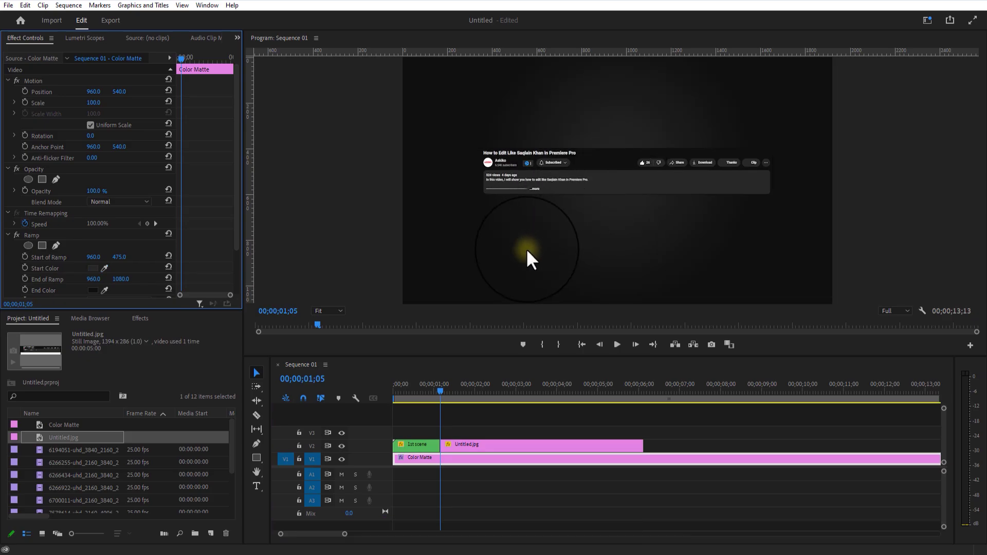
# Step: Scale up the 'screen shot' clip and pixelate it with Mosaic at 80 horizontal blocks
pyautogui.click(542, 445)
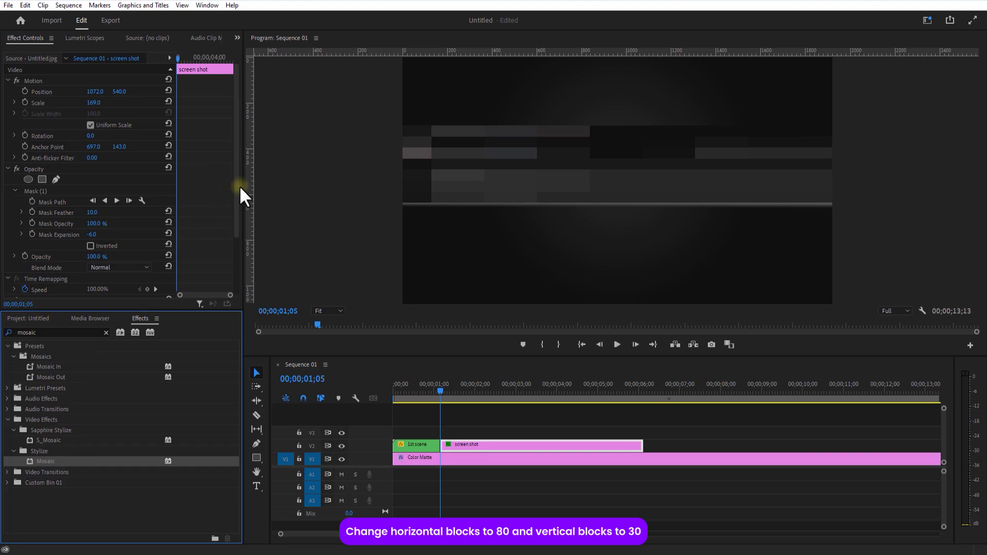
pyautogui.scroll(-3)
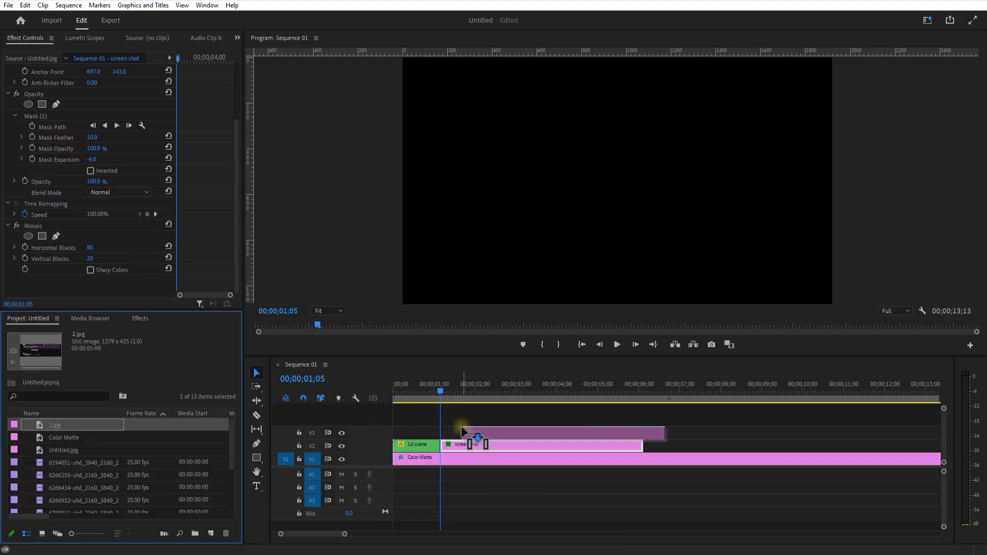
# Step: Place 2.jpg on V3 above the screen shot as 'comment' and adjust its mask
pyautogui.click(478, 433)
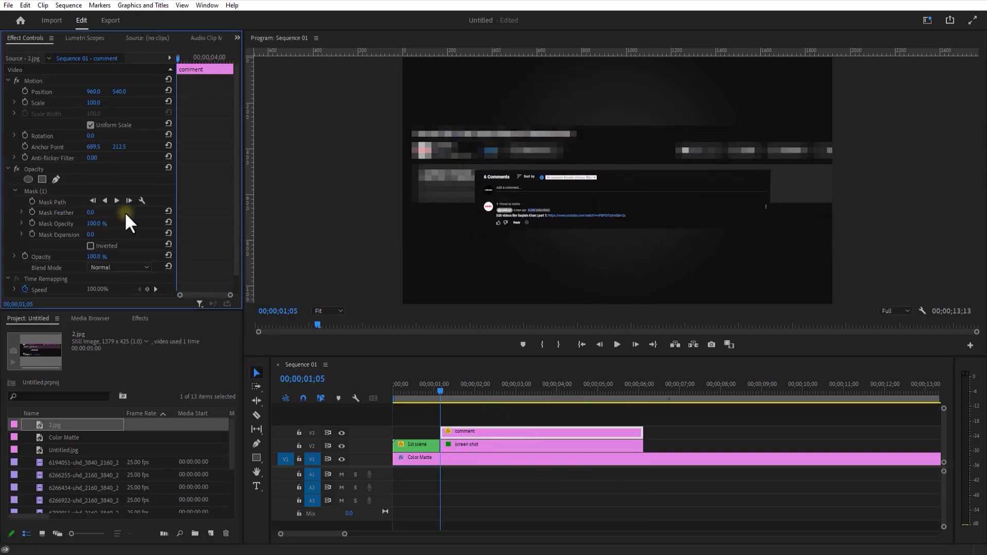
pyautogui.moveTo(94, 103); pyautogui.dragTo(126, 103)
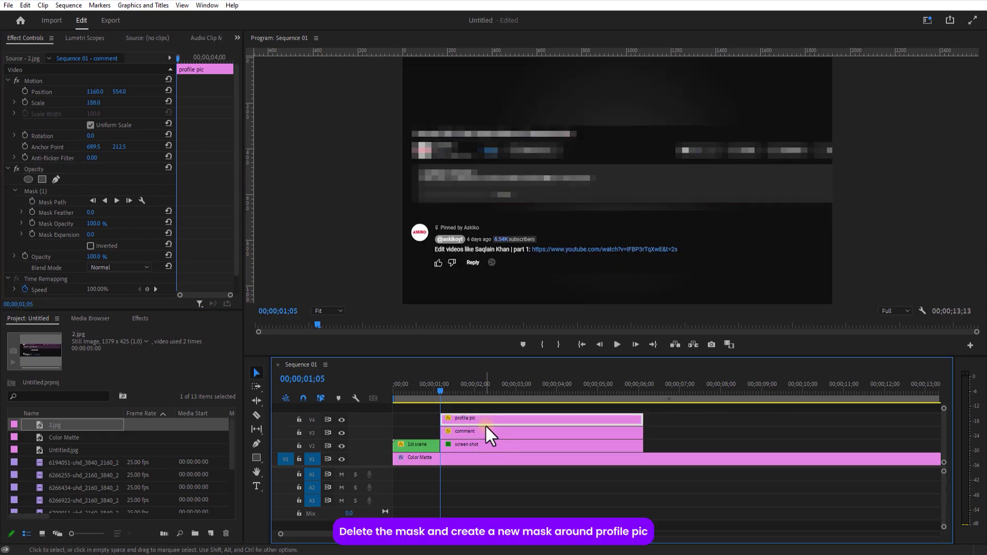
# Step: Mask the profile pic clip to the round avatar with an ellipse mask
pyautogui.click(39, 191)
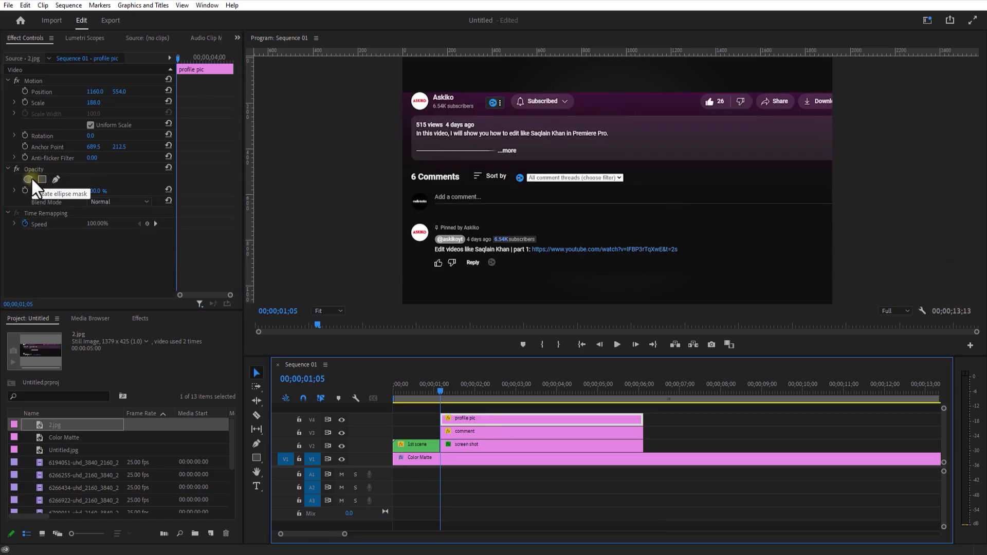
pyautogui.click(41, 179)
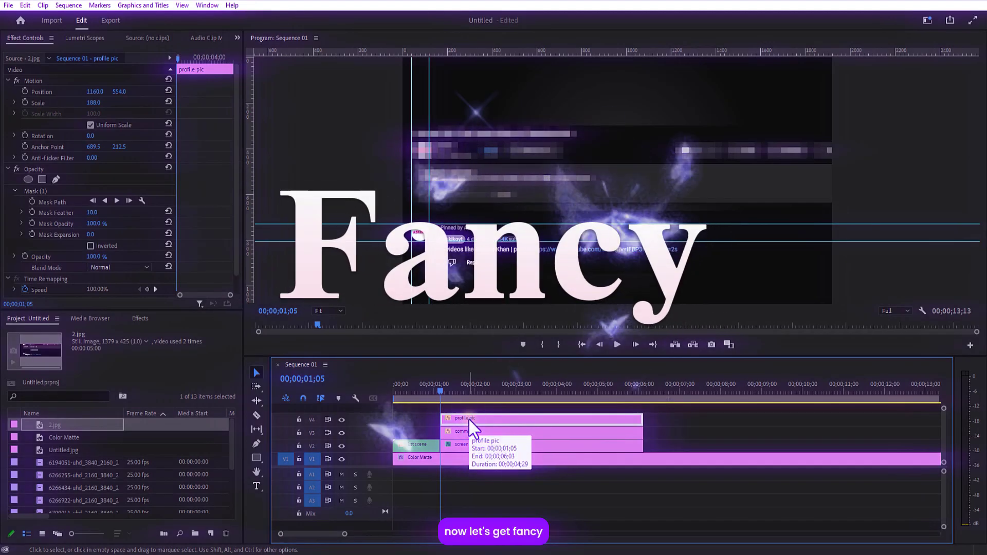
pyautogui.click(469, 436)
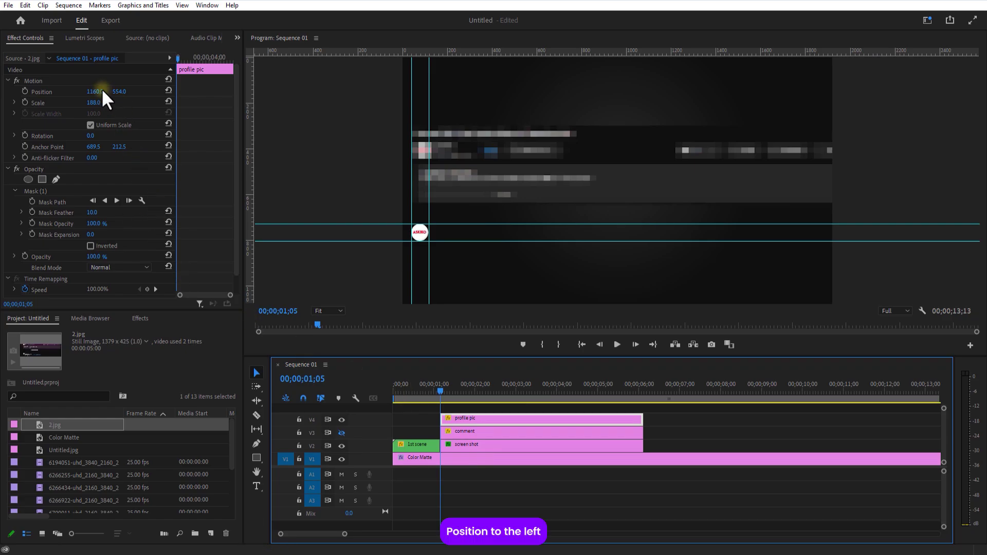
# Step: Keyframe the profile pic's Position sliding in from the left with eased interpolation
pyautogui.click(25, 92)
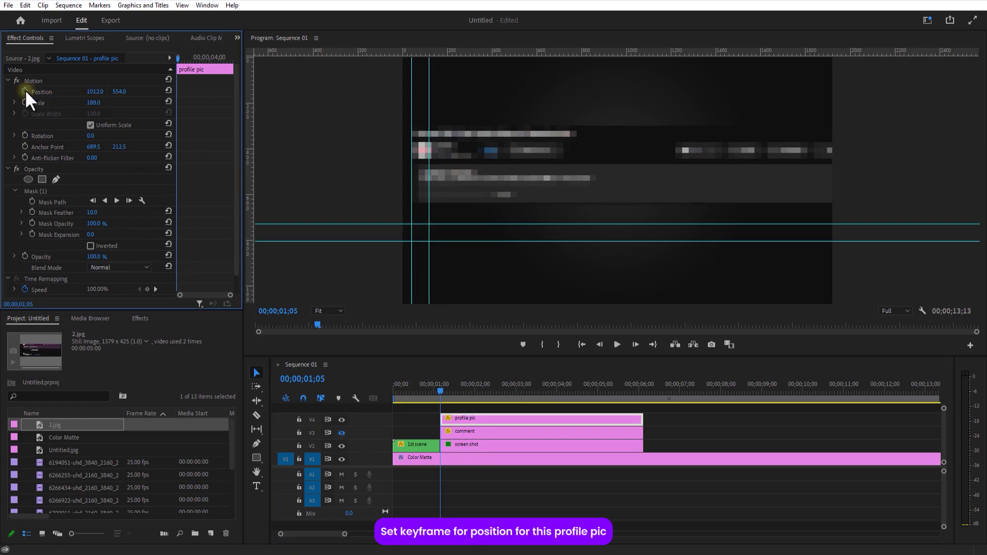
pyautogui.click(24, 92)
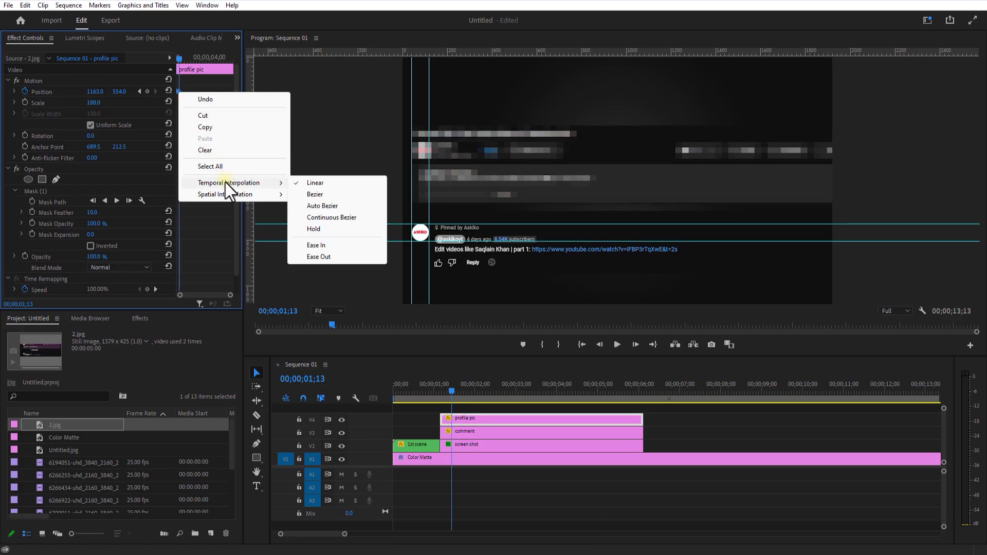
pyautogui.rightClick(463, 418)
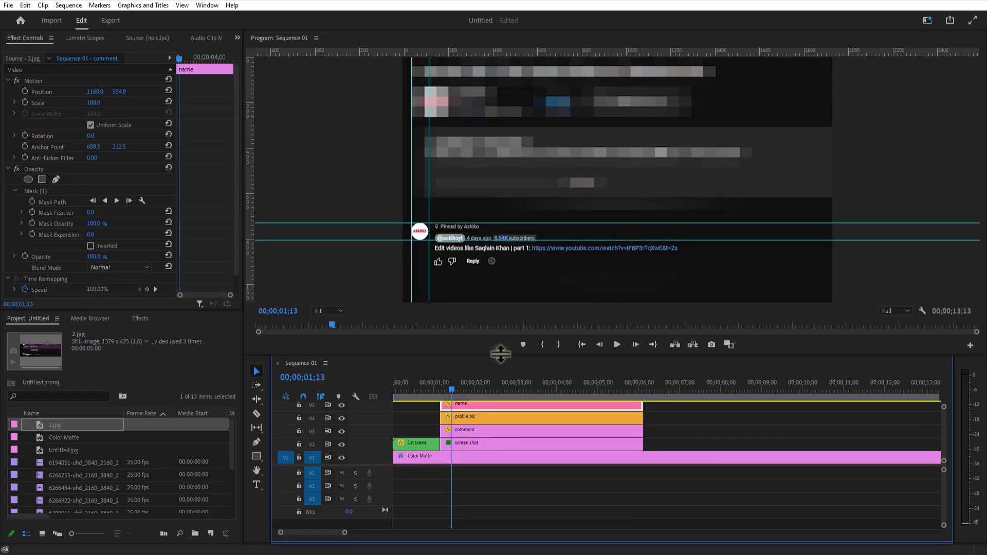
# Step: Mask the name clip to the commenter's name line with a rectangle mask
pyautogui.click(40, 191)
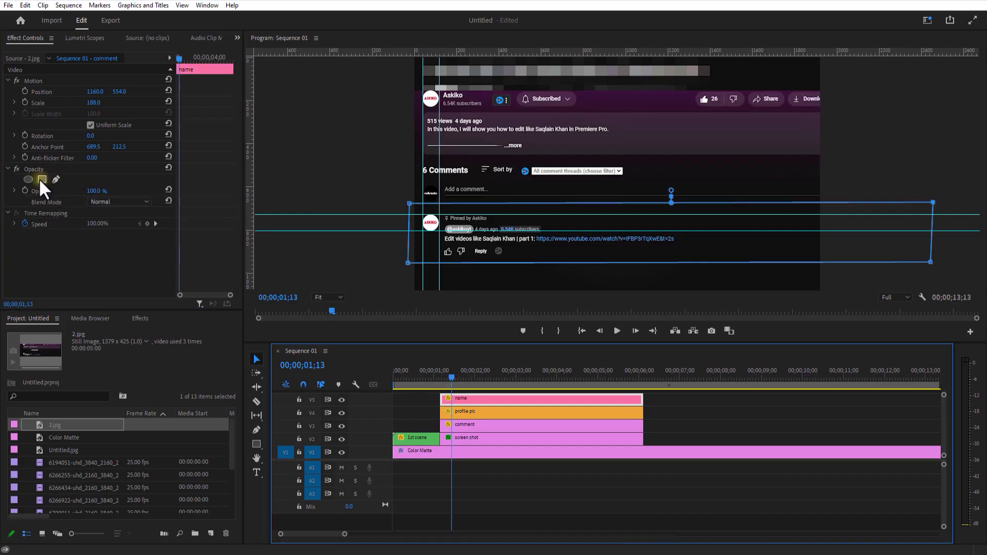
pyautogui.click(42, 179)
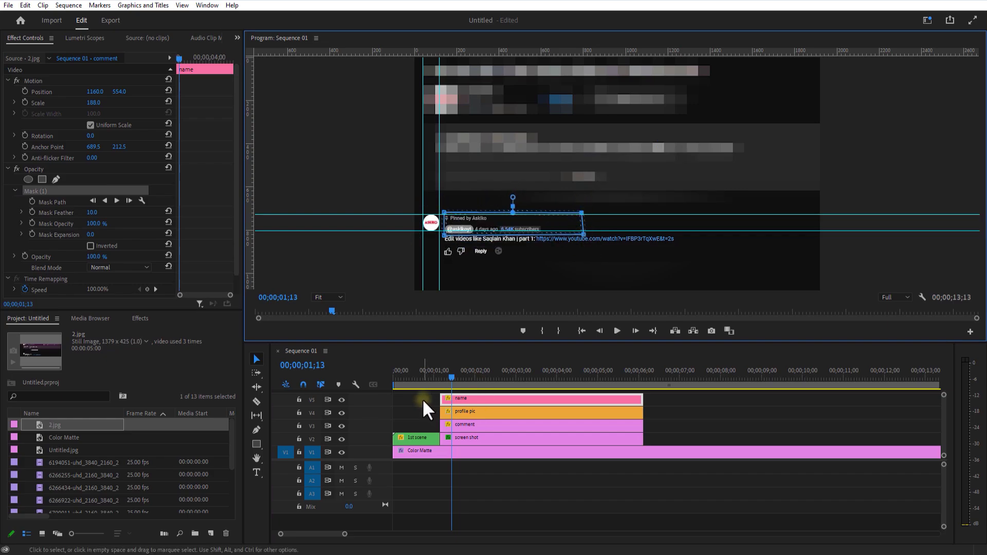
pyautogui.click(341, 426)
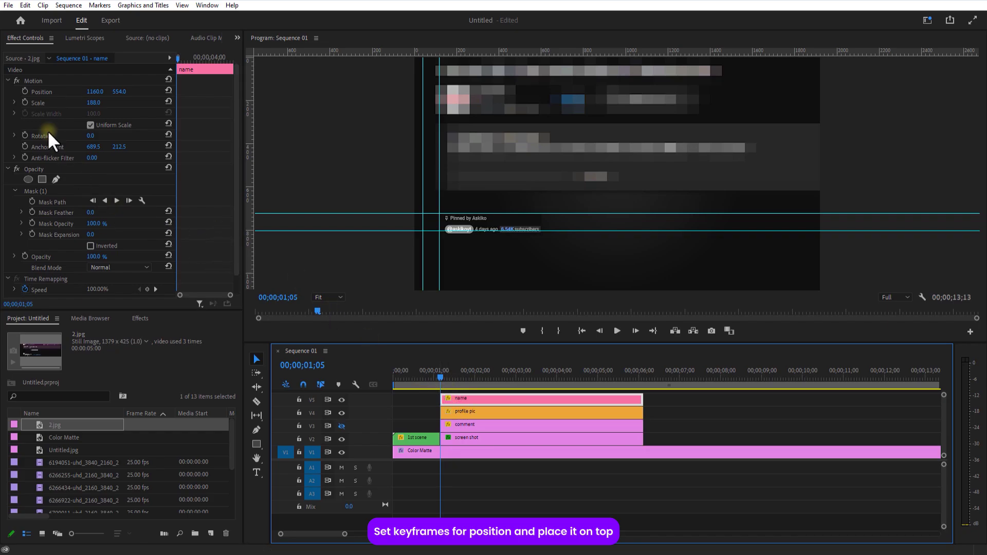
# Step: Keyframe the name's Position with Auto Bezier easing and copy the comment onto a new track
pyautogui.click(24, 92)
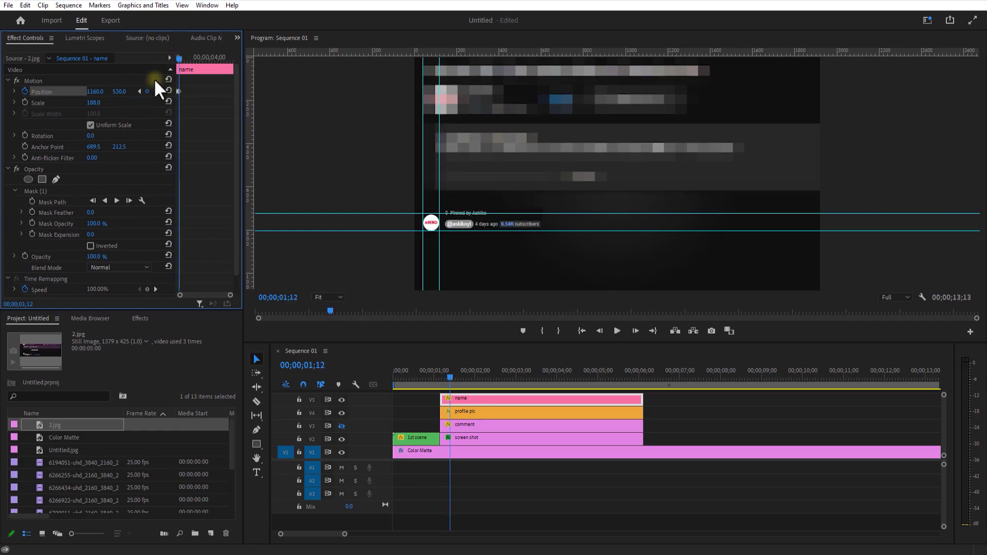
pyautogui.rightClick(179, 92)
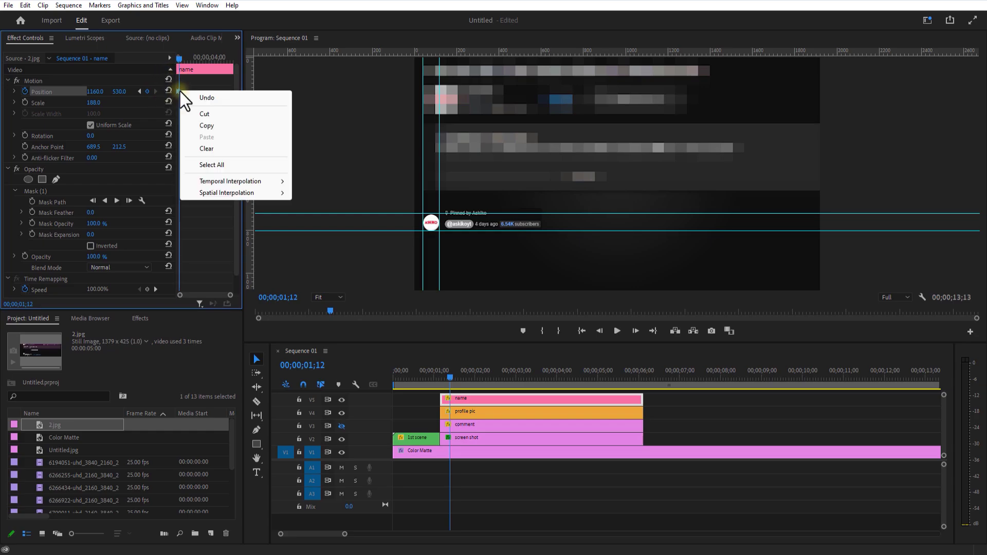
pyautogui.click(330, 214)
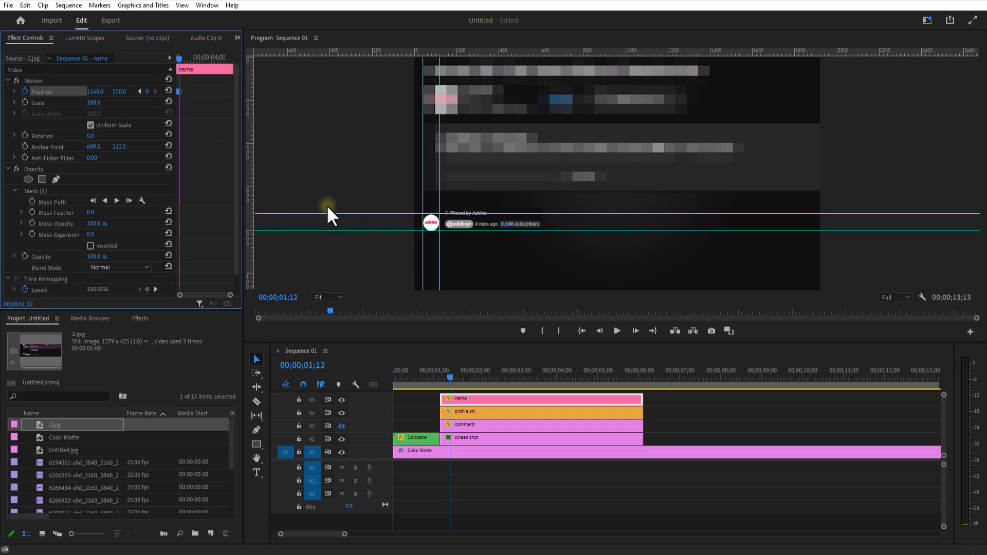
pyautogui.moveTo(453, 409)
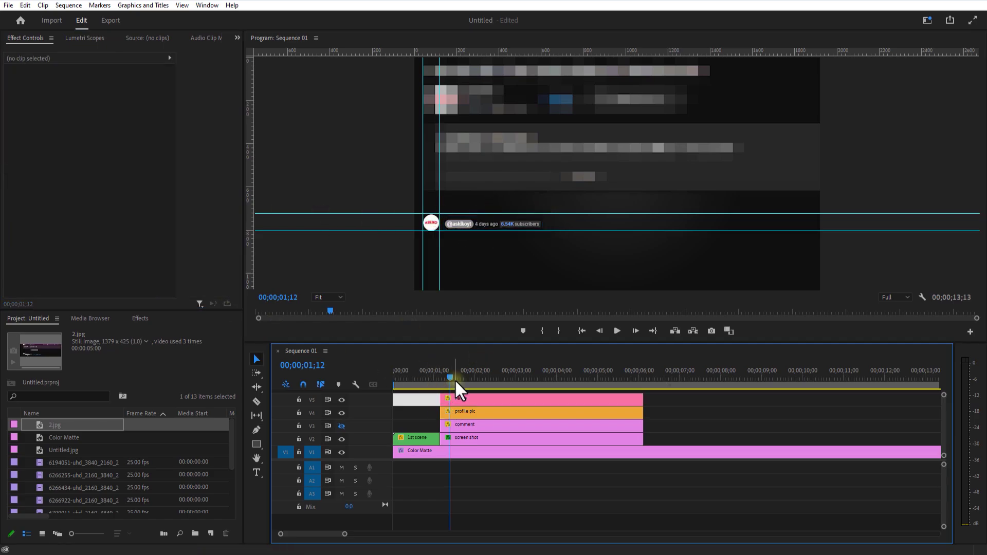
pyautogui.click(412, 451)
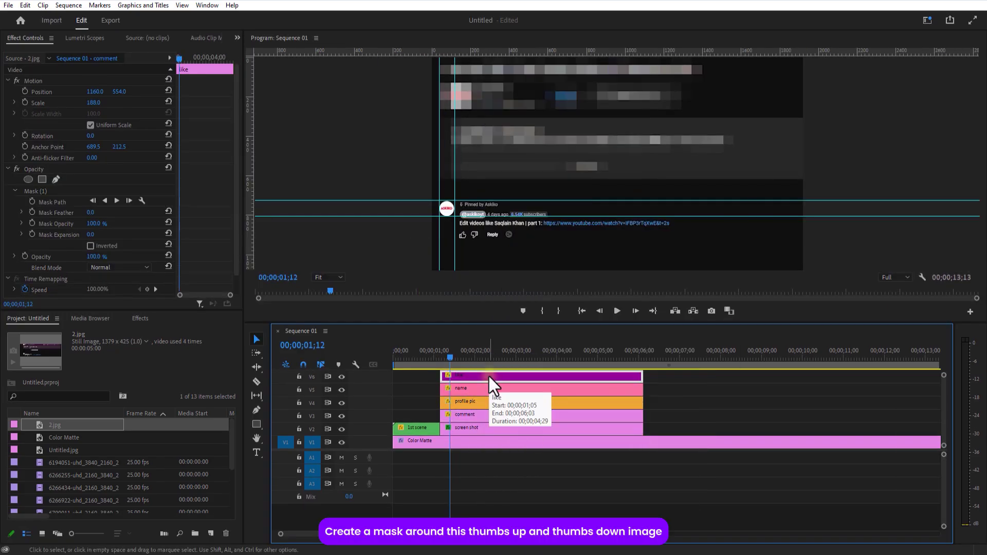
# Step: Mask the like clip to the thumbs icons, keyframe its Position and remove the full comment clip
pyautogui.click(36, 192)
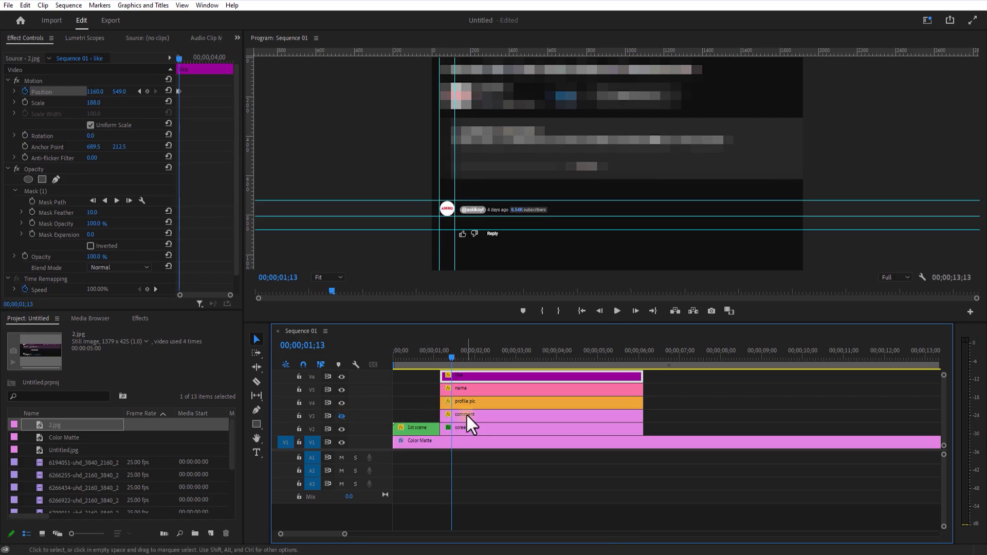
pyautogui.click(501, 438)
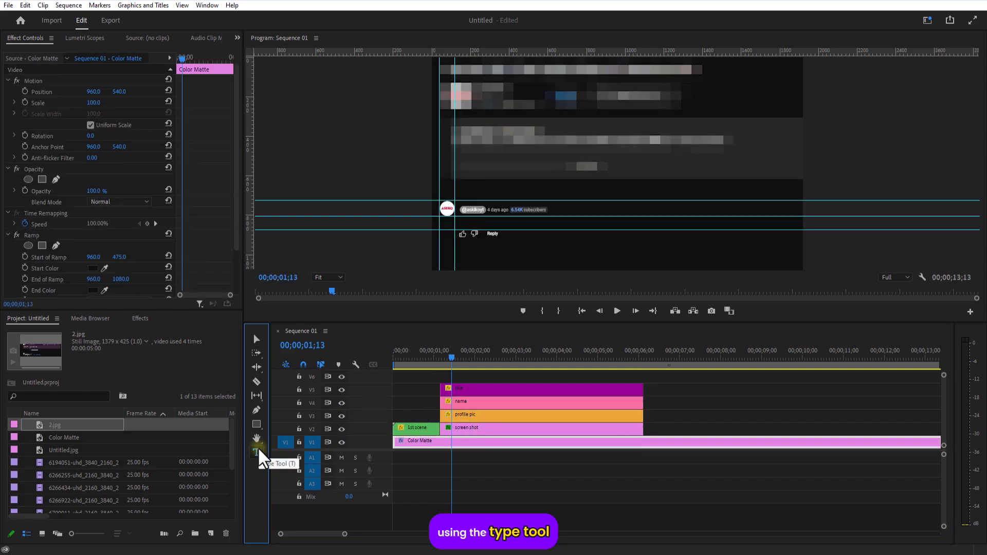
# Step: Reveal 'How do you invest your money?' left to right with Mask Path keyframes on a rectangle mask
pyautogui.click(256, 452)
pyautogui.write('How do you invest your money?')
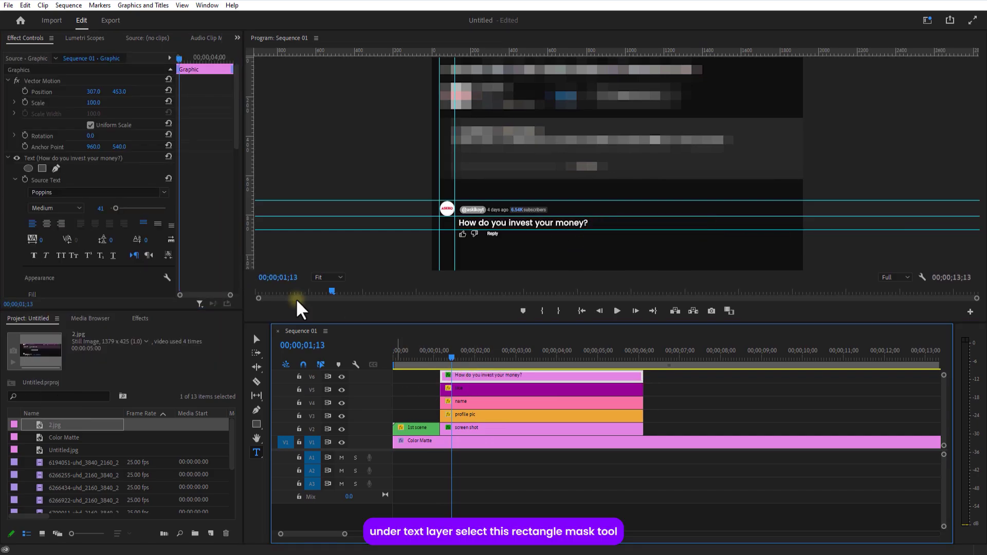
pyautogui.click(42, 168)
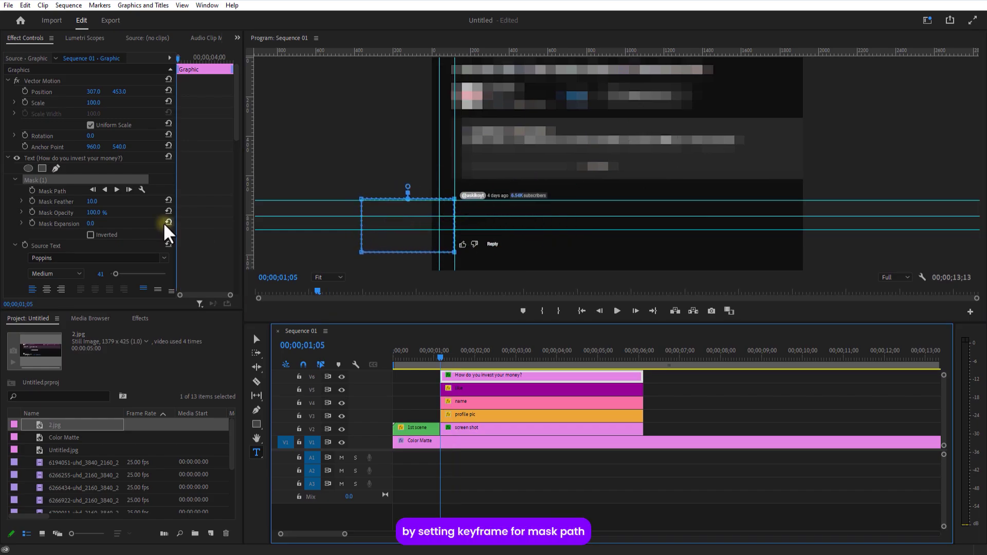
pyautogui.moveTo(30, 193)
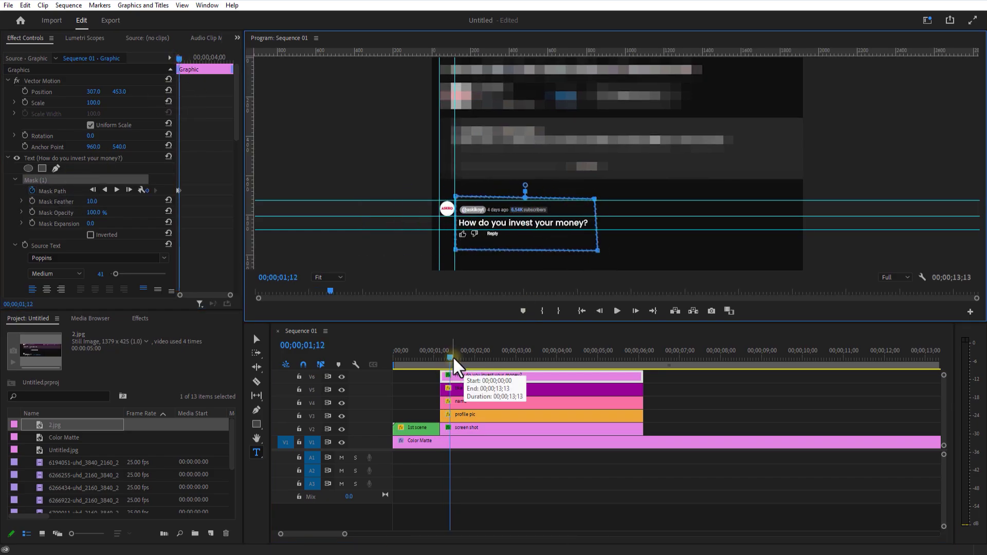
pyautogui.click(598, 311)
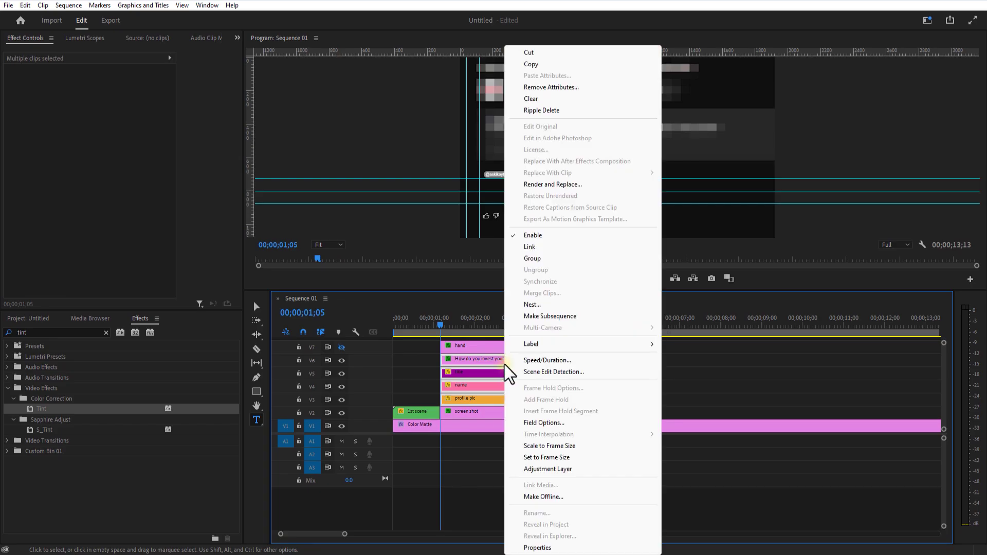
# Step: Nest the question text, like, name and profile pic clips as a sequence named comment
pyautogui.click(532, 304)
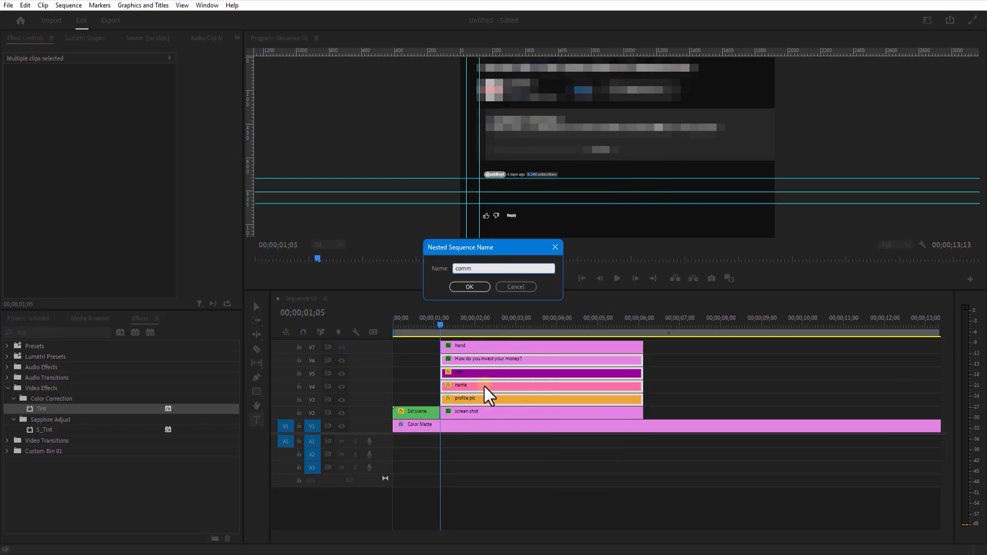
pyautogui.click(469, 287)
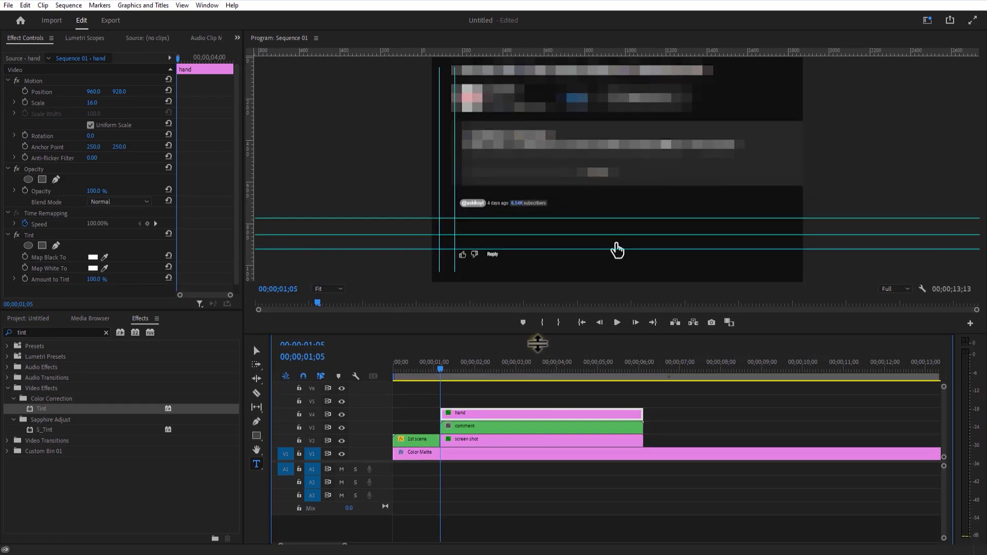
# Step: Hide the hand track and keyframe the comment's position and scale
pyautogui.click(341, 419)
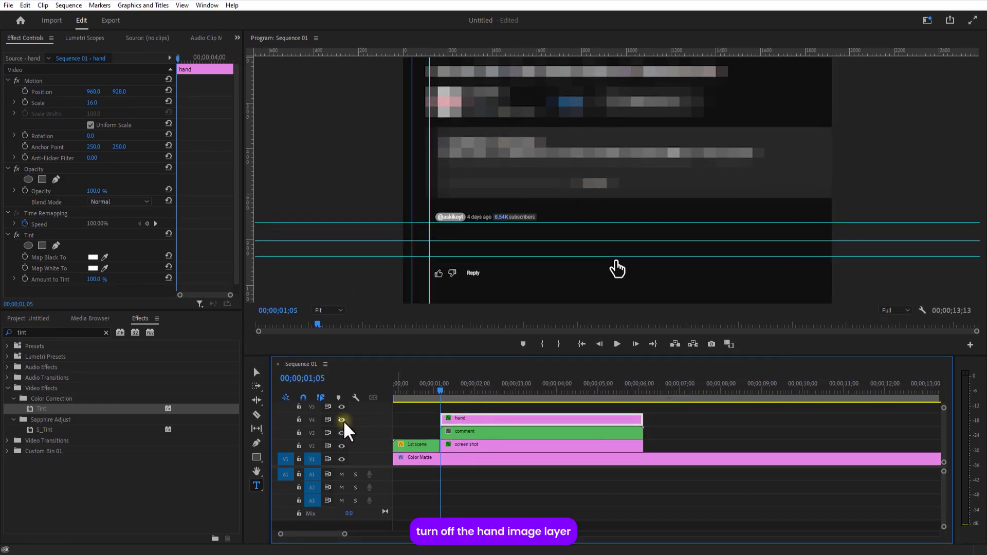
pyautogui.click(542, 431)
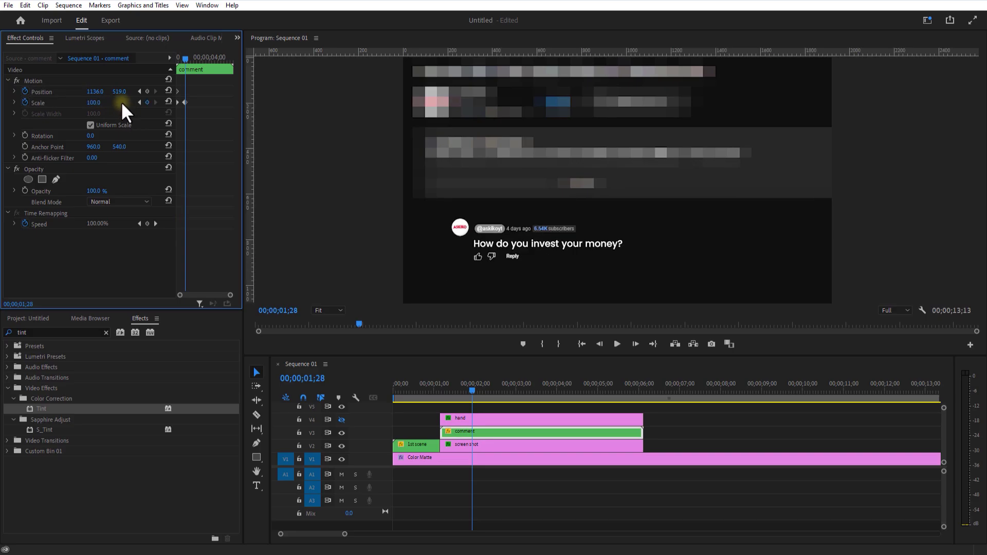
pyautogui.moveTo(95, 92); pyautogui.dragTo(94, 92)
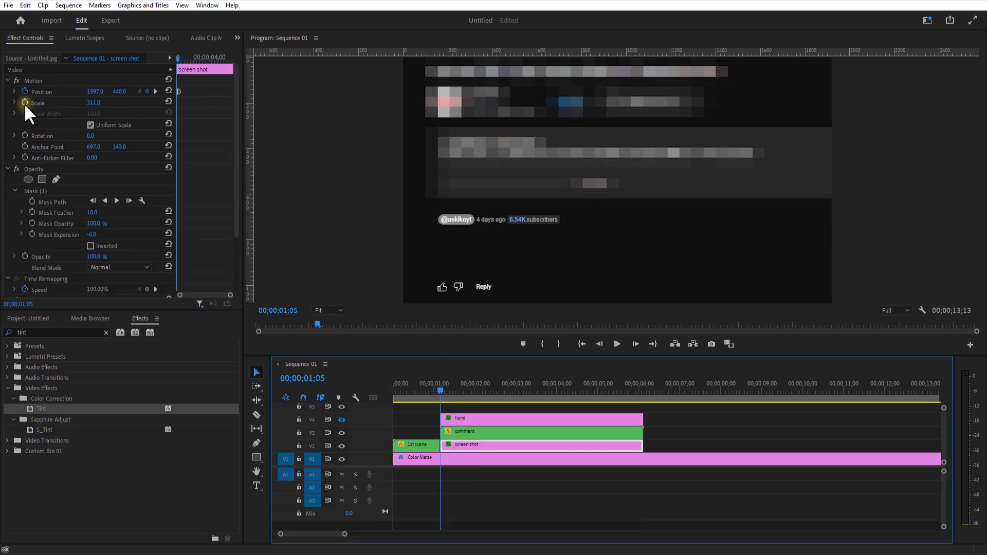
# Step: Keyframe the screen shot's scale over the opening frames
pyautogui.click(37, 101)
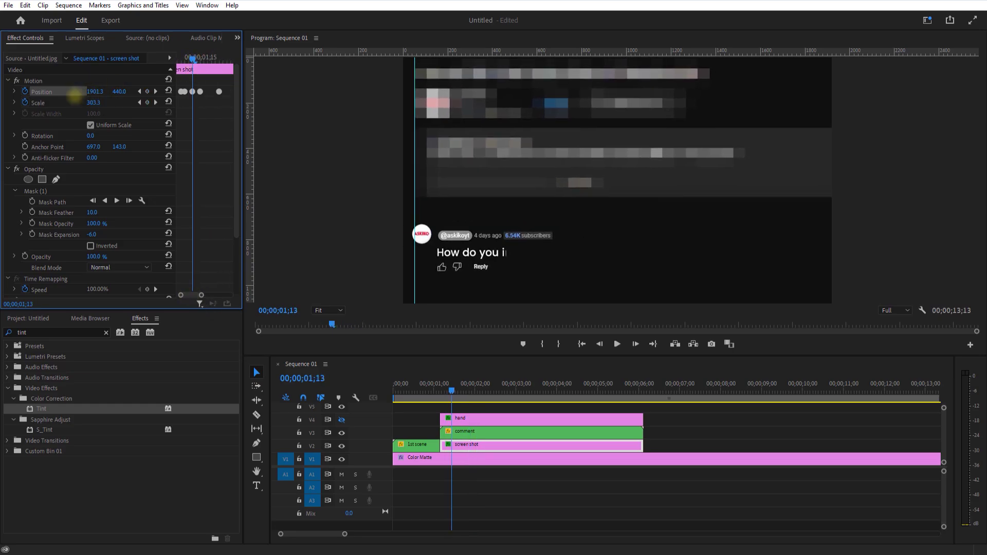
pyautogui.click(616, 343)
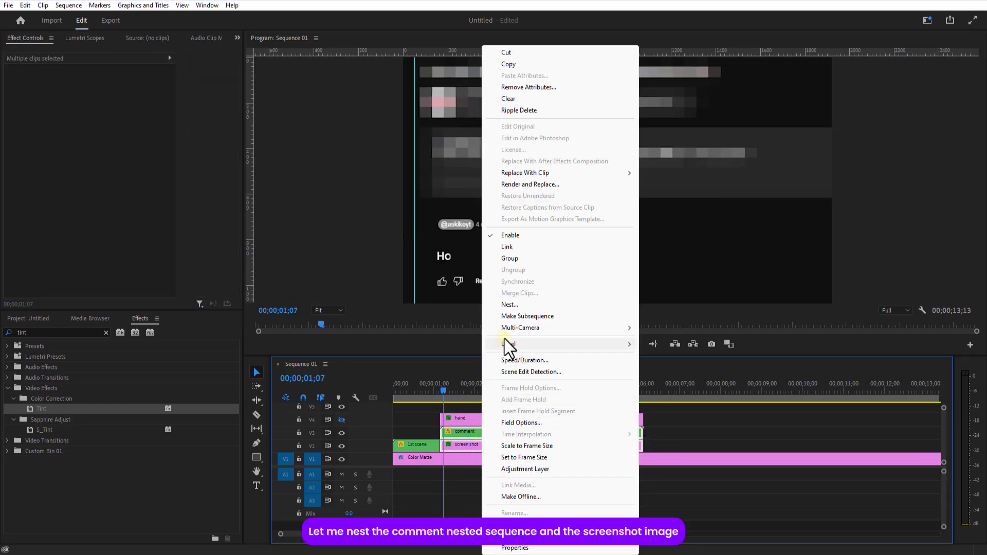
# Step: Nest comment and screen shot as '1st scene 2nd part' with Auto Bezier position and scale keyframes
pyautogui.click(510, 304)
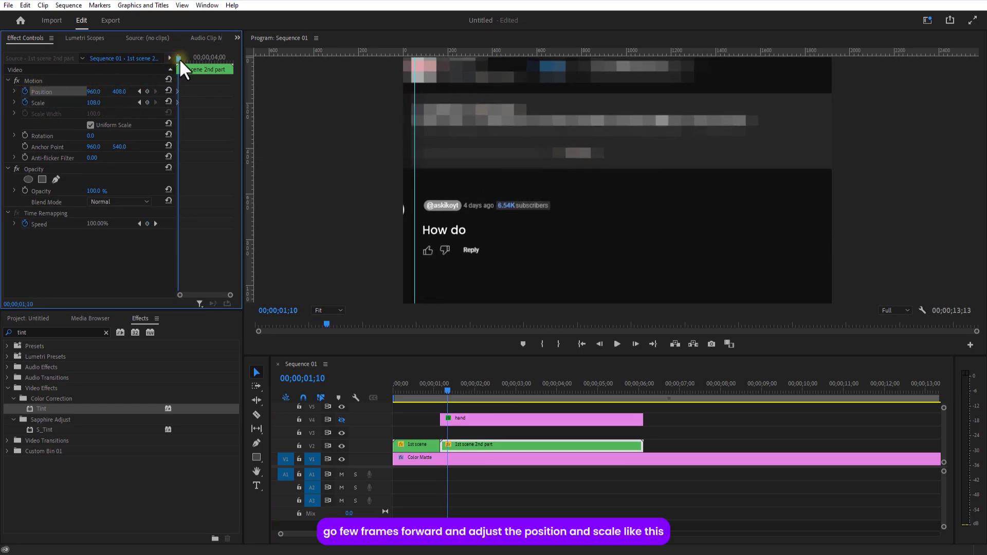
pyautogui.click(444, 390)
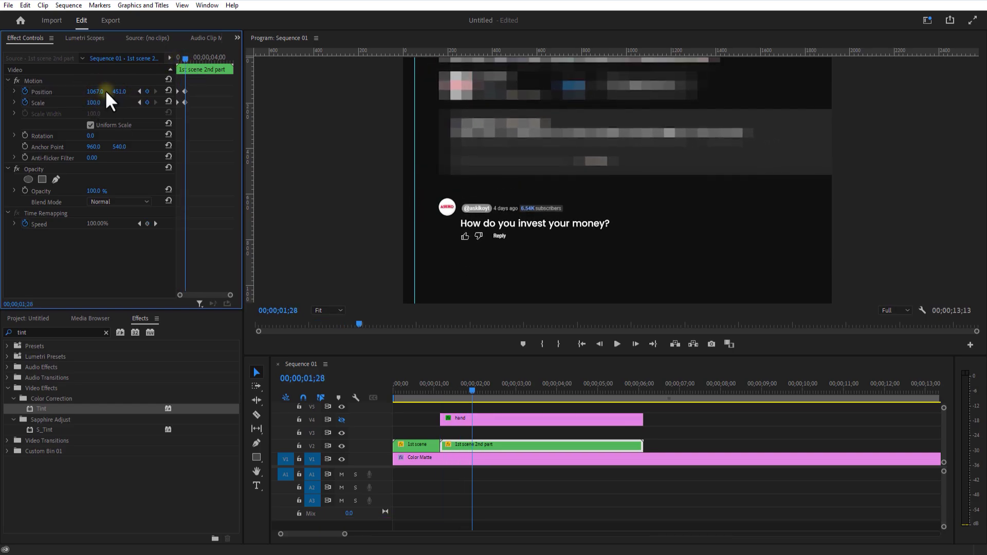
pyautogui.rightClick(187, 91)
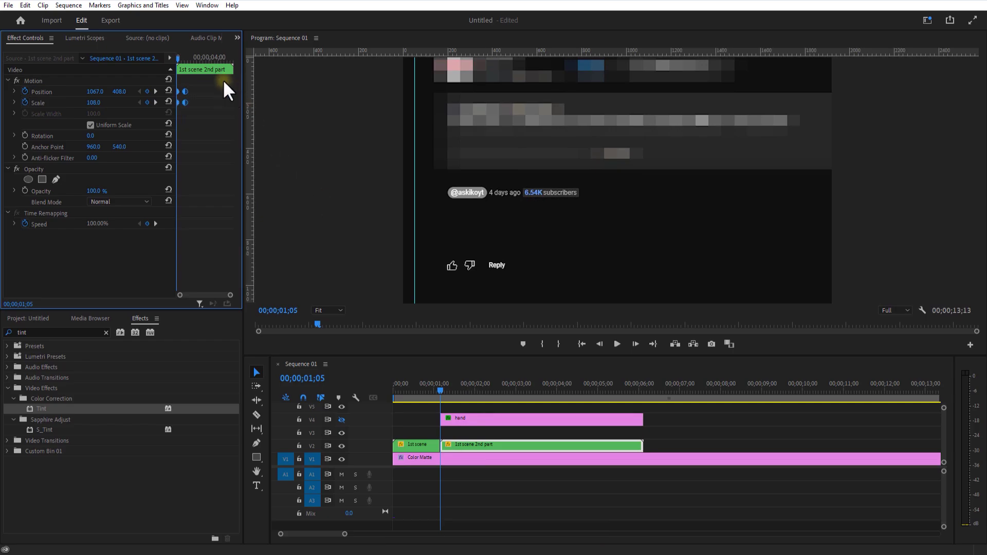
pyautogui.click(617, 344)
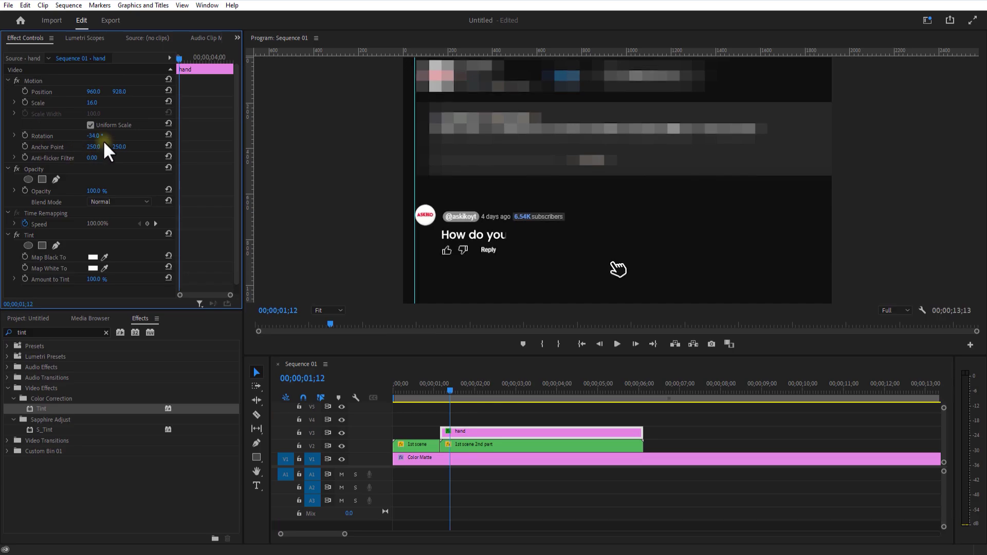
# Step: Rotate the hand to -34° at 14% scale and ease its Position keyframes onto the dislike icon
pyautogui.moveTo(92, 102); pyautogui.dragTo(89, 103)
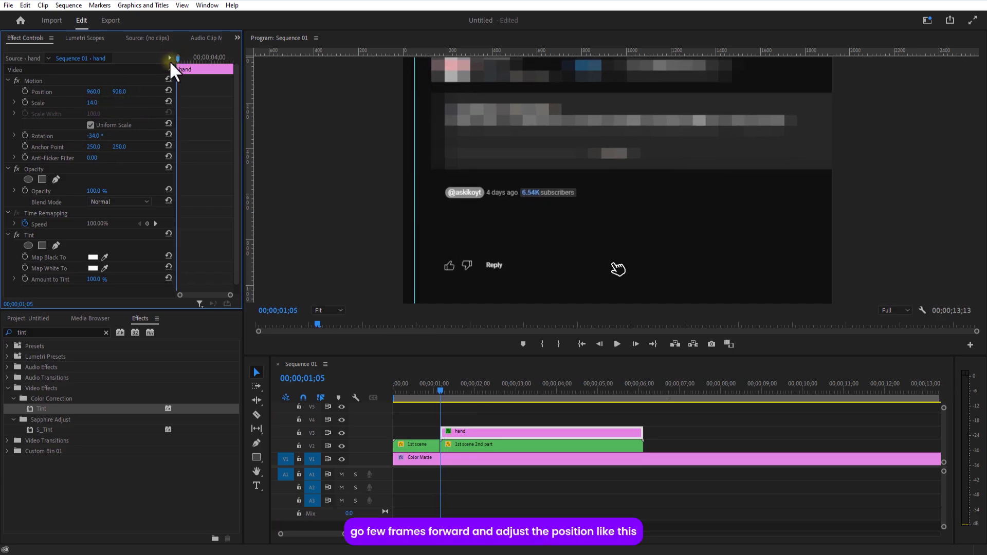
pyautogui.moveTo(157, 91)
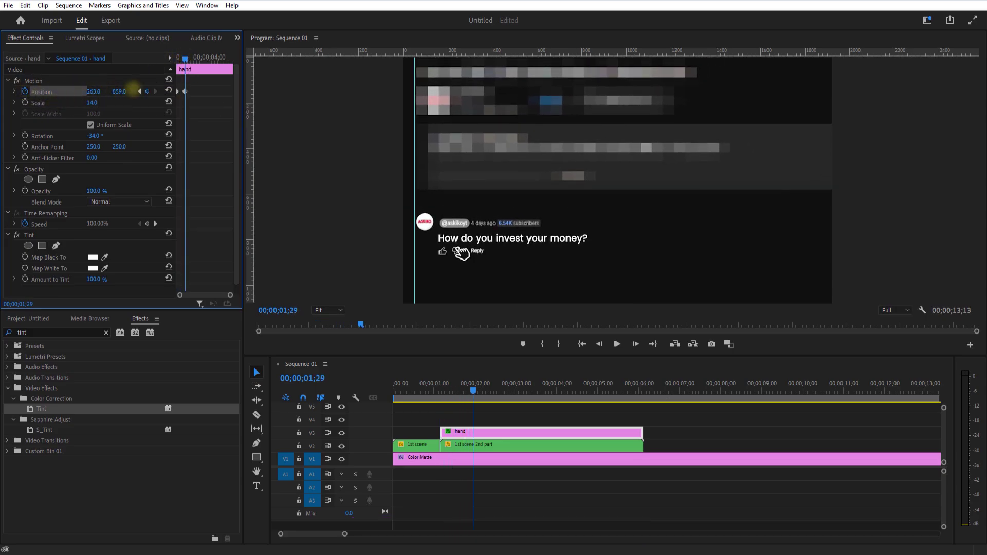
pyautogui.click(184, 91)
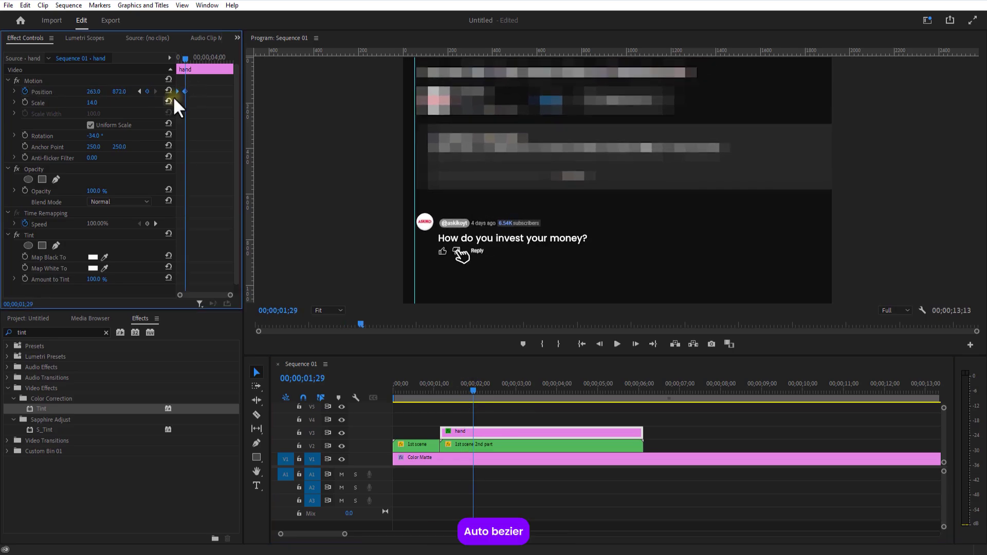
pyautogui.moveTo(444, 356)
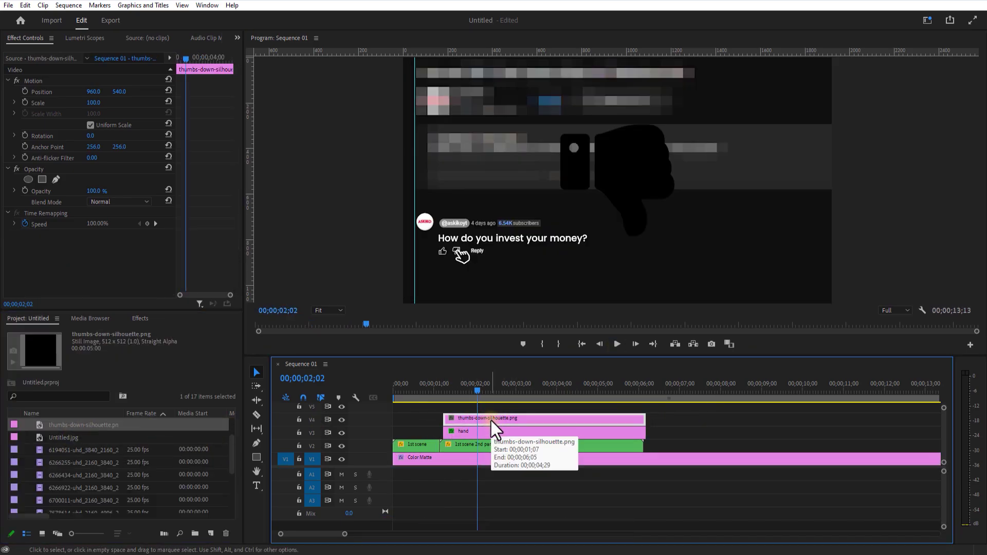
# Step: Apply Tint and Horizontal Flip to the thumbs-down silhouette clip
pyautogui.click(140, 318)
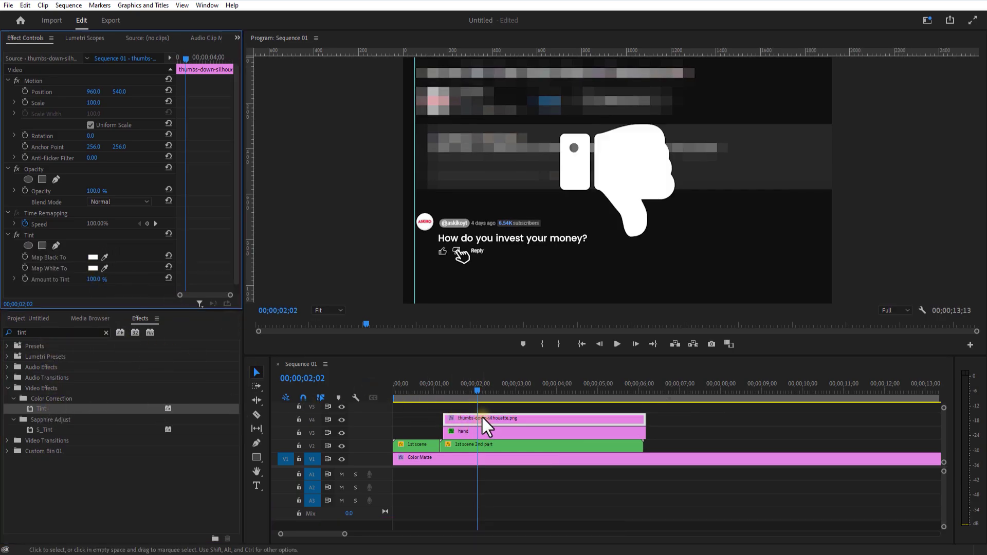
pyautogui.tripleClick(57, 332)
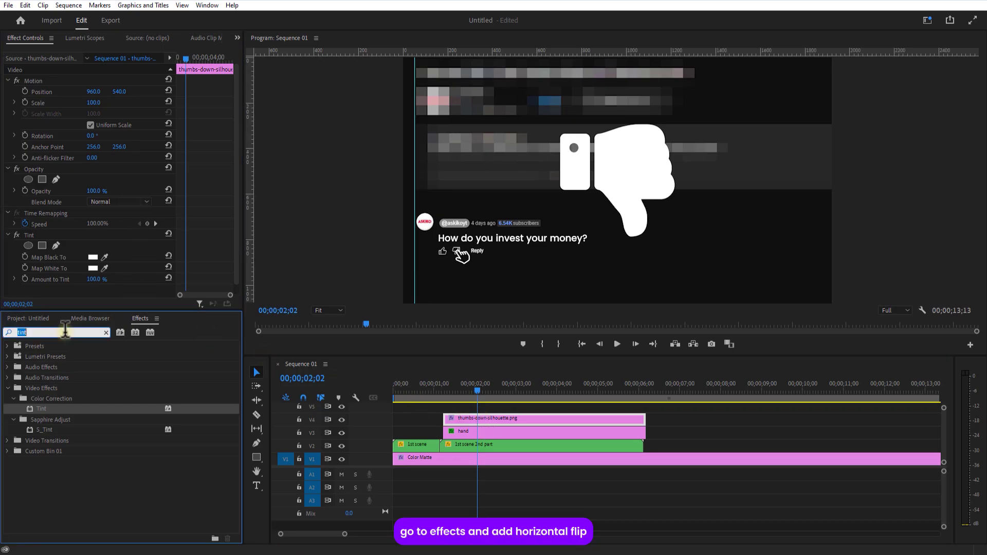
pyautogui.write('horizo')
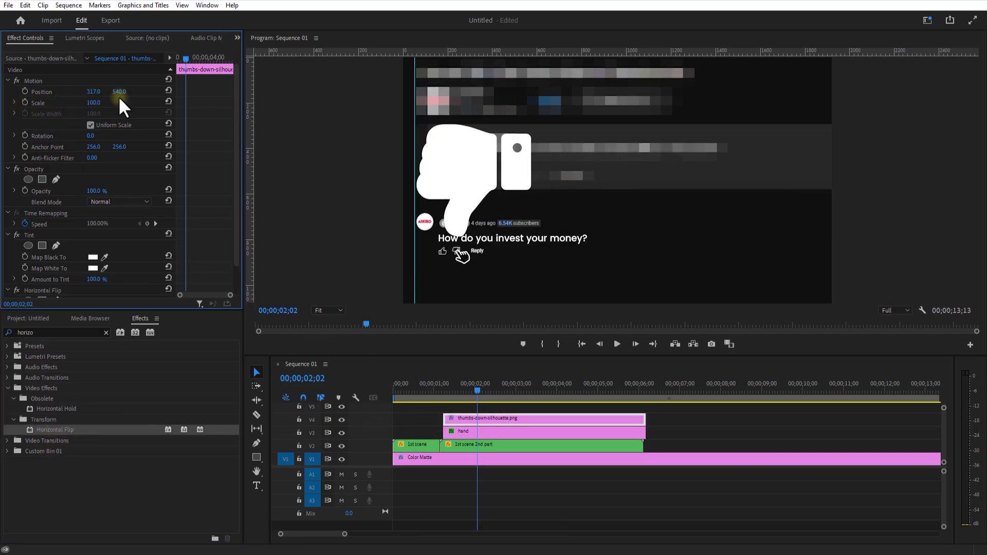
# Step: Shrink and position the thumbs-down over the dislike icon at 100% preview zoom
pyautogui.click(327, 310)
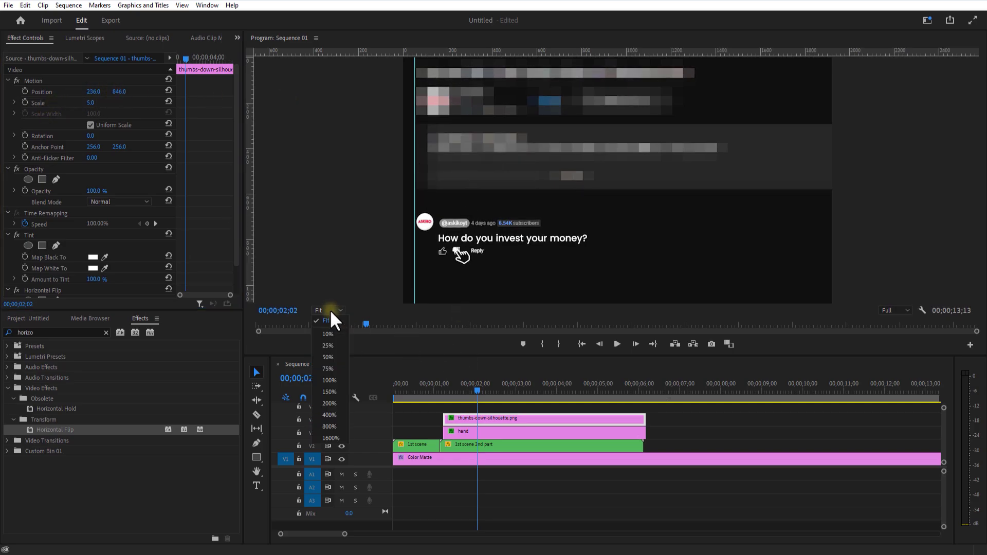
pyautogui.click(329, 381)
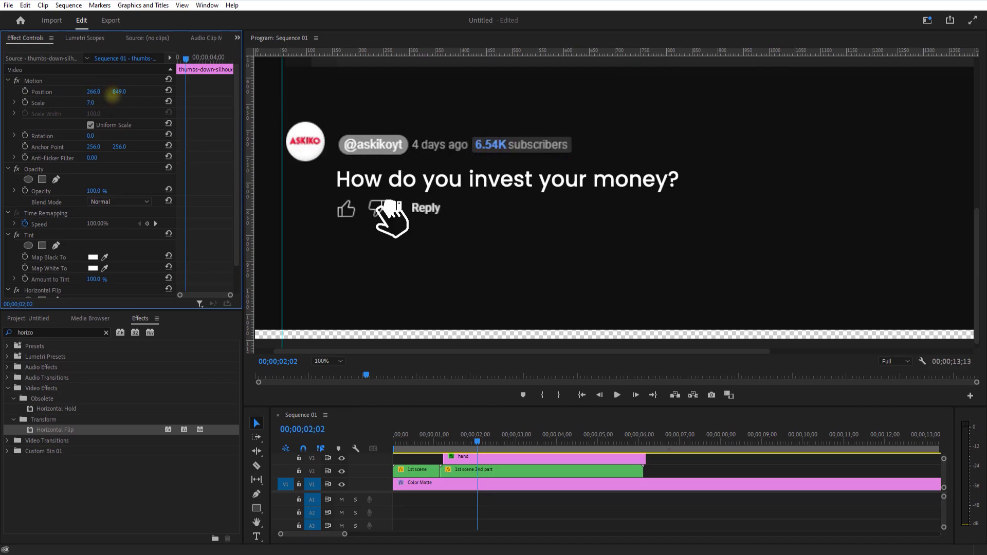
pyautogui.moveTo(98, 92); pyautogui.dragTo(82, 92)
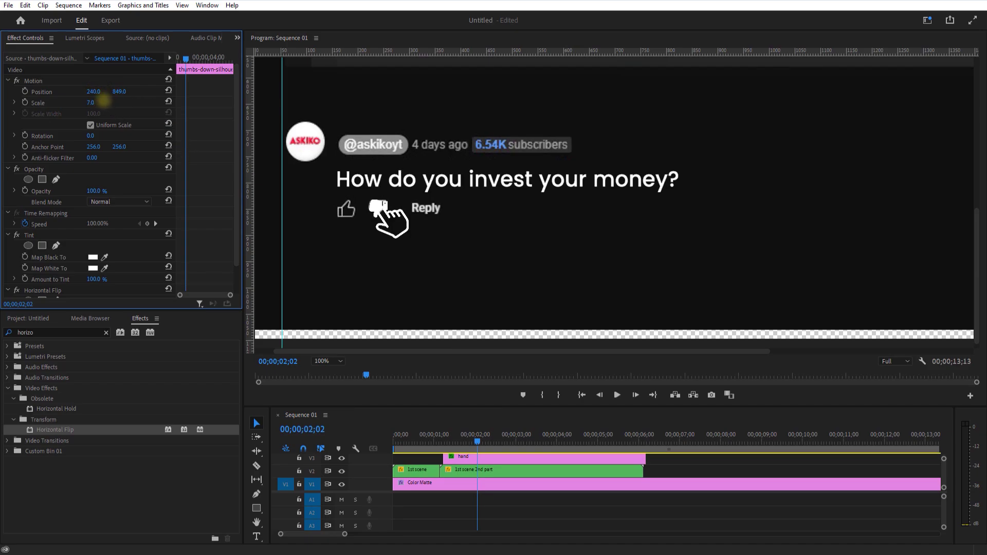
pyautogui.click(329, 361)
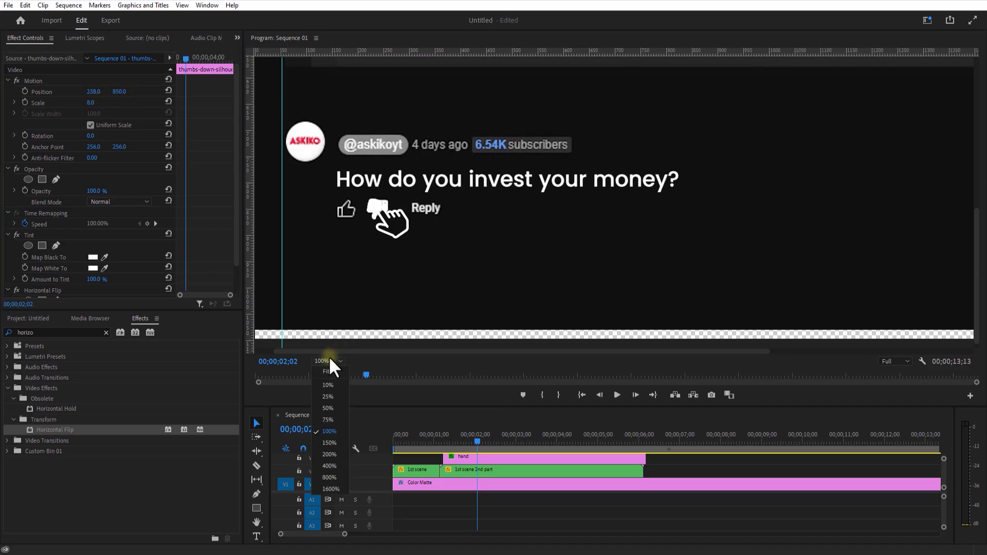
pyautogui.click(326, 372)
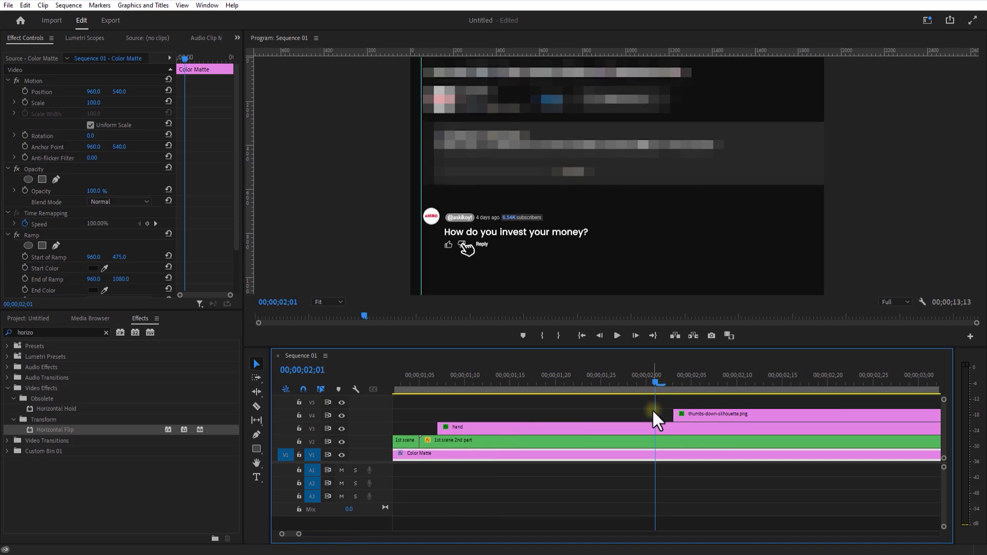
pyautogui.click(456, 427)
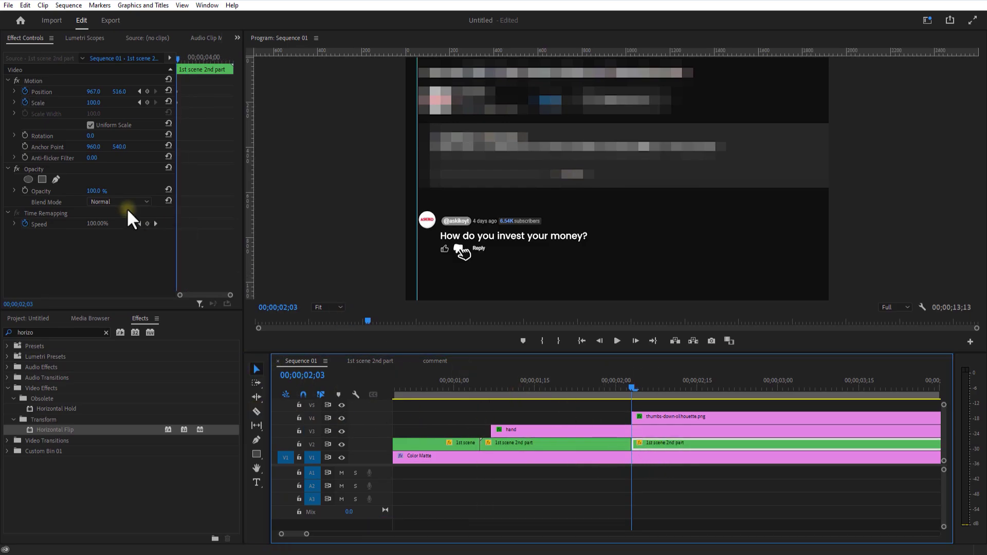
# Step: Add a rectangular opacity mask to the clip and set it to Inverted
pyautogui.click(42, 179)
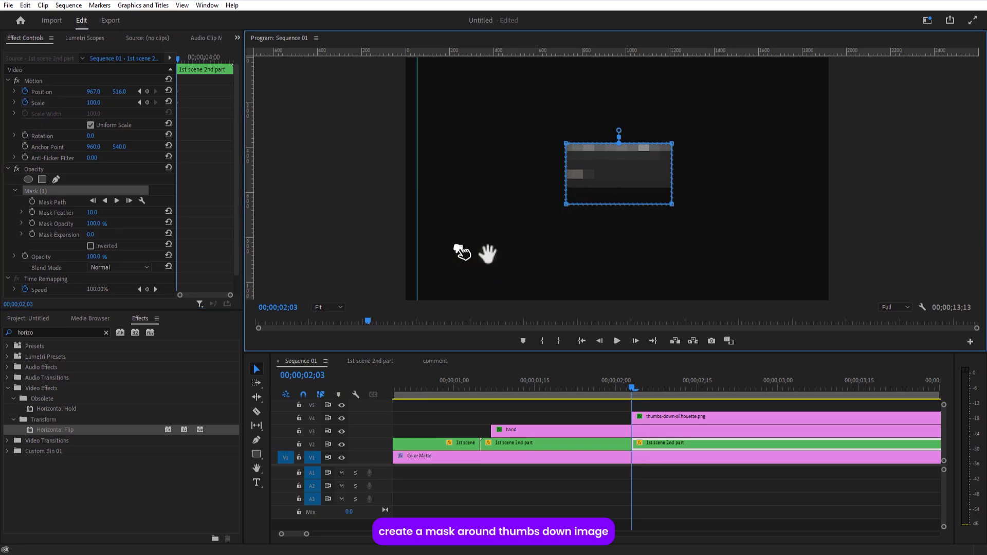
pyautogui.click(461, 252)
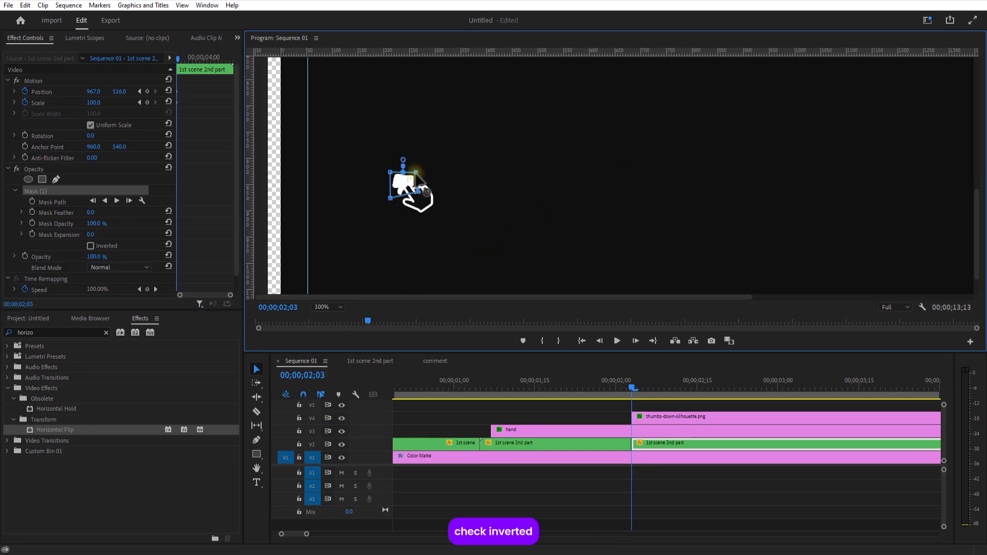
pyautogui.click(90, 245)
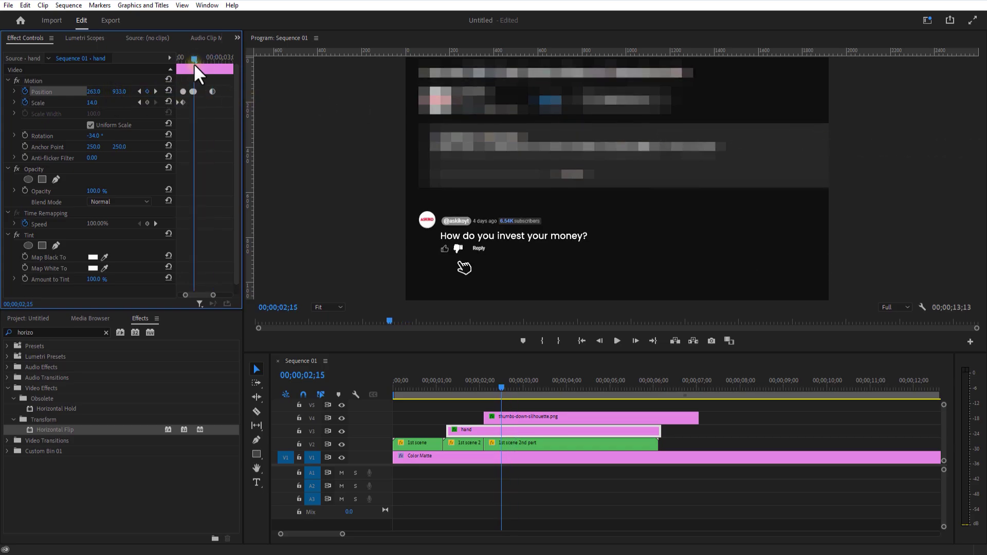
pyautogui.moveTo(510, 428)
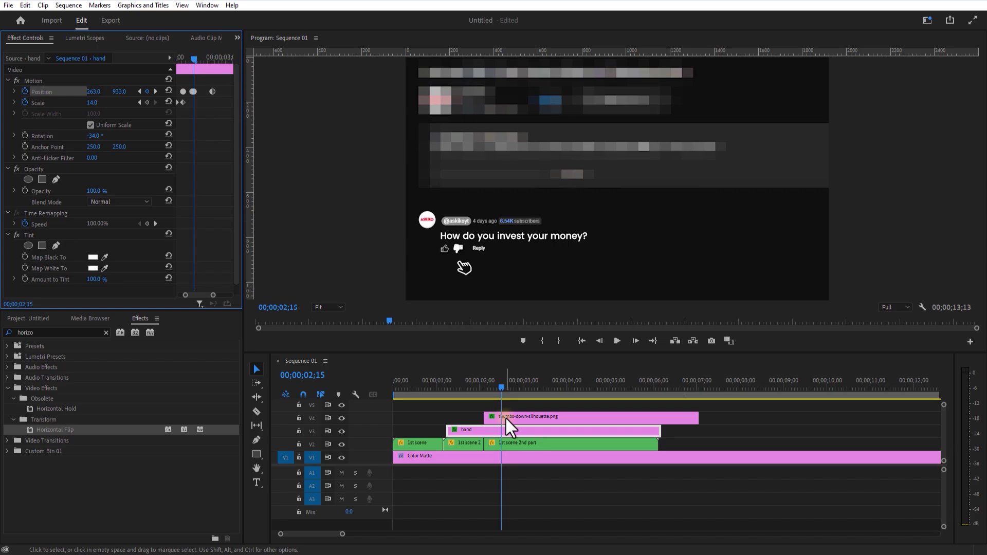
# Step: Select the thumbs-down silhouette, set Position and Opacity keyframes, and enter the nested 1st scene 2nd part
pyautogui.click(567, 416)
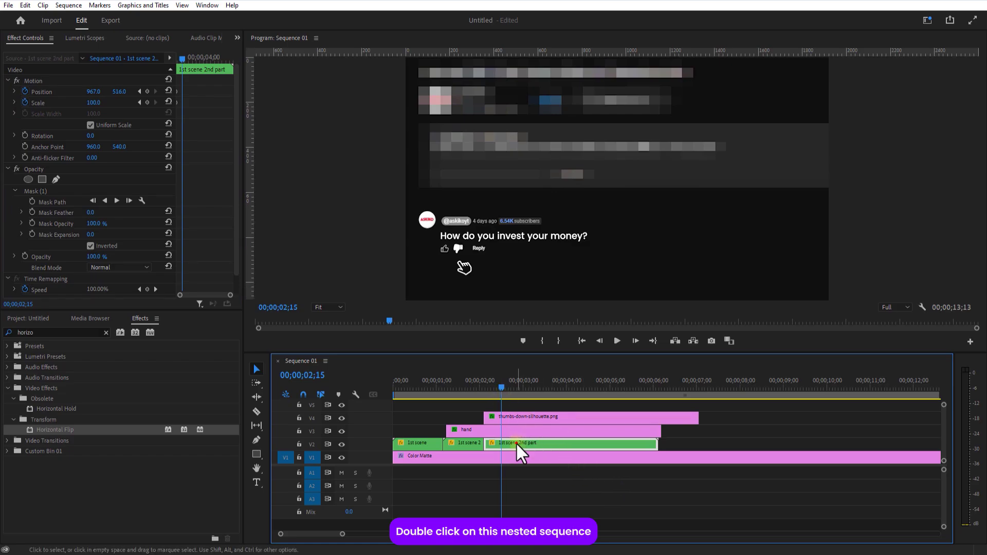
pyautogui.doubleClick(517, 443)
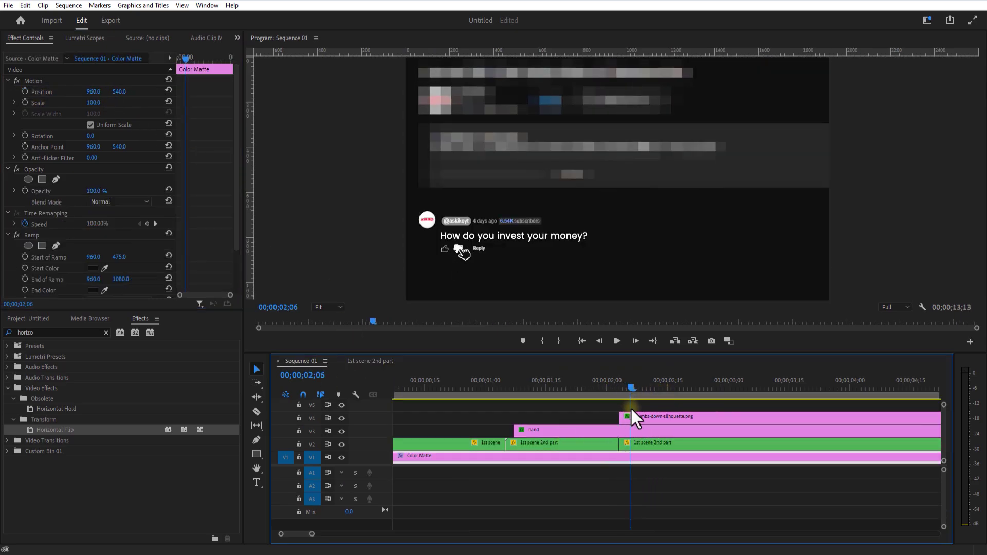
pyautogui.click(703, 381)
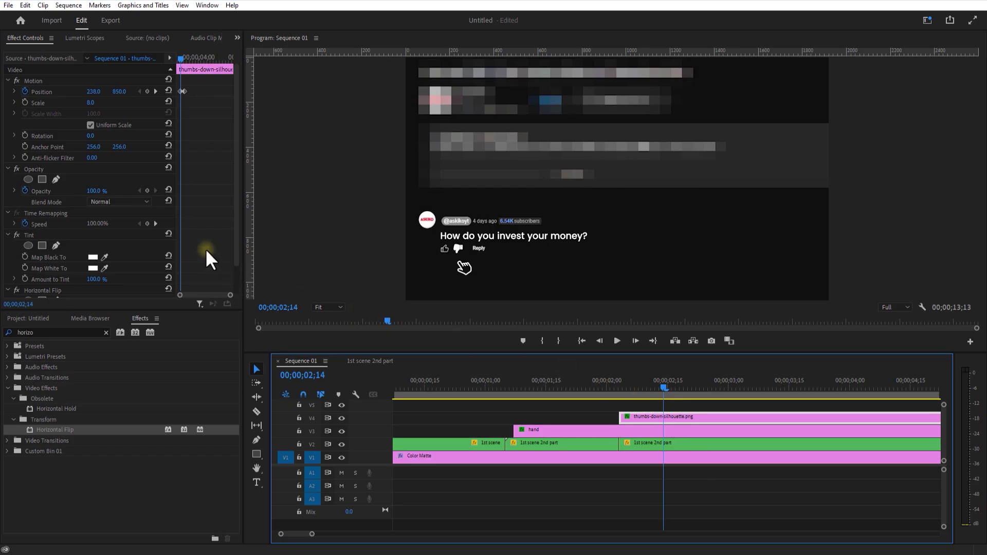
pyautogui.moveTo(154, 202)
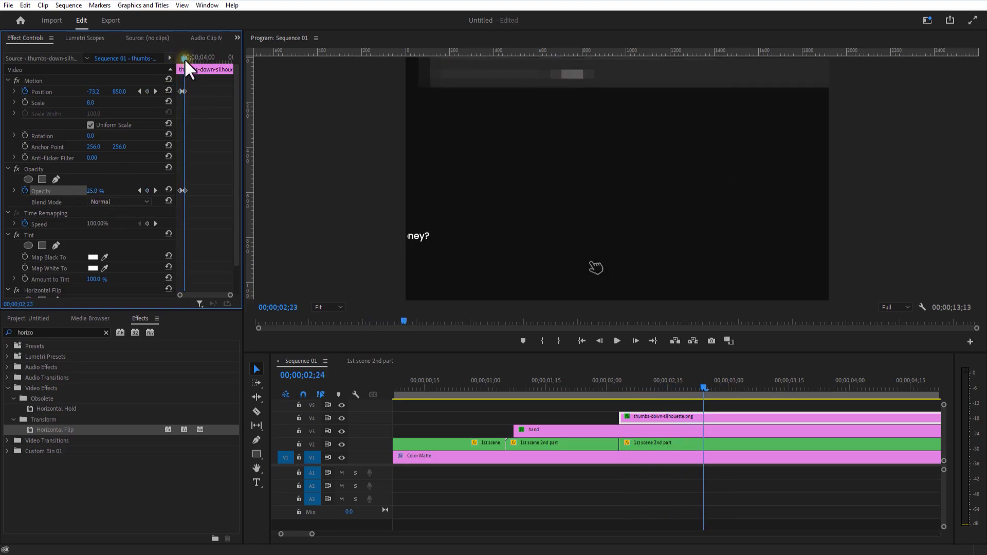
pyautogui.click(650, 443)
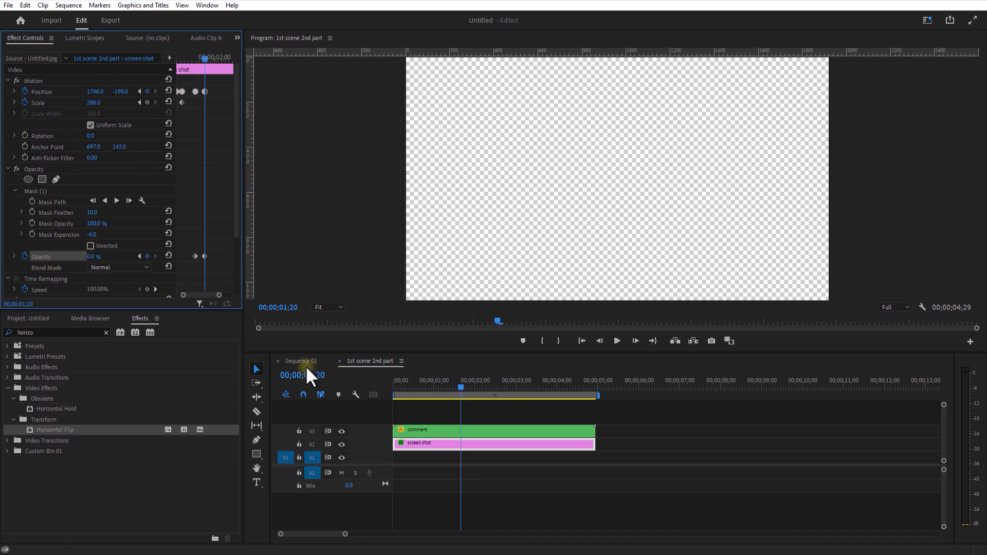
# Step: Back in Sequence 01, razor the overlay clips at the playhead and remove the trailing pieces
pyautogui.click(300, 361)
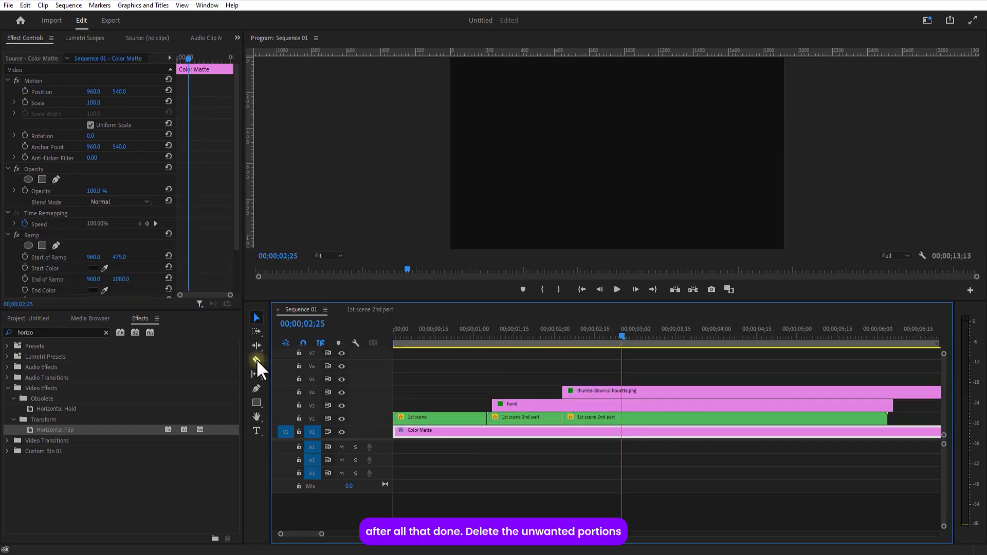
pyautogui.click(256, 360)
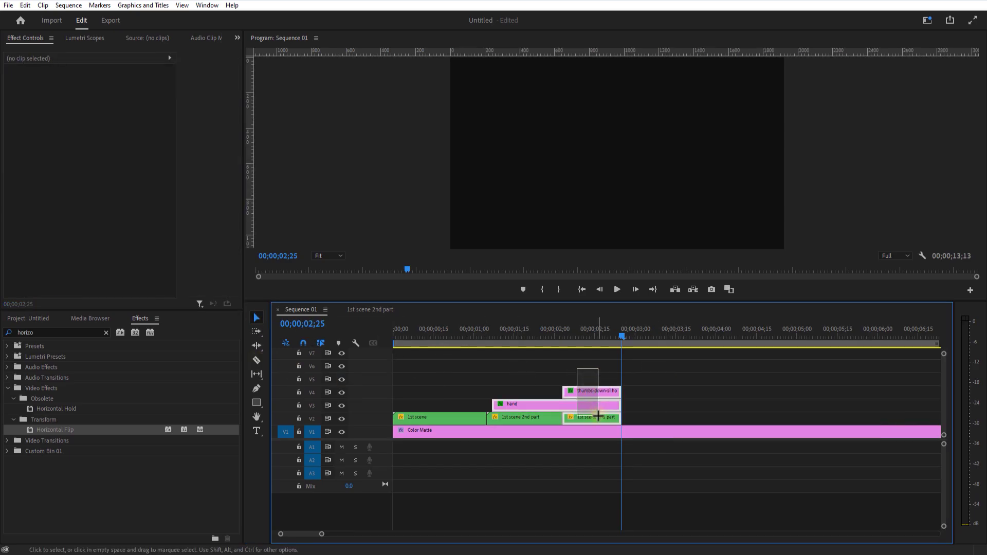
pyautogui.click(593, 391)
pyautogui.write('ultra')
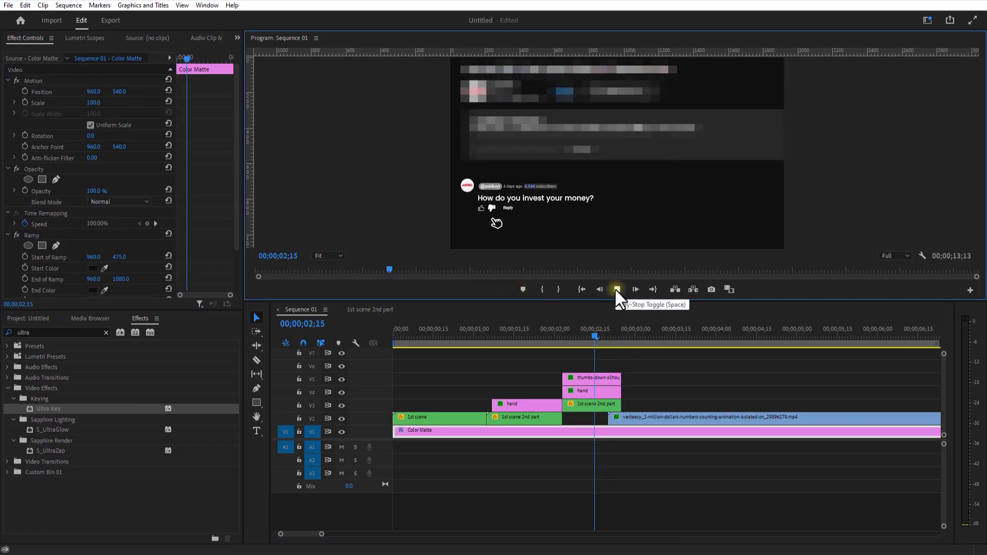
# Step: Stop playback and apply Ultra Key to the counting clip to remove its green background
pyautogui.click(616, 289)
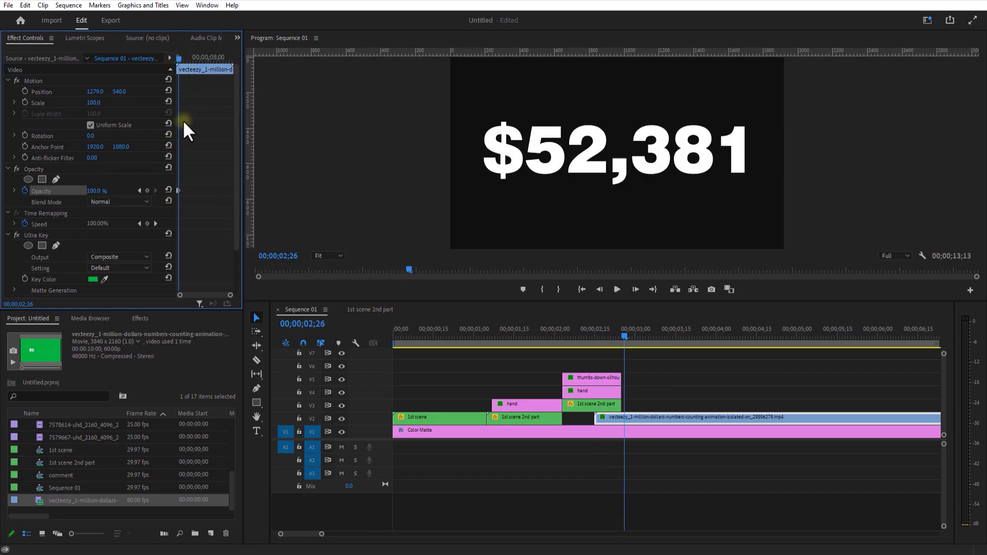
pyautogui.click(418, 431)
pyautogui.write('video 2')
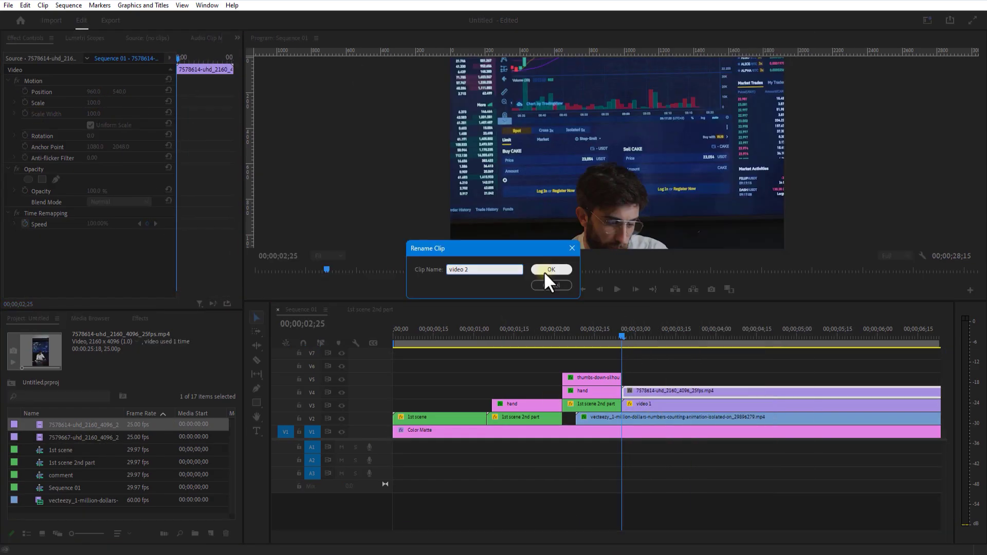
# Step: Confirm the video 1–10 clip renames and name the nested sequence 'videos'
pyautogui.click(551, 270)
pyautogui.write('videos')
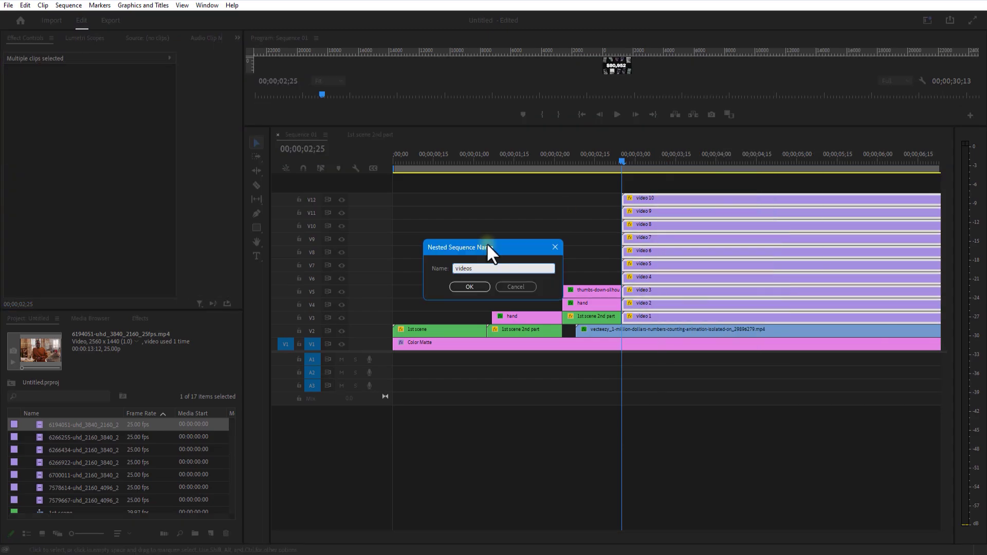
pyautogui.click(469, 287)
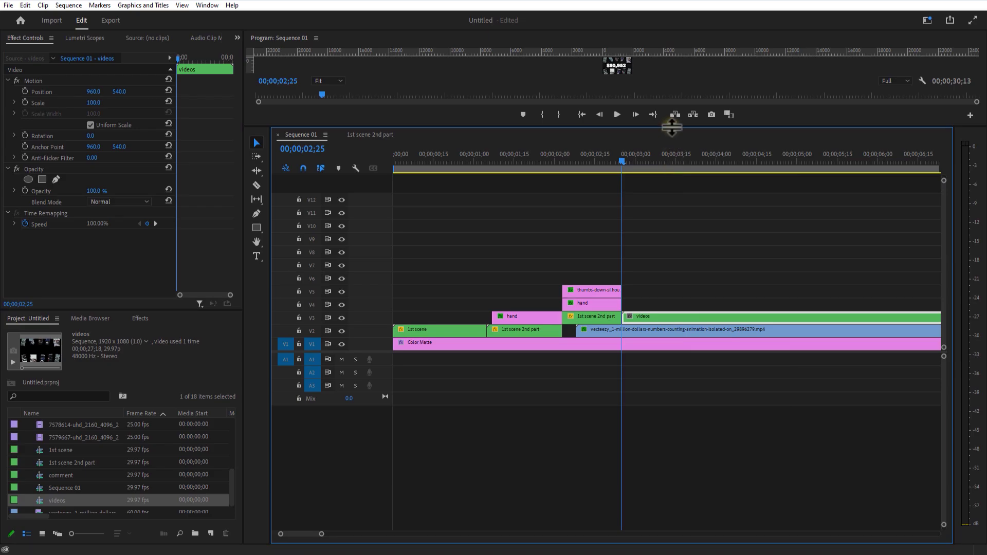
# Step: Check the videos nest, close the videos and 1st scene 2nd part tabs, and set the playhead in Sequence 01
pyautogui.click(638, 413)
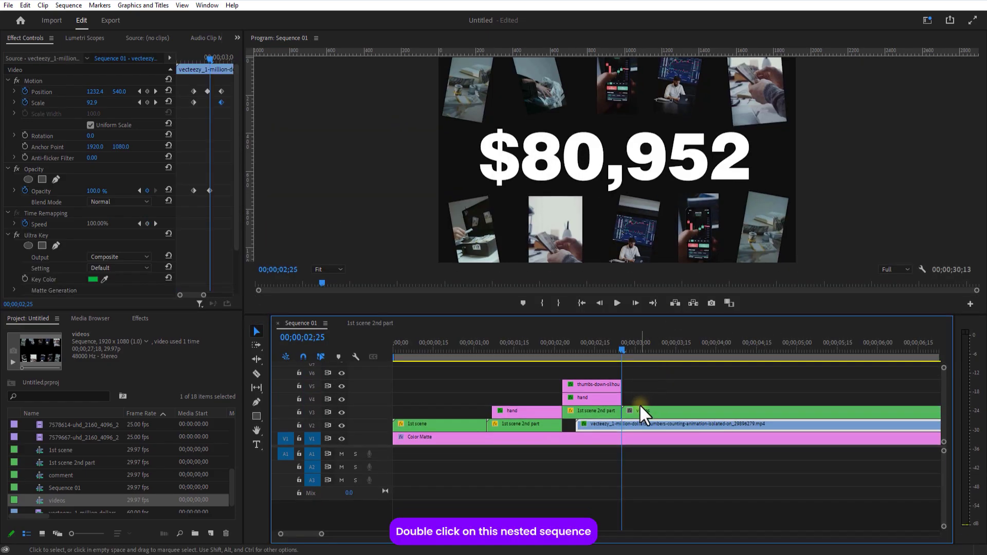
pyautogui.doubleClick(632, 411)
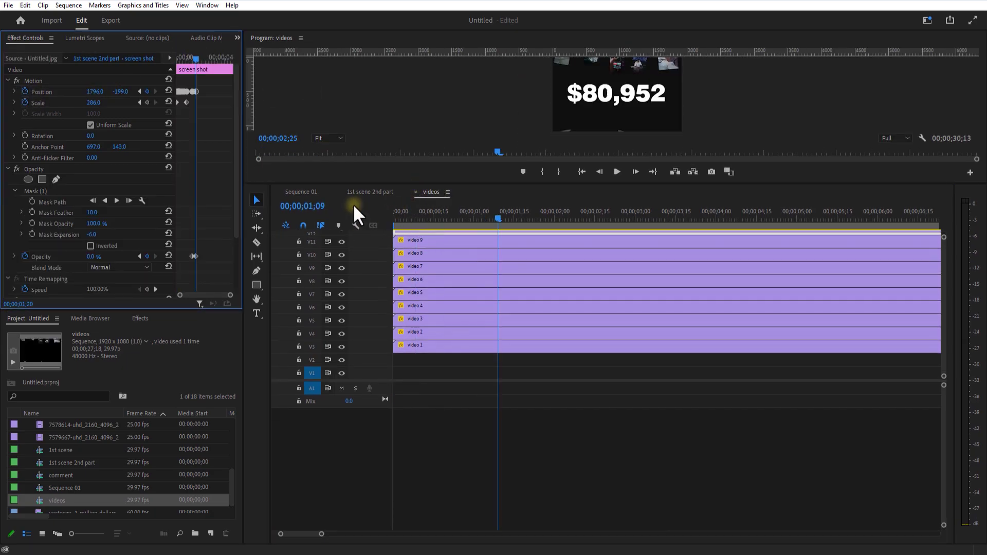
pyautogui.click(370, 193)
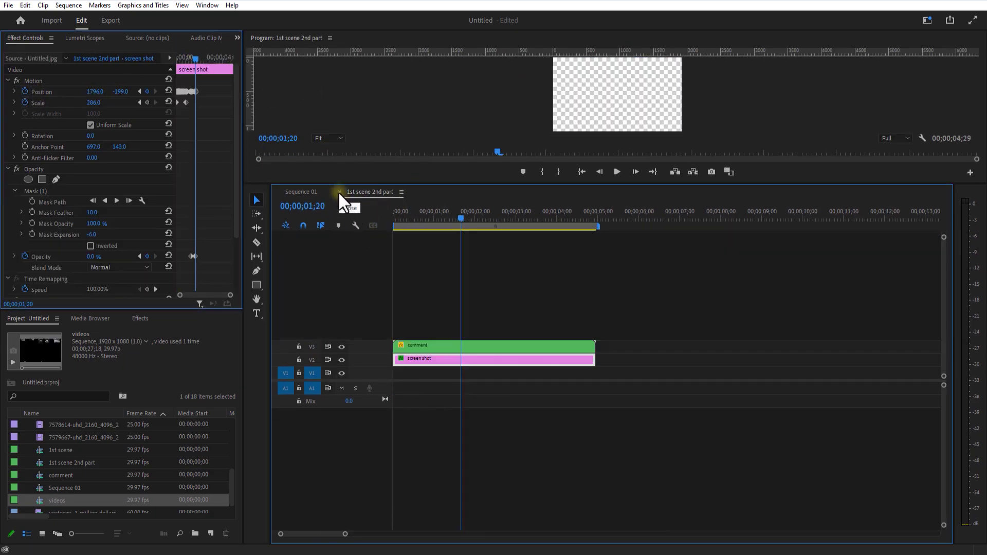
pyautogui.click(300, 192)
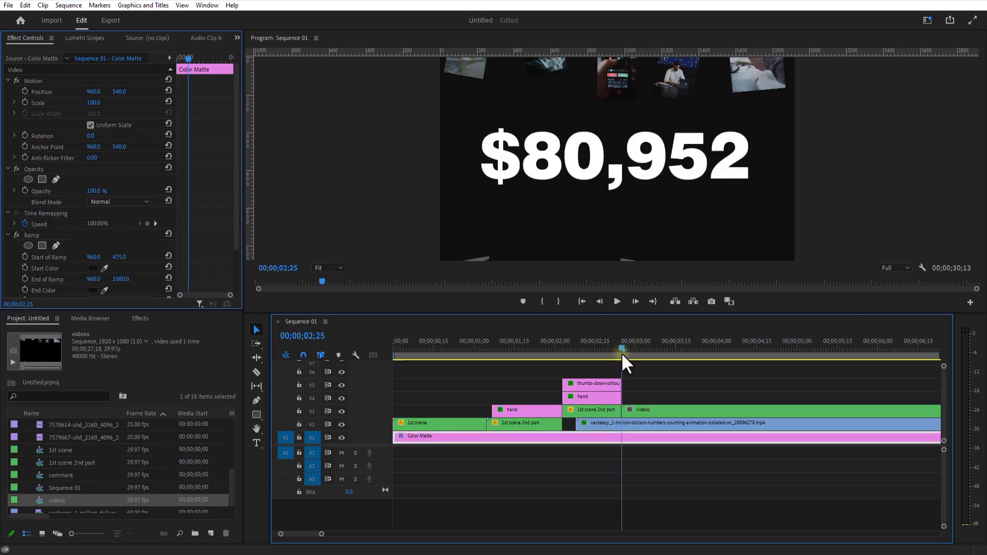
pyautogui.click(645, 348)
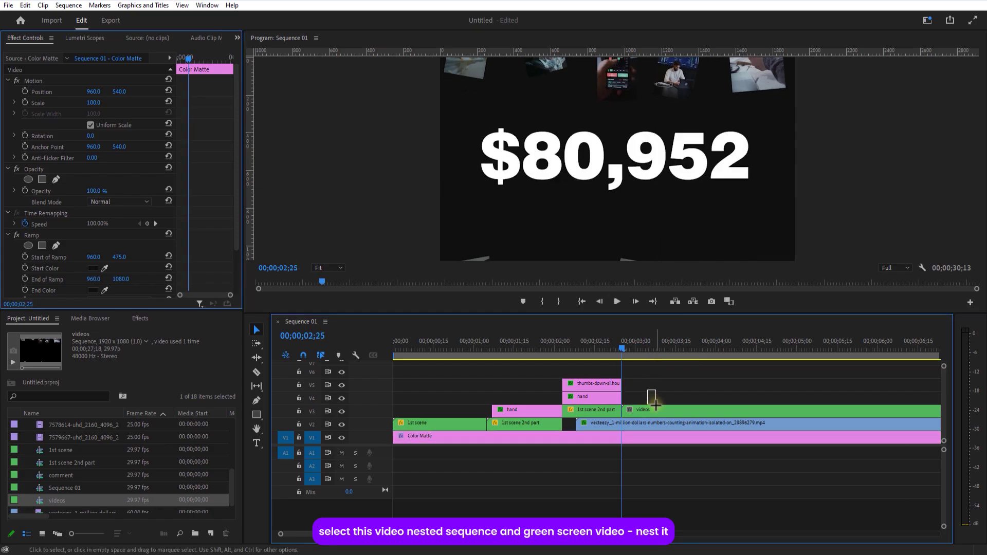
# Step: Nest the clips as '2nd scene', keyframe Position and Scale, and set the keyframes to Continuous Bezier
pyautogui.rightClick(632, 423)
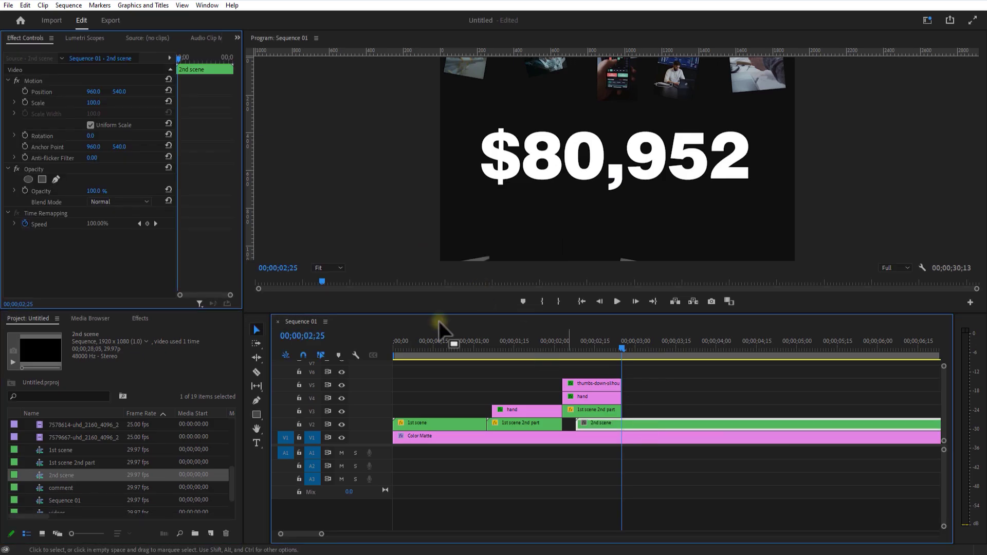
pyautogui.click(25, 103)
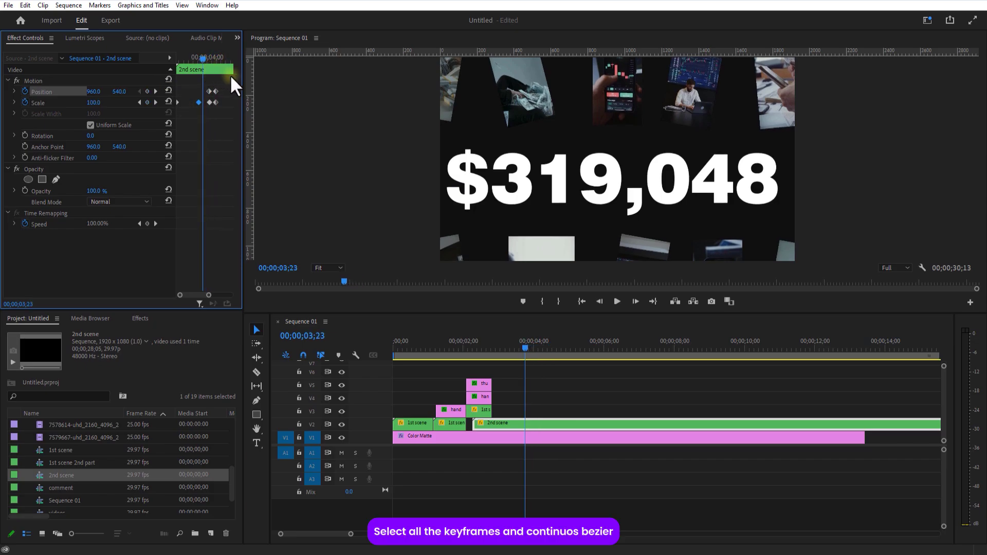
pyautogui.rightClick(212, 91)
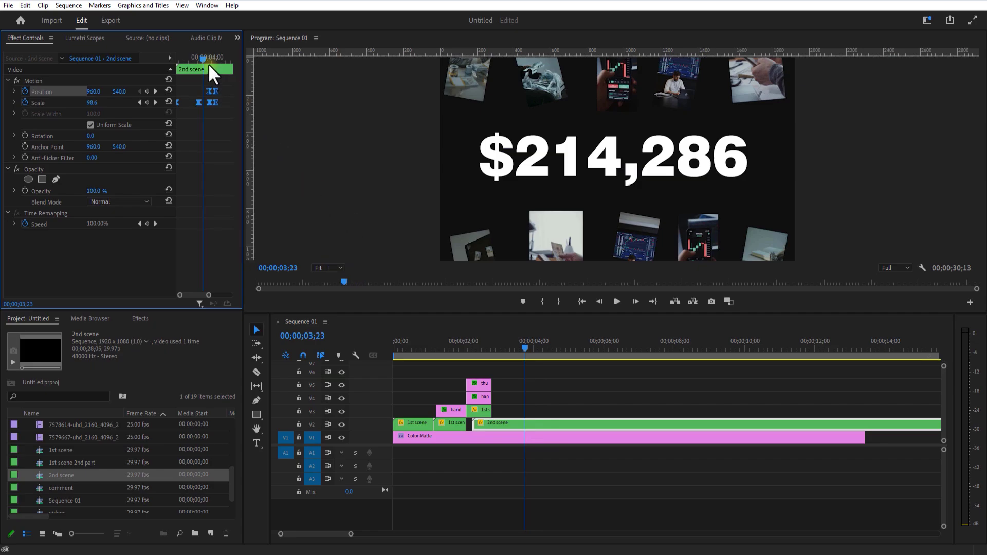
# Step: Draw a white circle with the Ellipse tool (stroke 20) and add a rectangular mask to its shape
pyautogui.click(257, 414)
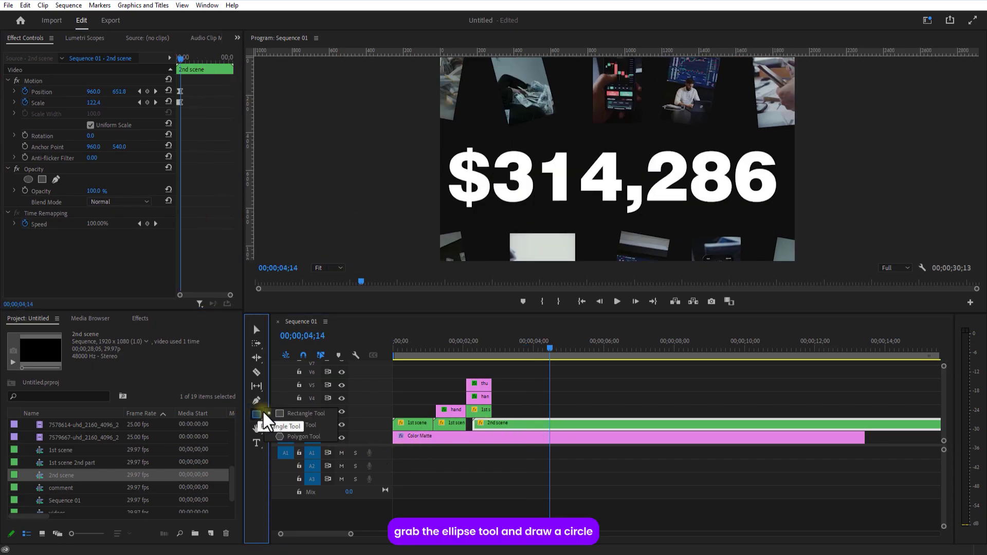
pyautogui.click(285, 425)
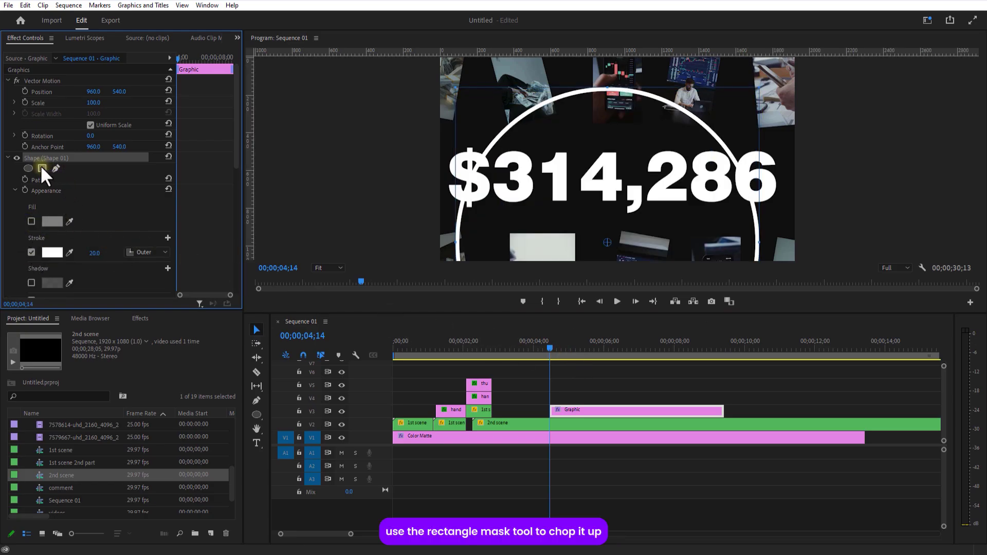
pyautogui.click(43, 168)
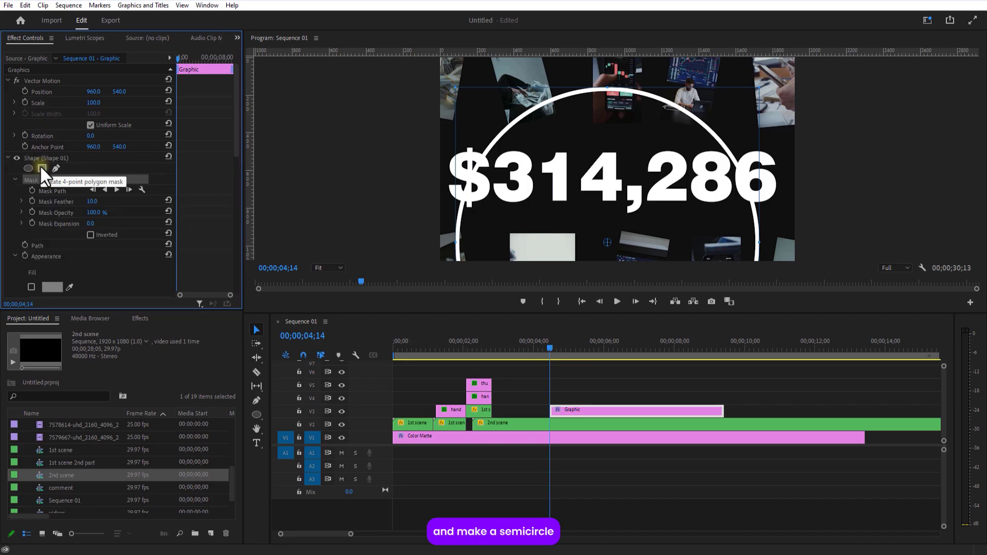
pyautogui.click(42, 168)
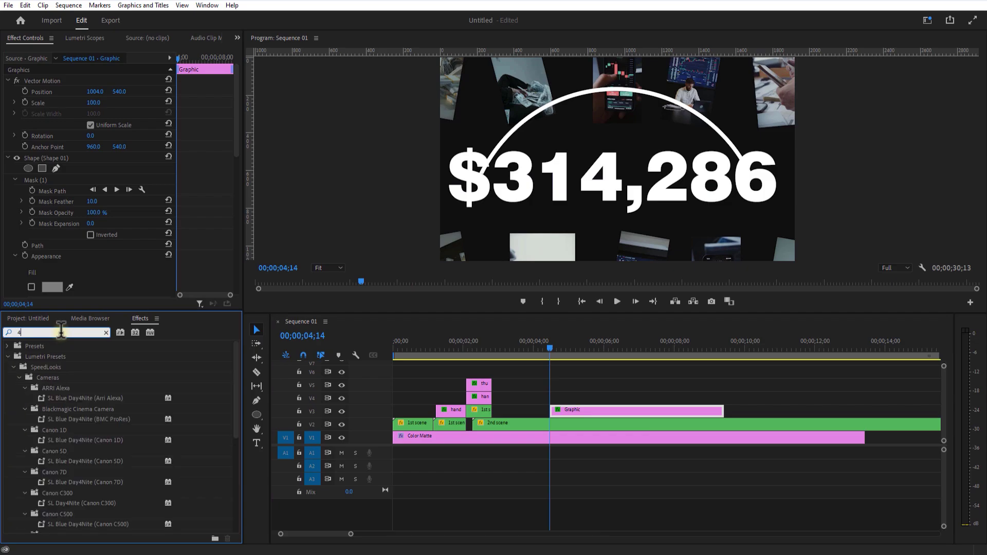
# Step: Apply the 4-Color Gradient ('4-c') to the semicircle arc with yellow and red colors
pyautogui.write('4-c')
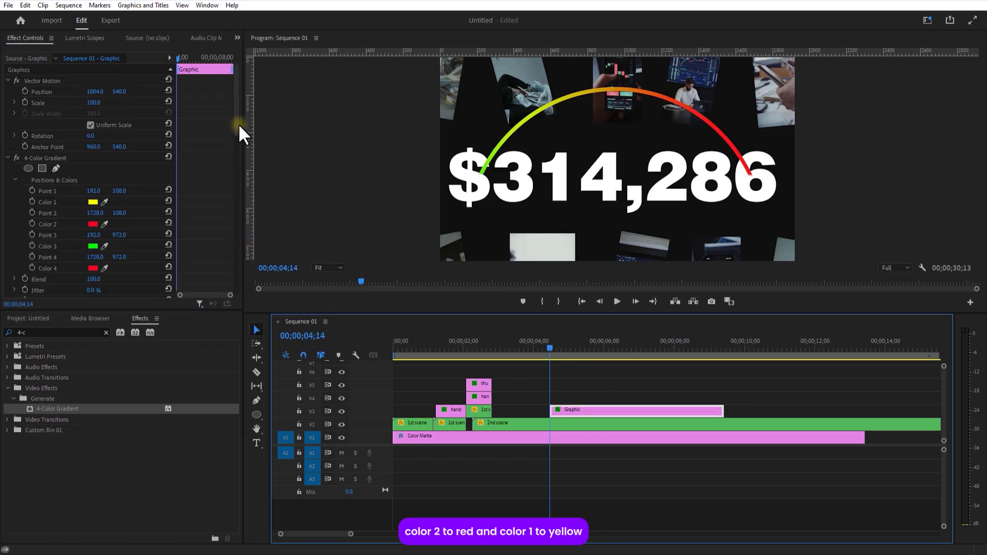
pyautogui.click(41, 167)
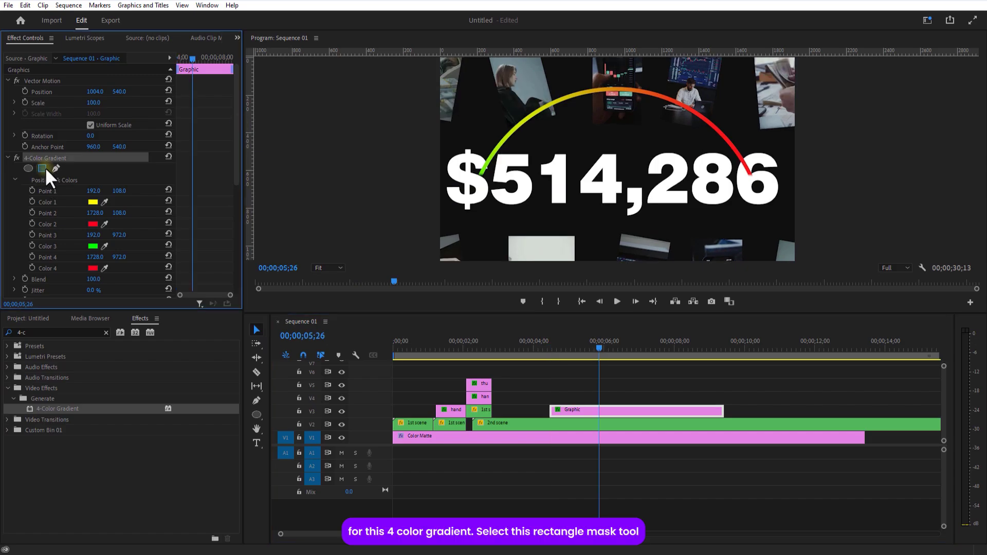
# Step: Keyframe the Mask Path and reshape it frame by frame so the gradient arc grows from the left
pyautogui.click(42, 168)
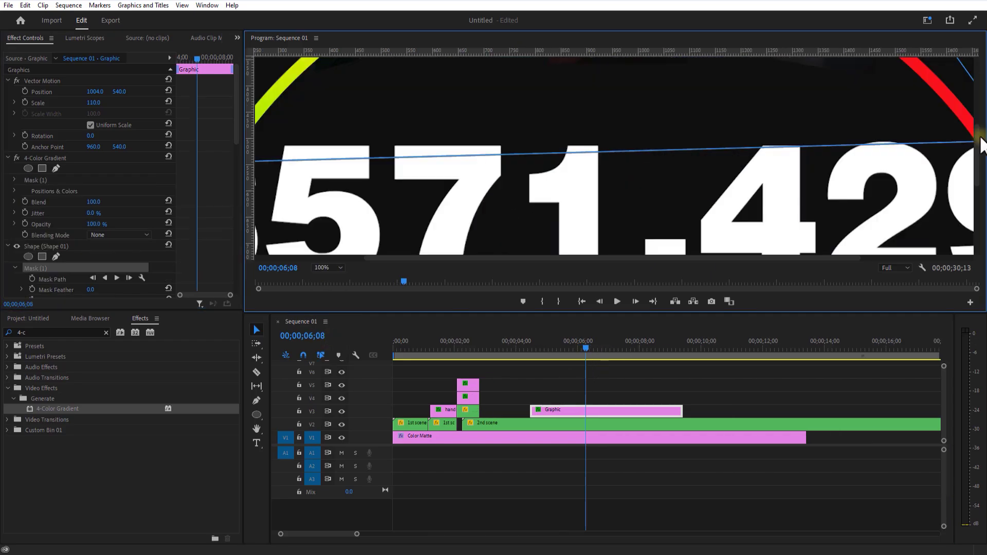
pyautogui.click(642, 404)
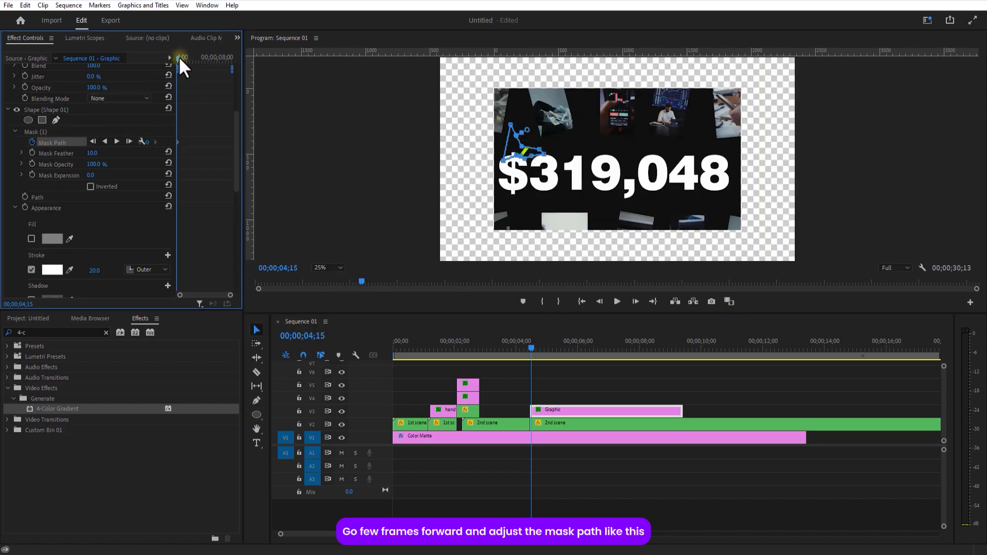
pyautogui.click(570, 341)
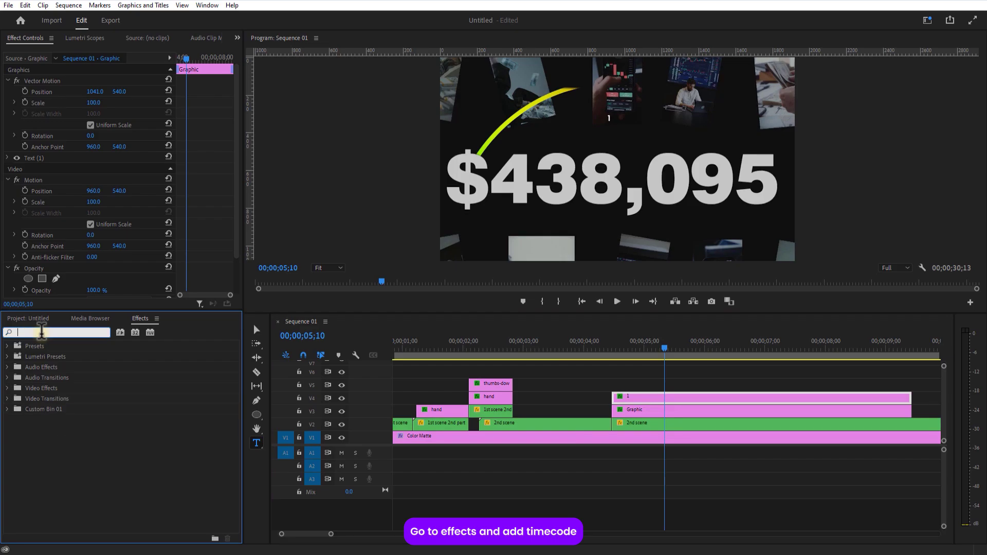
# Step: Find the Timecode effect by searching 'time' and apply it to a new graphic on V4
pyautogui.write('time')
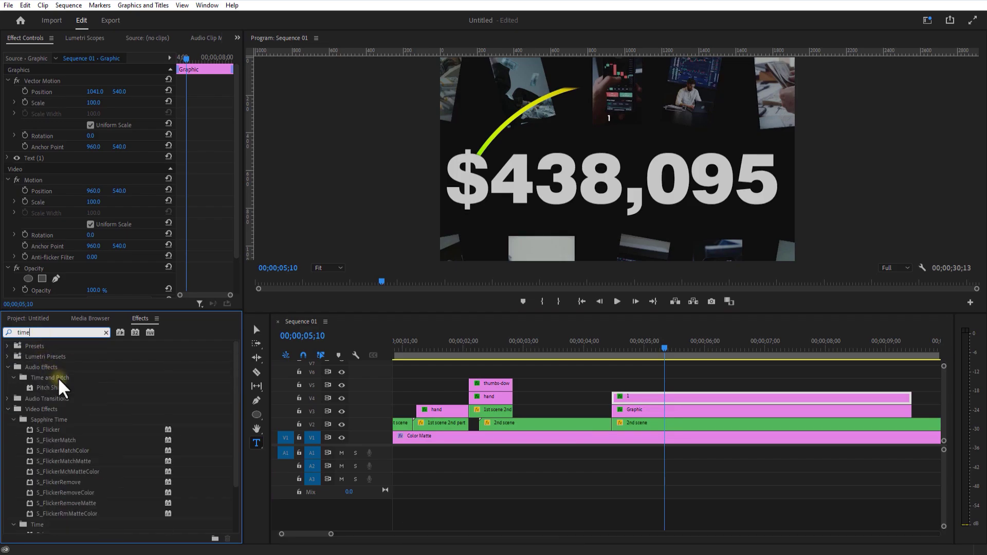
pyautogui.scroll(-3)
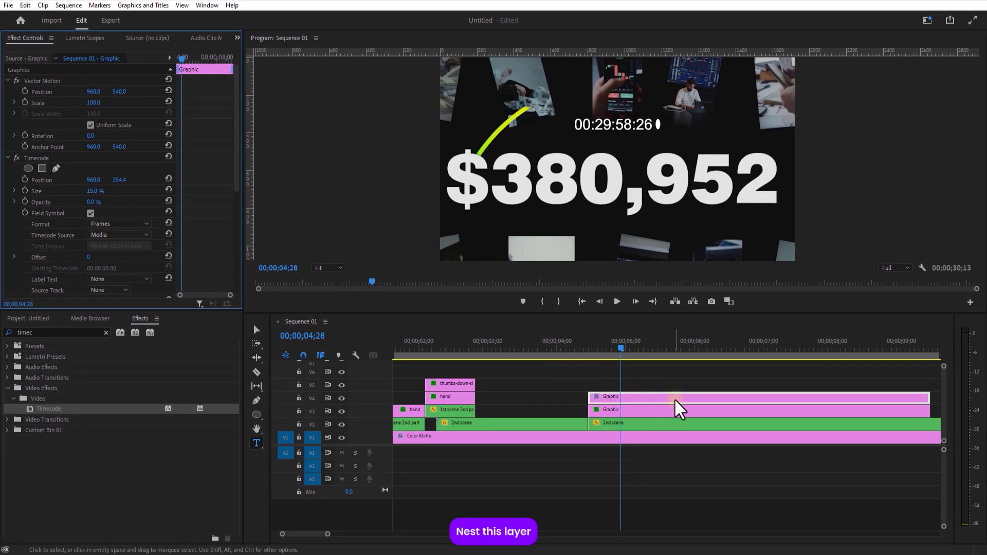
# Step: Nest the timecode graphic as 'timer', enter it and add a Black Video clip beneath
pyautogui.rightClick(680, 406)
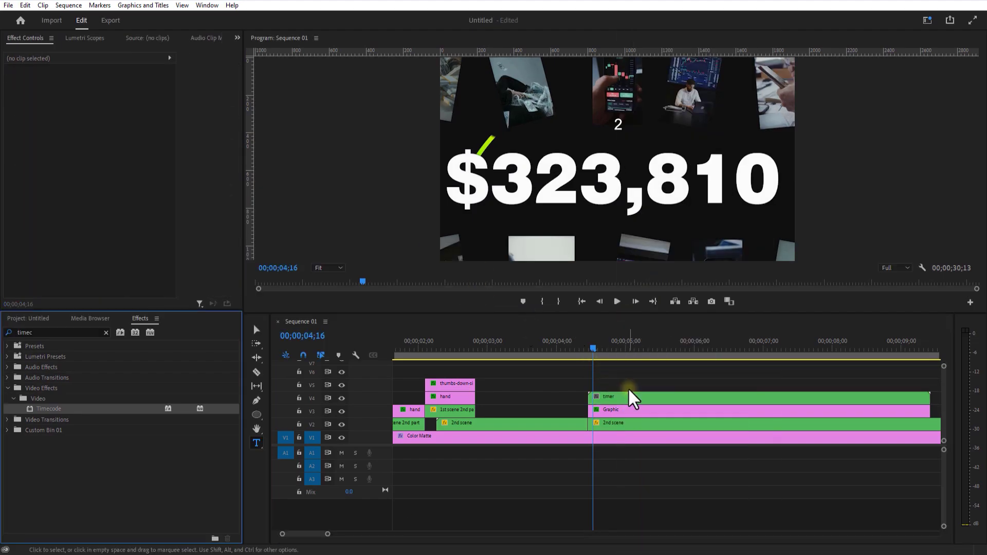
pyautogui.doubleClick(608, 397)
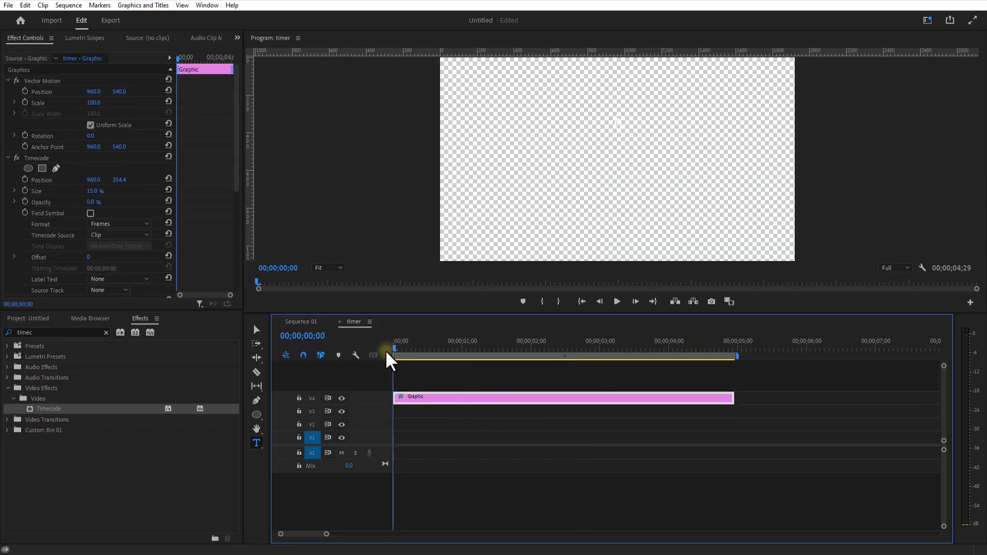
pyautogui.click(209, 535)
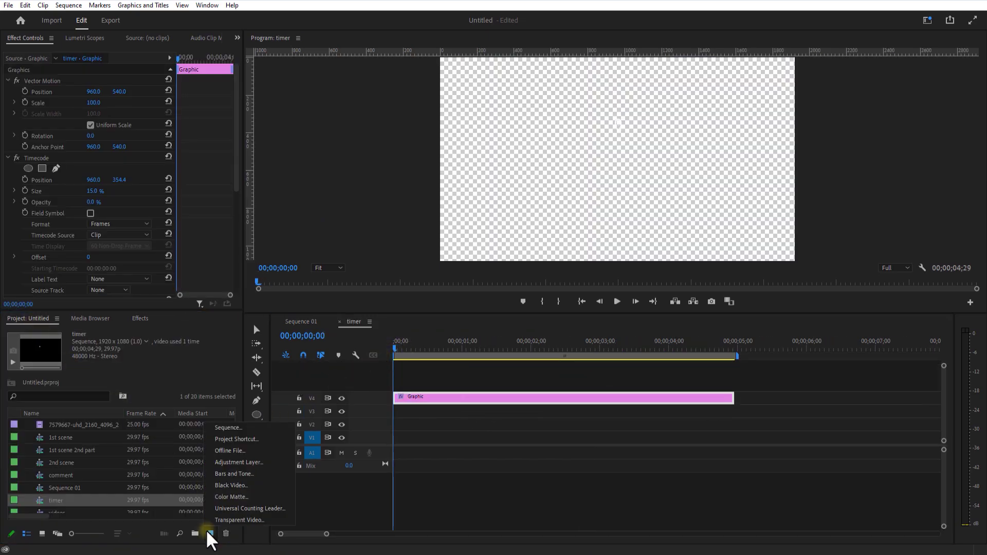
pyautogui.click(232, 485)
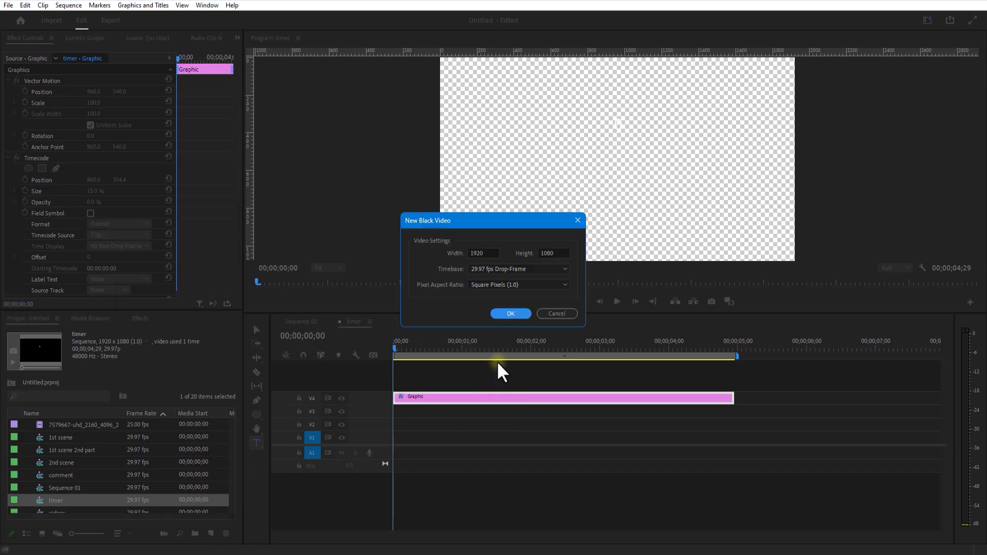
pyautogui.click(510, 314)
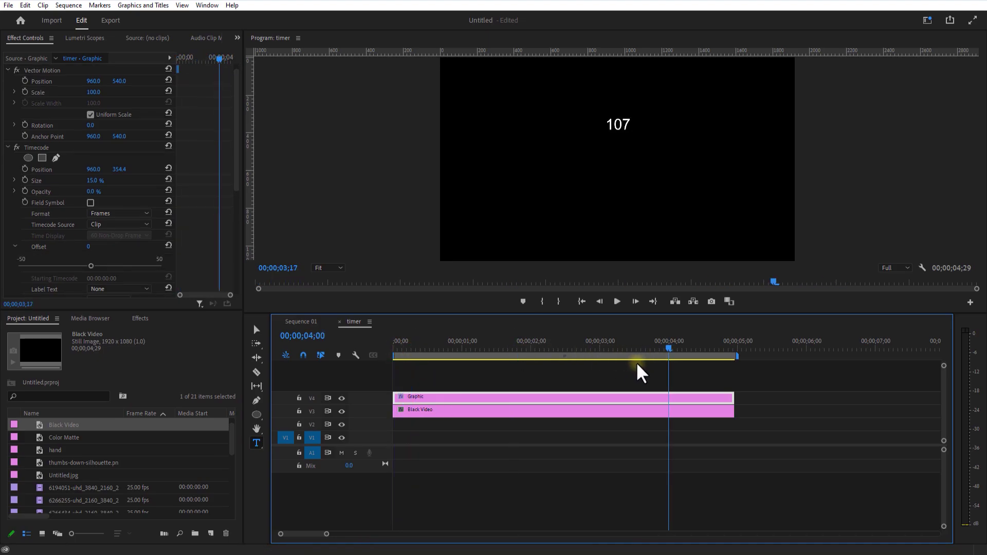
# Step: Trim the timecode graphic shorter and scrub the count from the start to verify it
pyautogui.click(603, 349)
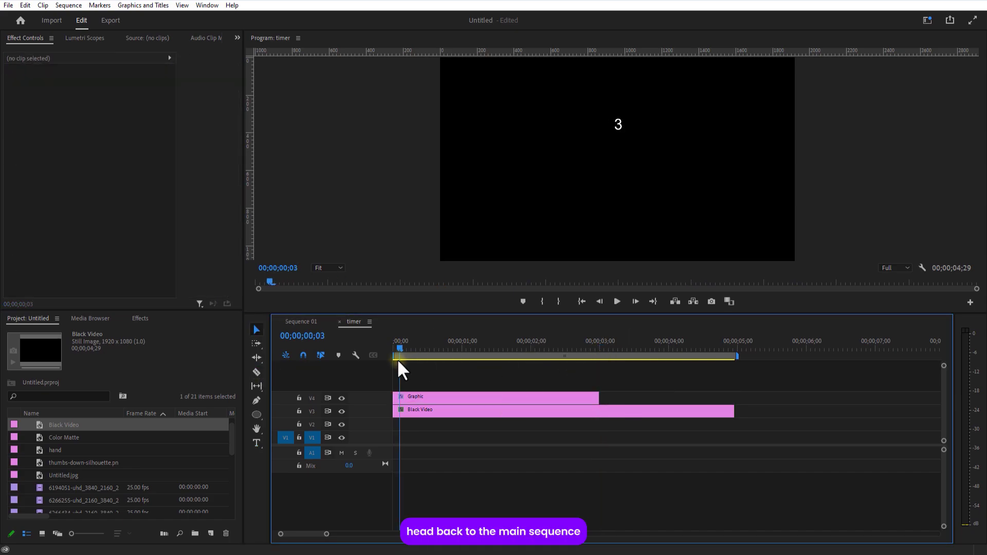
pyautogui.click(527, 349)
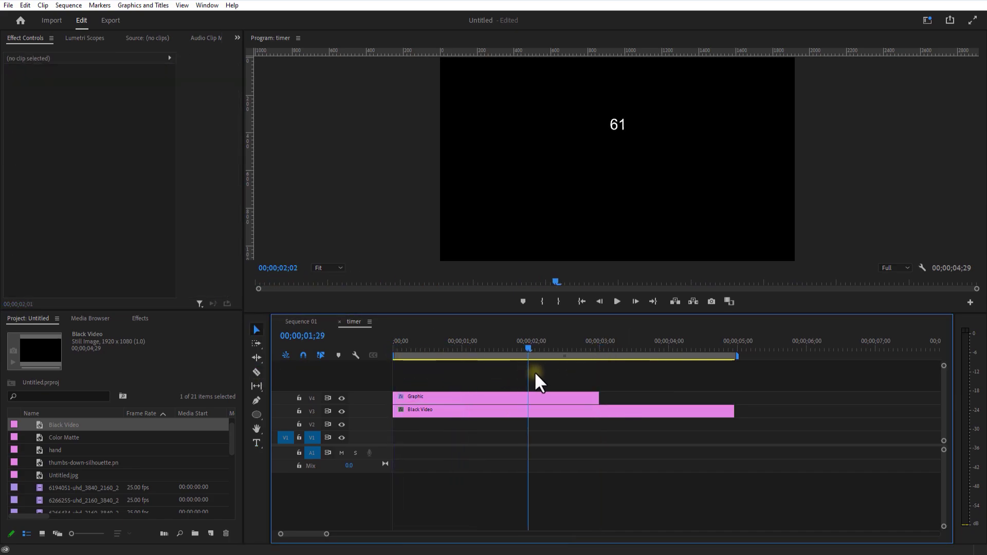
pyautogui.click(300, 322)
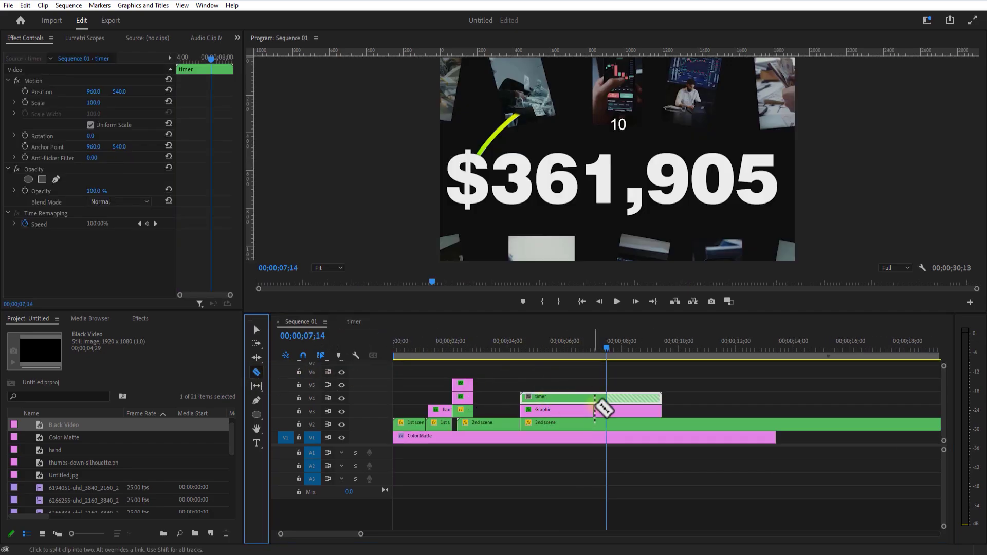
# Step: Razor the timer clip at the 90 frame, select the later piece and reposition the number
pyautogui.click(605, 403)
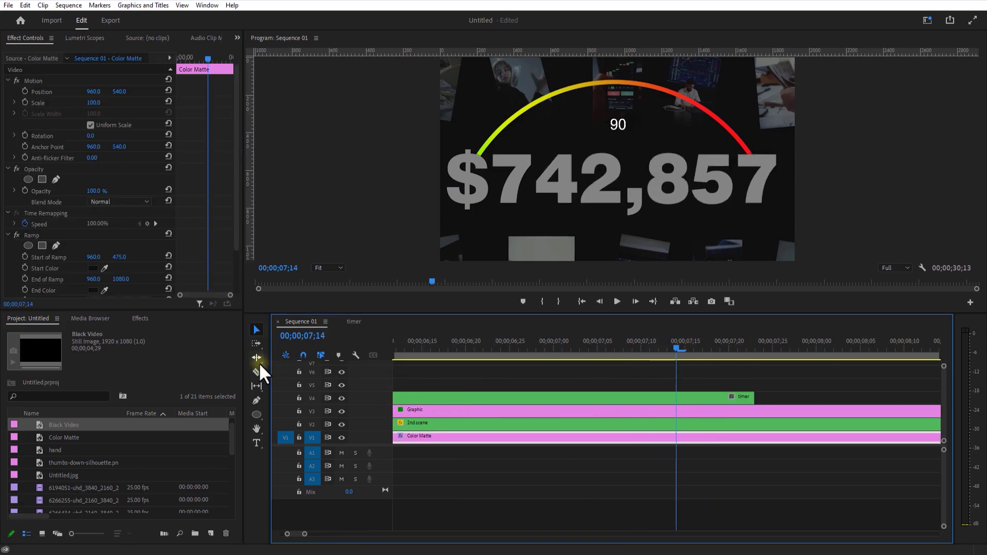
pyautogui.click(256, 358)
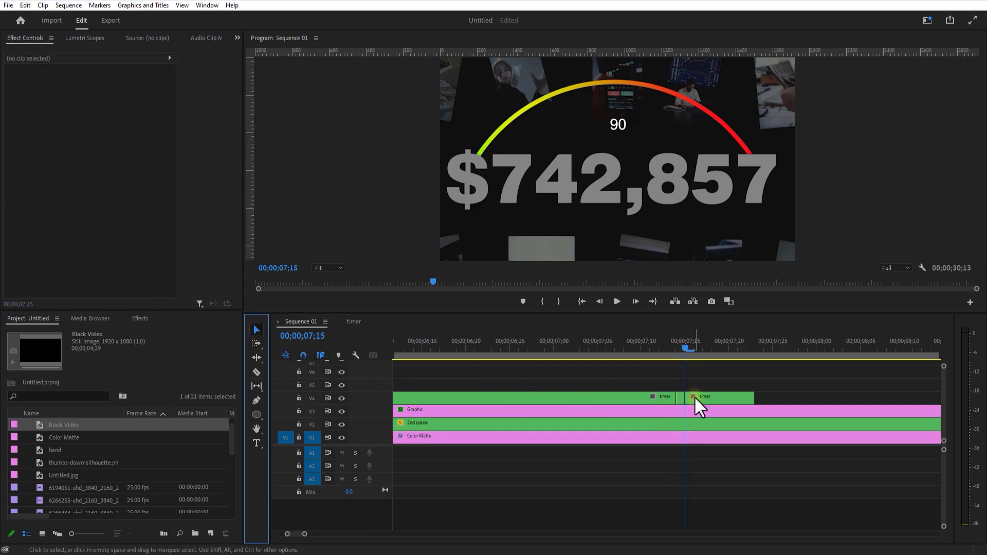
pyautogui.click(700, 397)
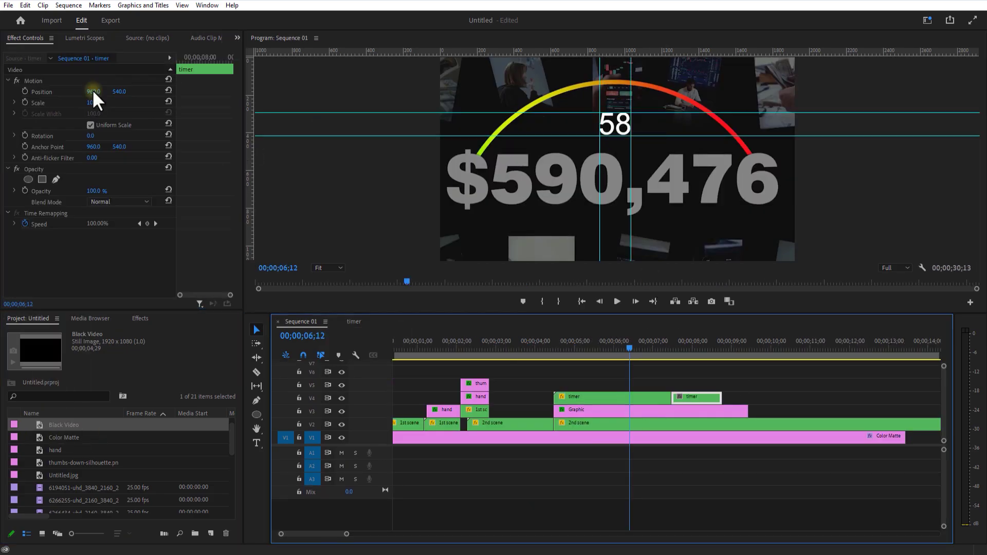
pyautogui.click(140, 318)
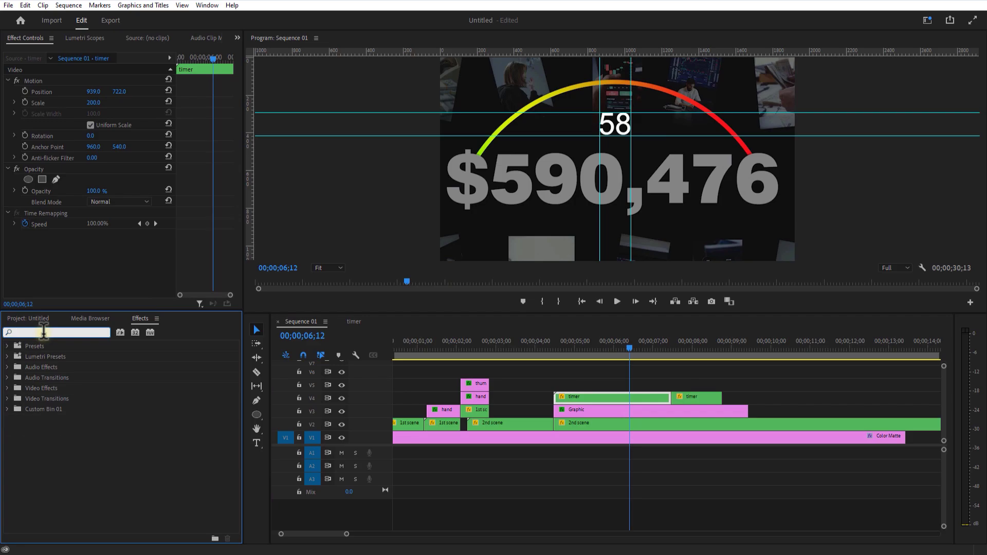
# Step: Apply Tint to the timer with Map Black To and Map White To both set to red
pyautogui.write('tint')
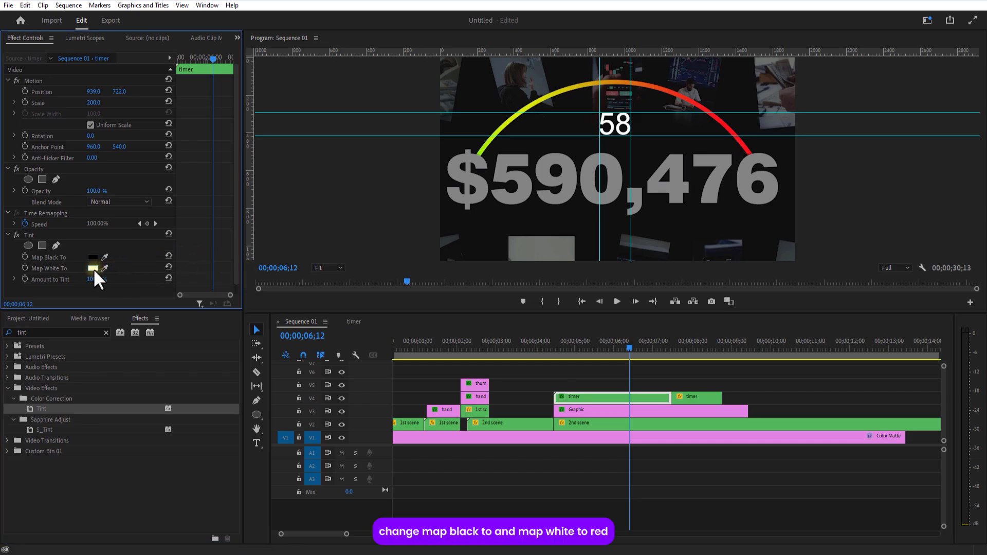
pyautogui.click(93, 268)
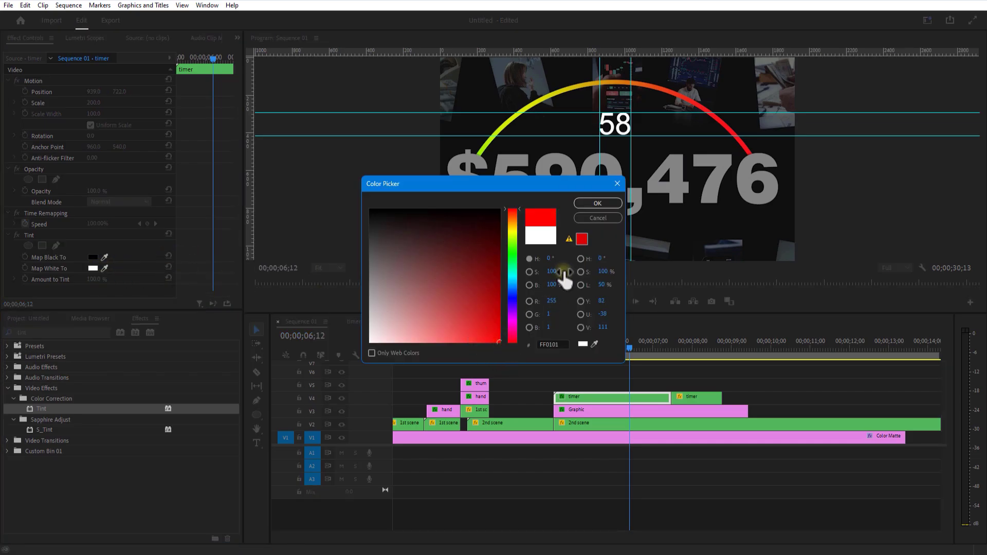
pyautogui.click(597, 203)
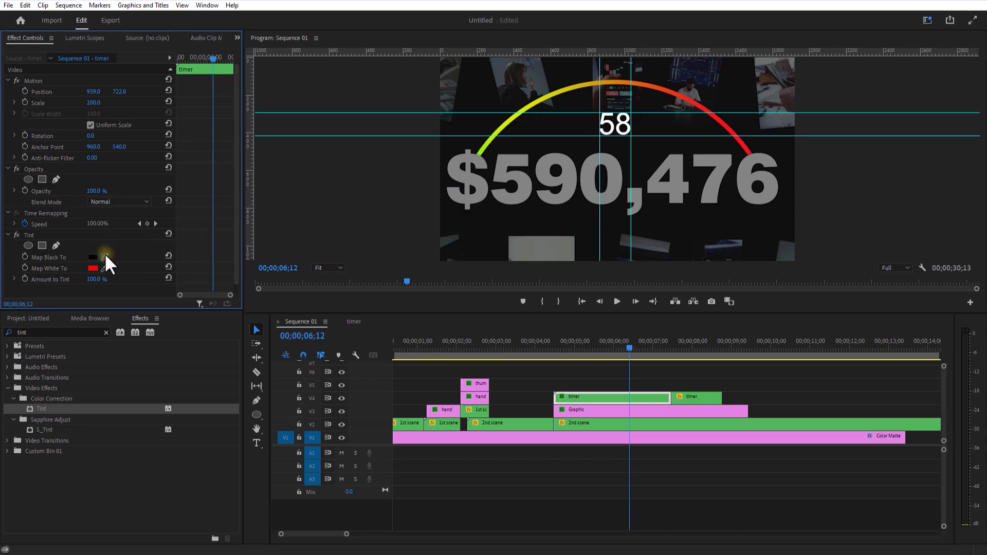
pyautogui.click(93, 257)
pyautogui.write('dro')
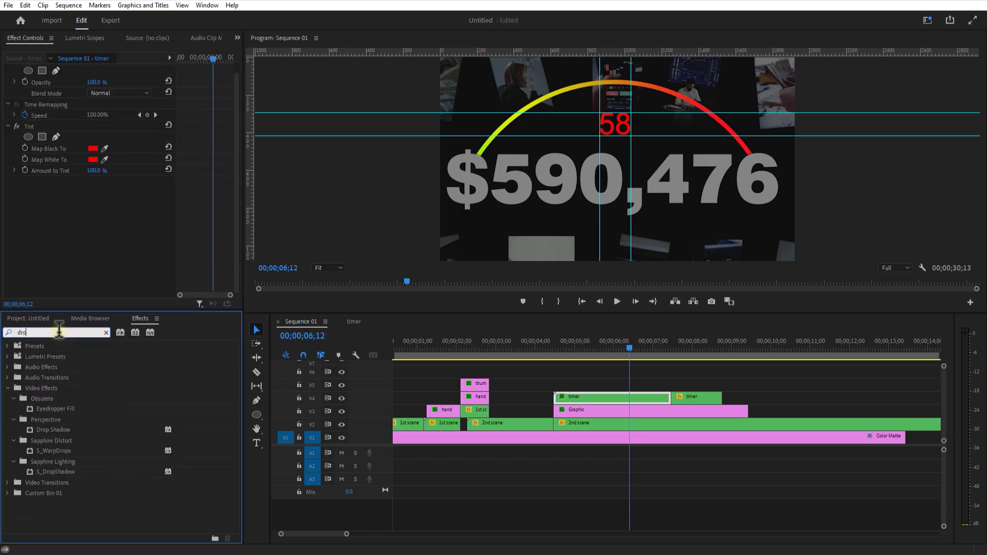
pyautogui.write('p')
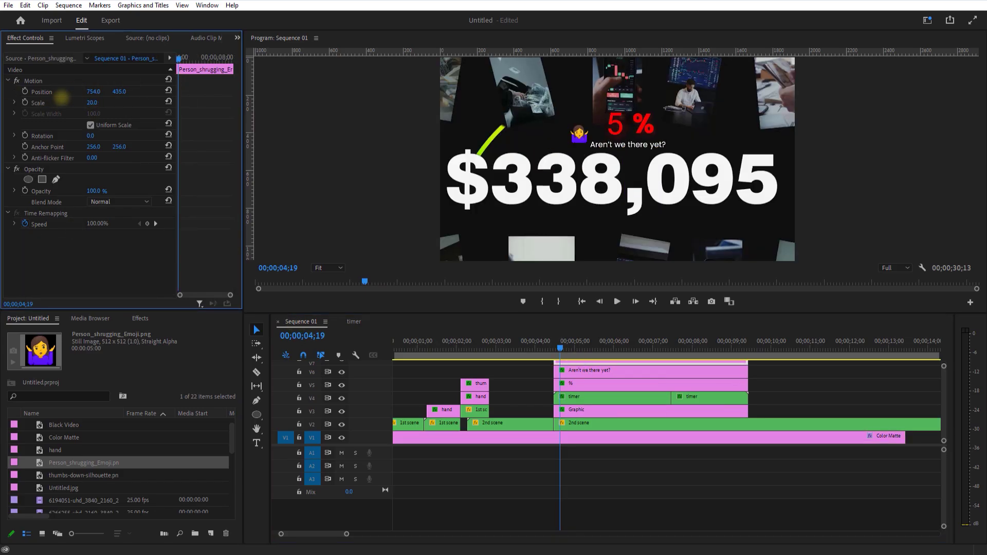
# Step: Give the 'Aren't we there yet?' caption a rectangle mask with a Mask Path keyframe for the wipe
pyautogui.click(574, 411)
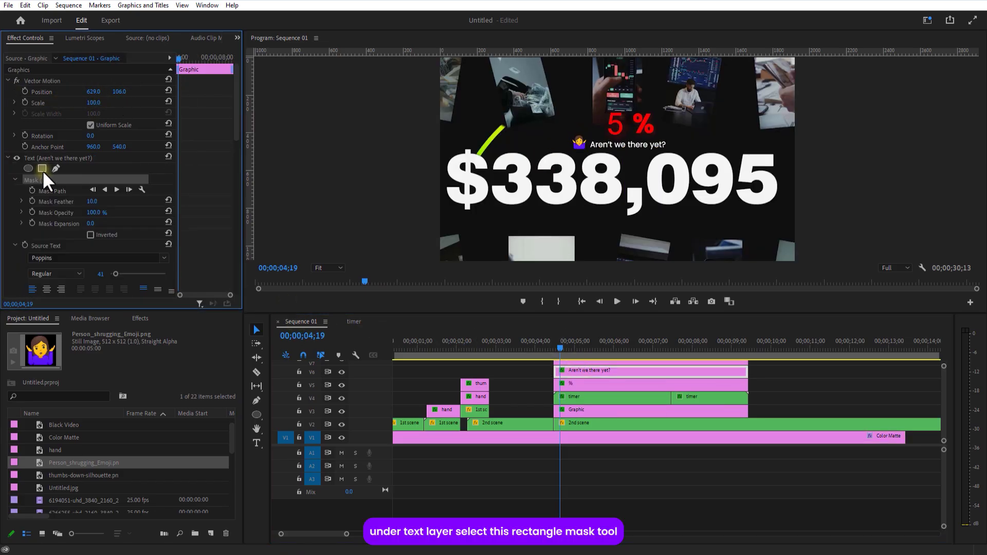
pyautogui.click(42, 168)
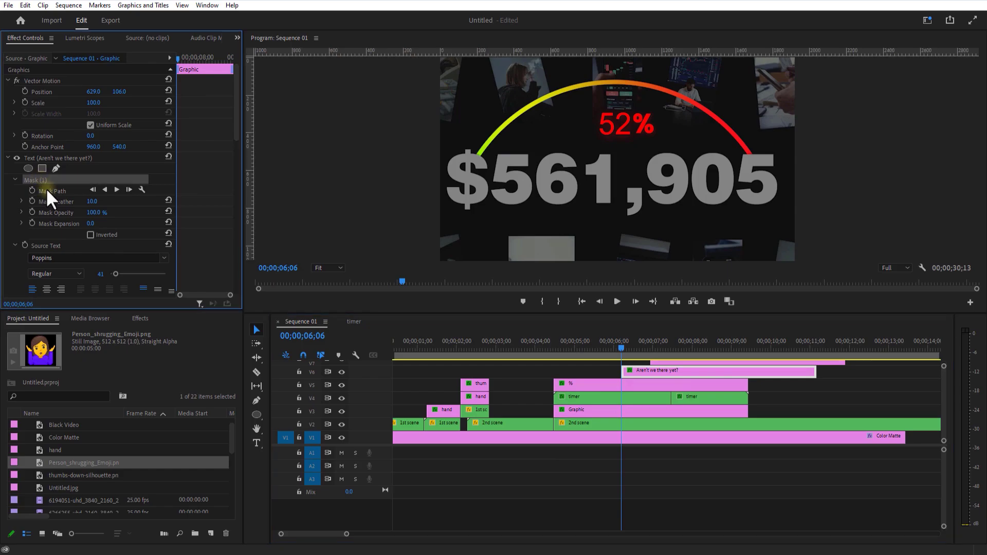
pyautogui.click(52, 191)
pyautogui.write('tint')
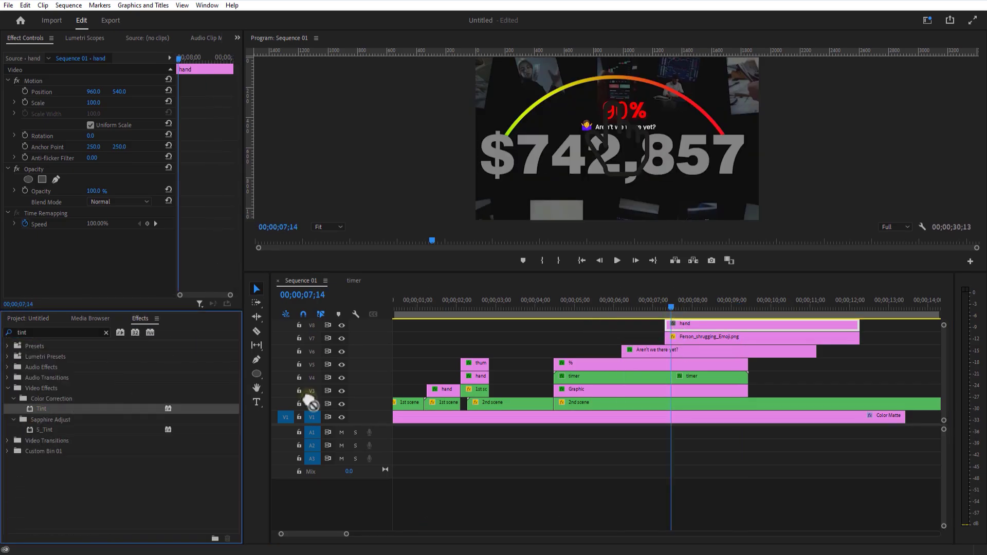
# Step: Tint the hand image white and step forward a few frames for its next Position keyframe
pyautogui.click(16, 234)
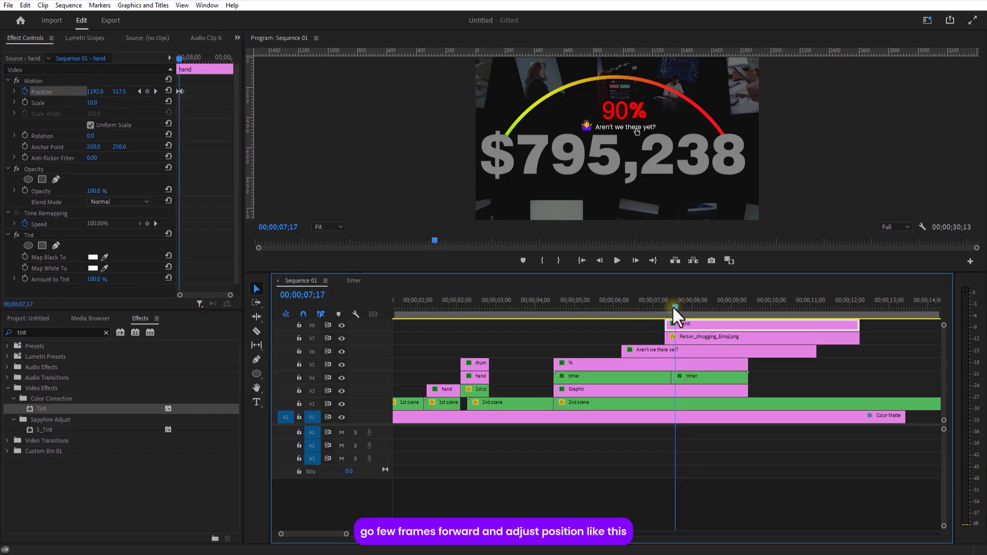
pyautogui.click(887, 416)
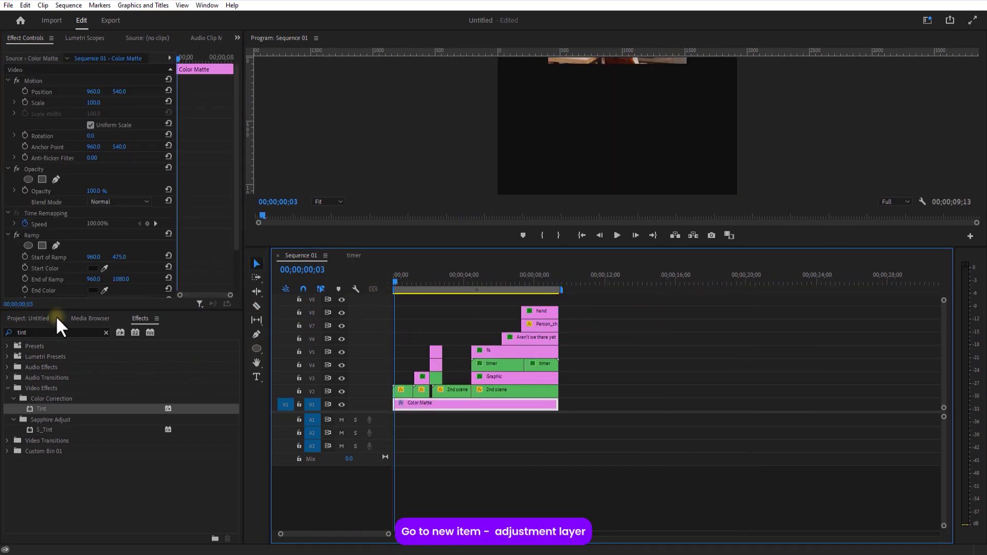
# Step: Create an Adjustment Layer on the top track and apply Posterize Time to it
pyautogui.click(211, 534)
pyautogui.write('poster')
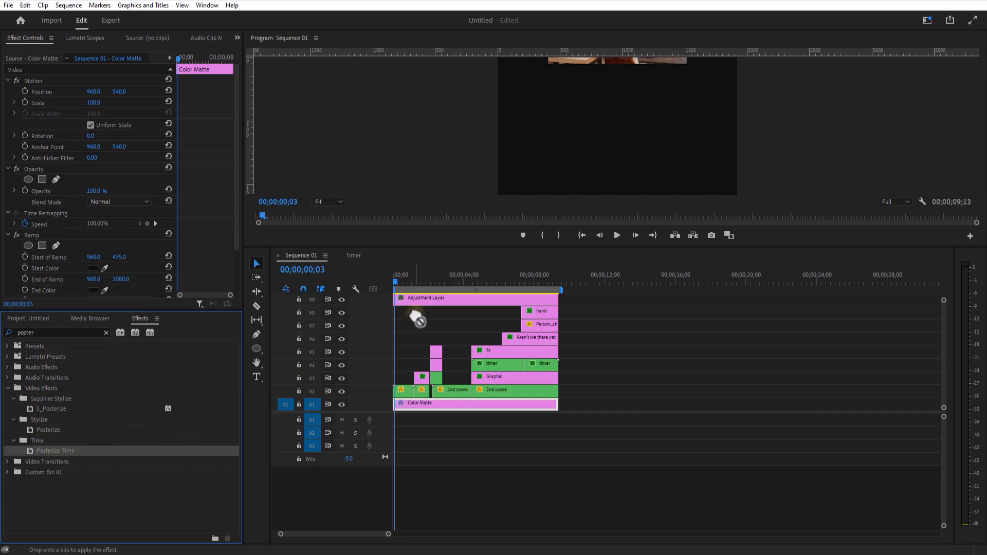
pyautogui.click(475, 299)
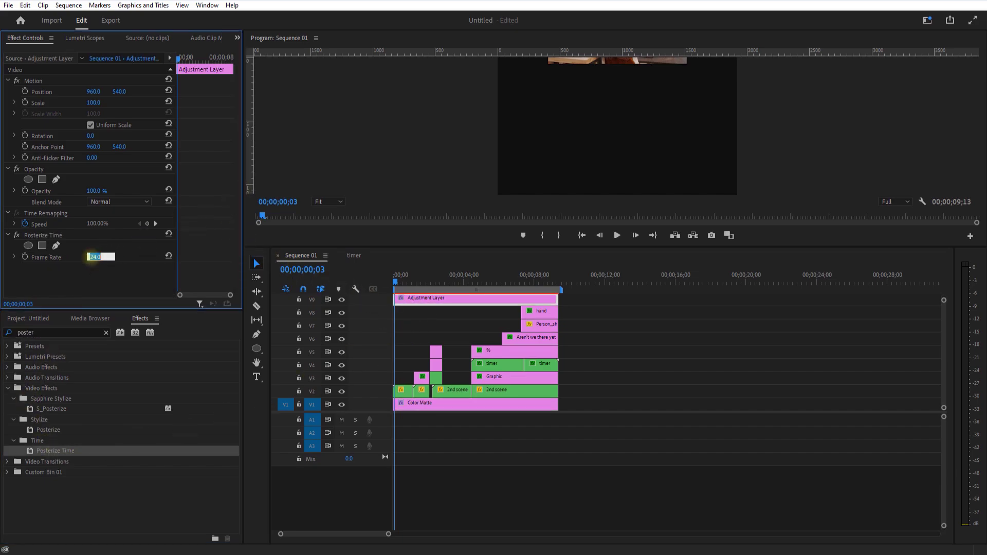